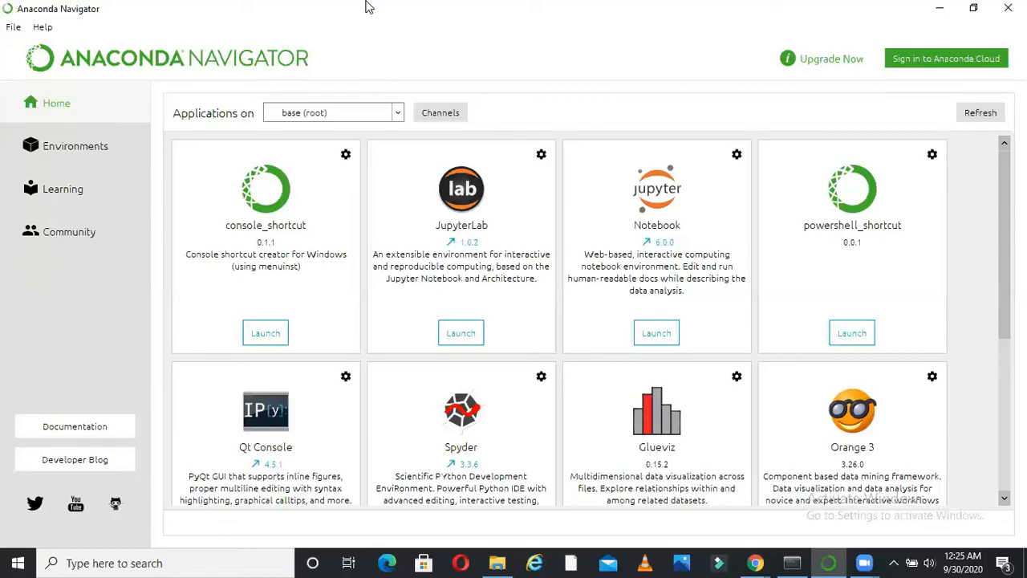
pyautogui.moveTo(228, 102)
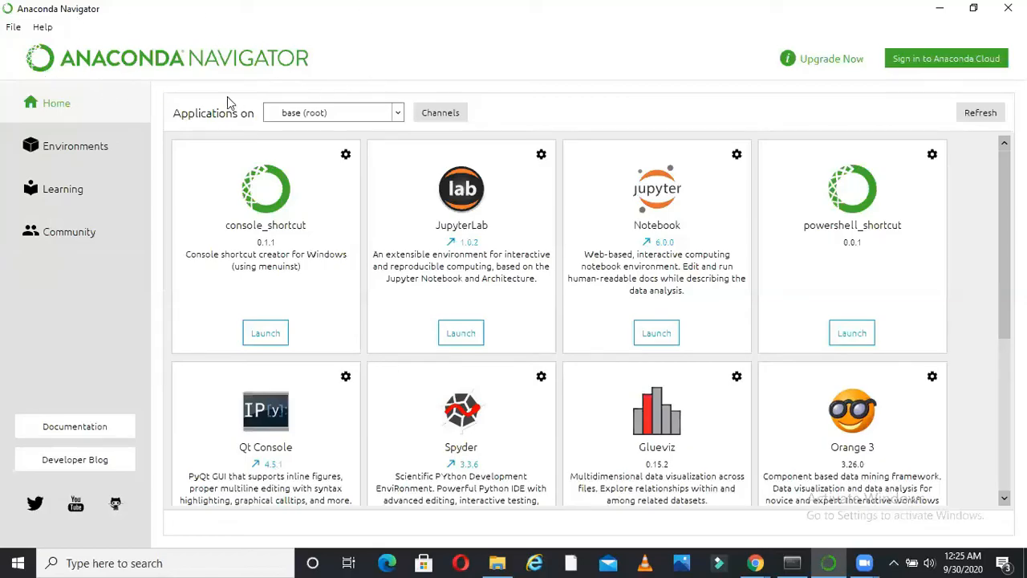
pyautogui.moveTo(272, 73)
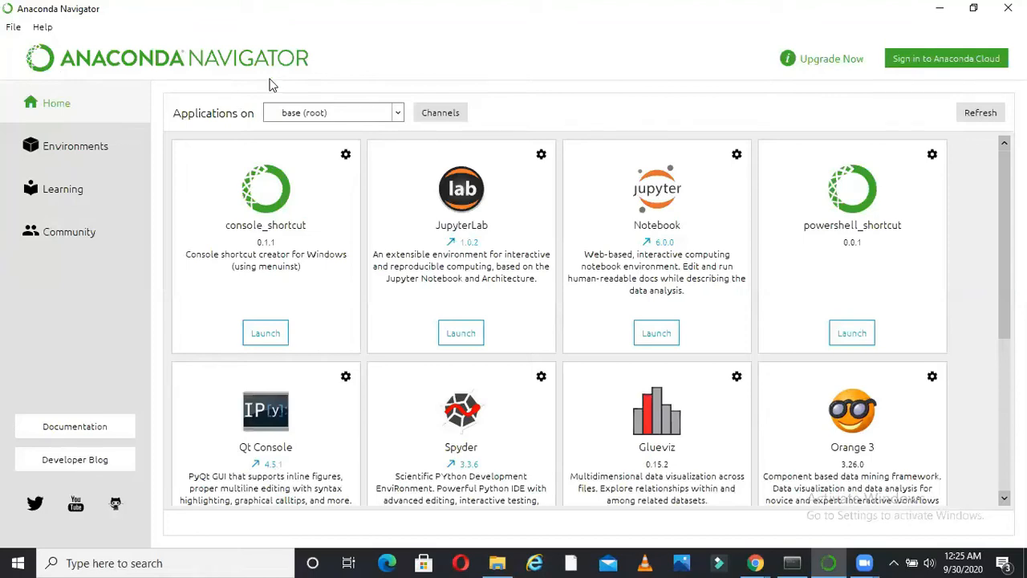
pyautogui.moveTo(437, 177)
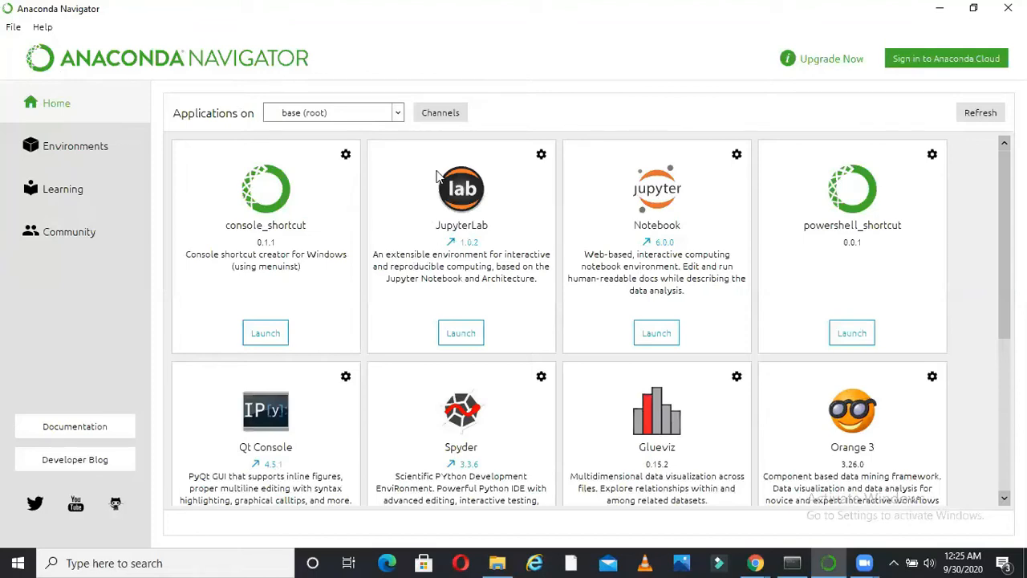
pyautogui.moveTo(634, 282)
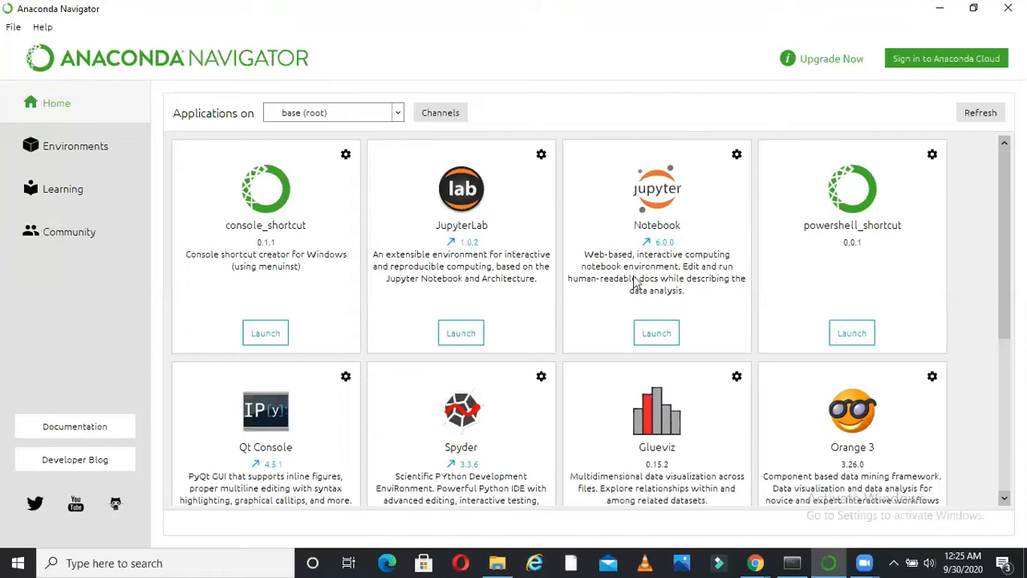
pyautogui.moveTo(431, 467)
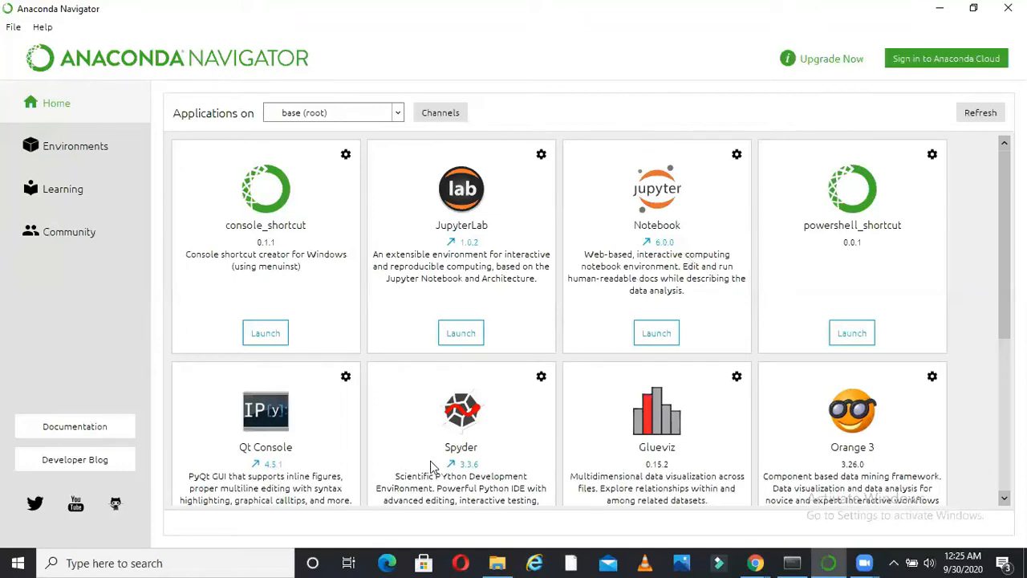
pyautogui.moveTo(478, 453)
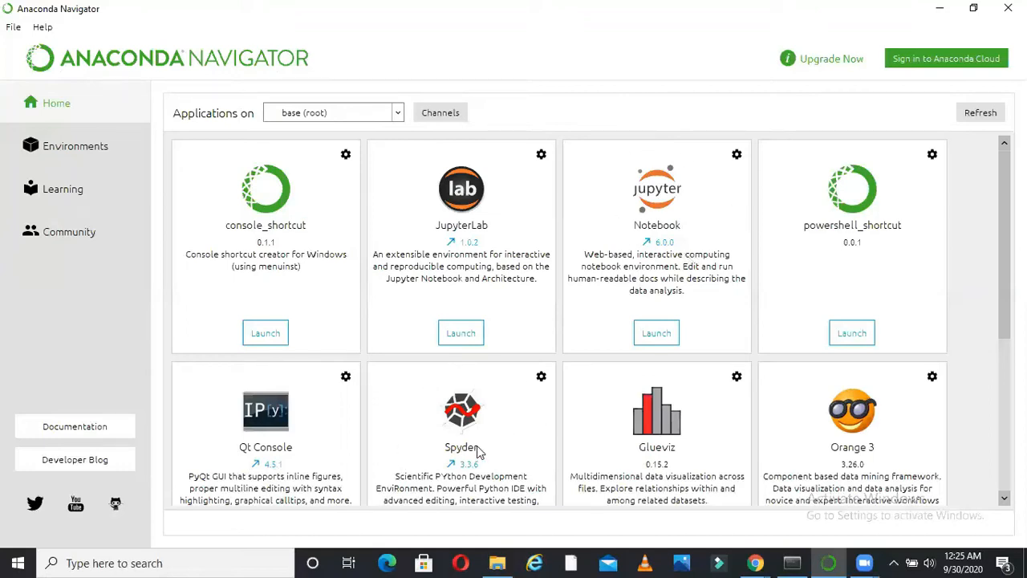
pyautogui.moveTo(1001, 267)
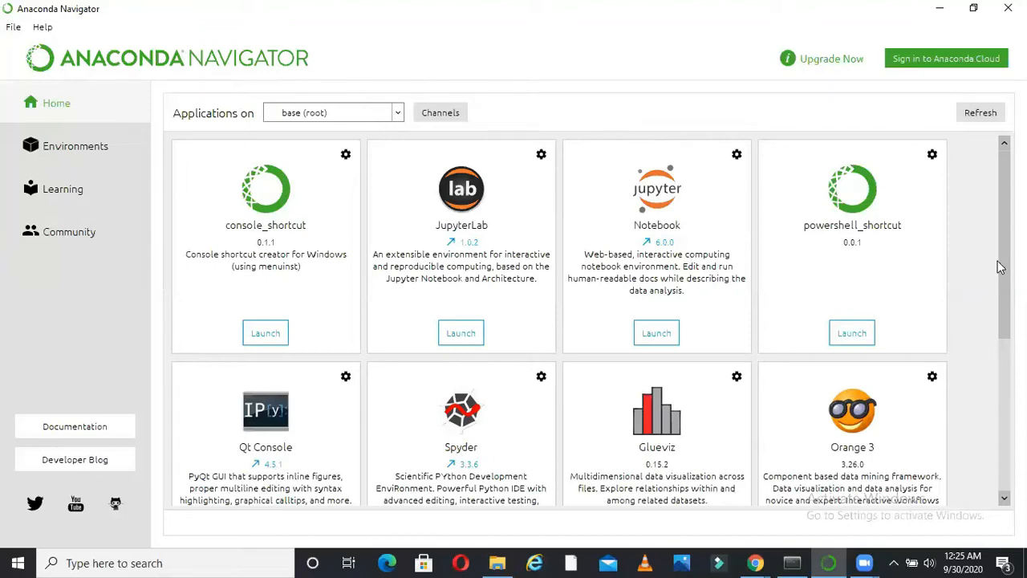
# - Scroll through the Navigator Home application tiles and back up to the top
pyautogui.scroll(-3)
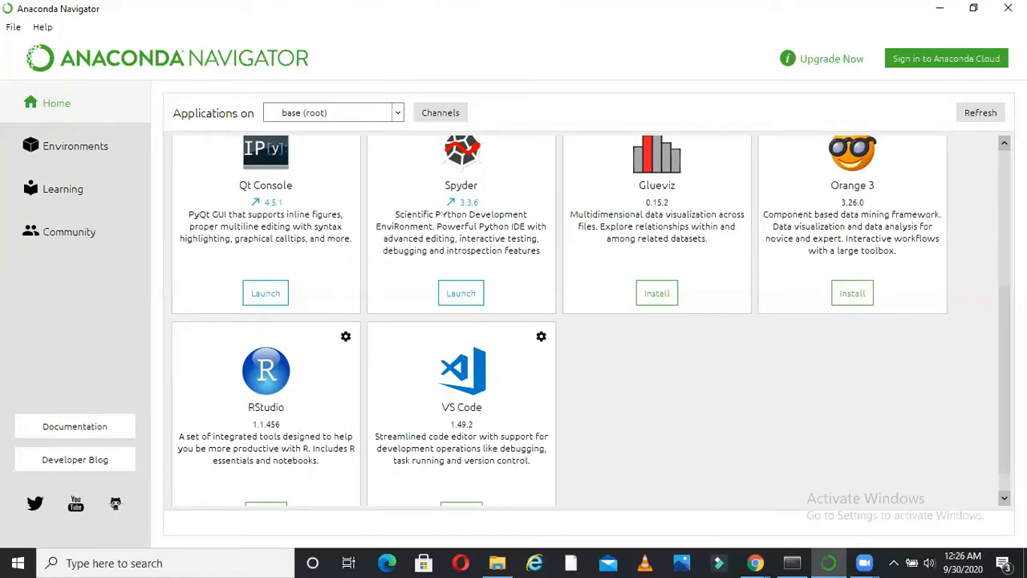
pyautogui.scroll(-3)
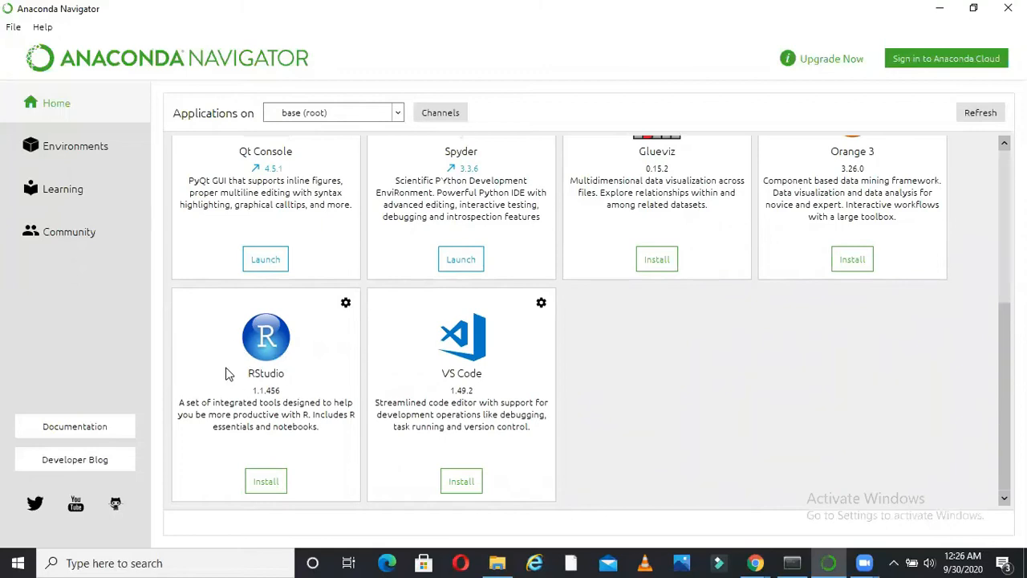
pyautogui.moveTo(312, 507)
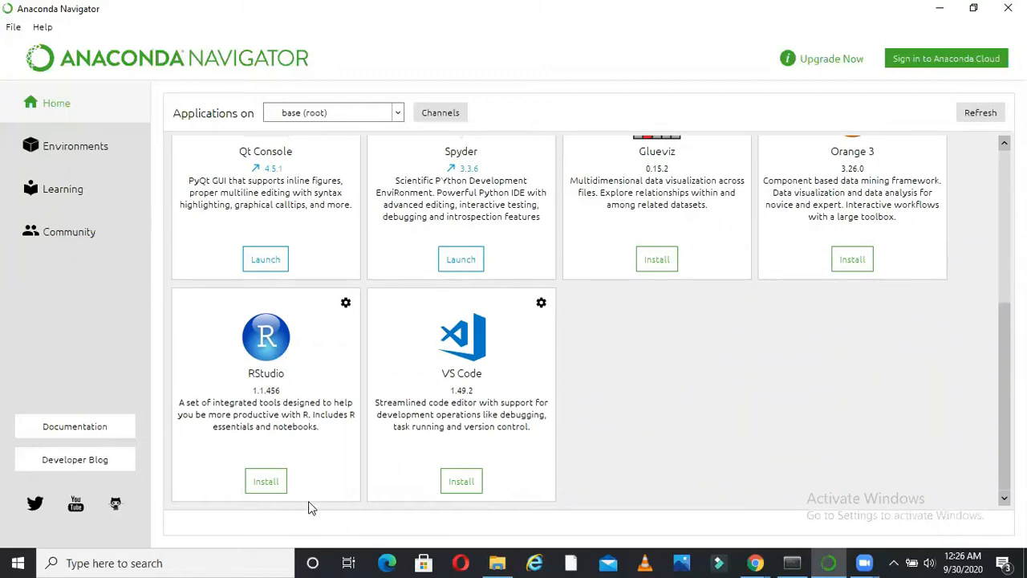
pyautogui.scroll(3)
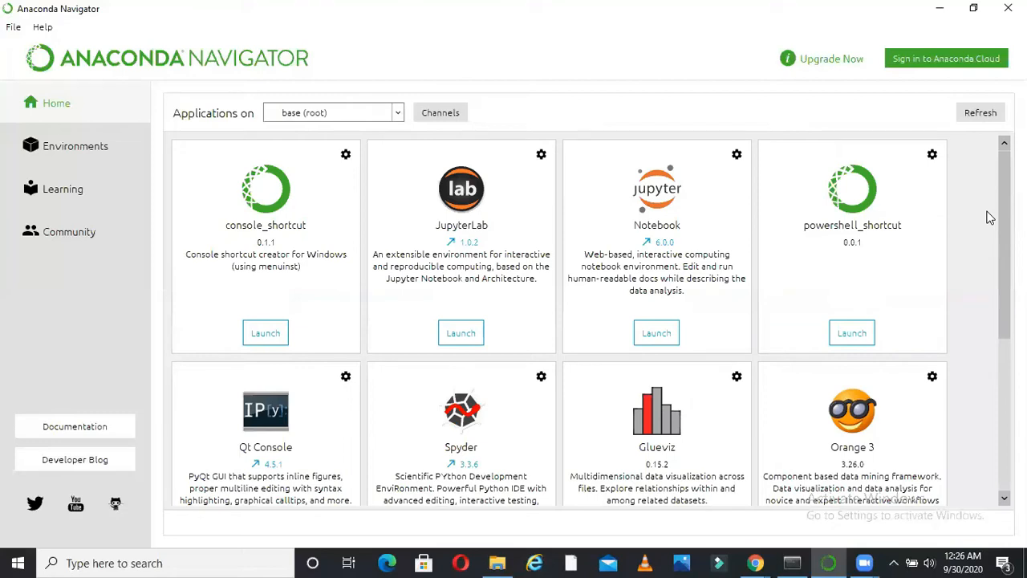
pyautogui.moveTo(657, 245)
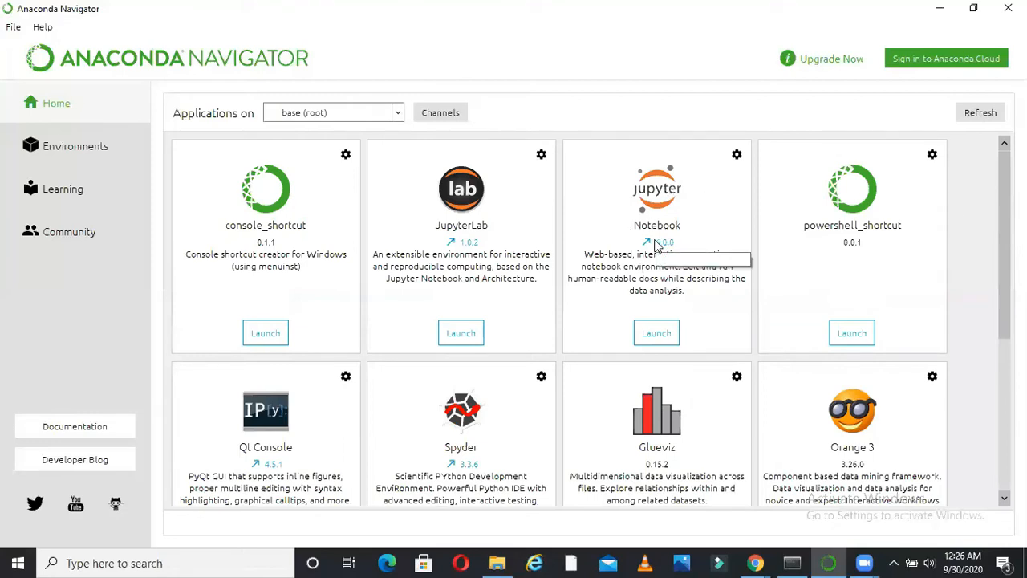
pyautogui.moveTo(698, 249)
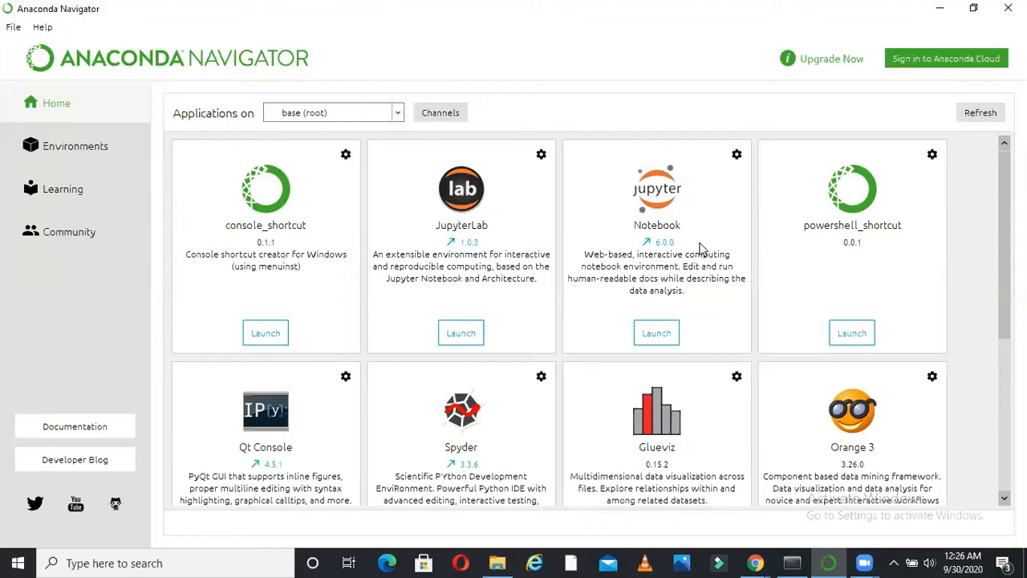
pyautogui.moveTo(693, 244)
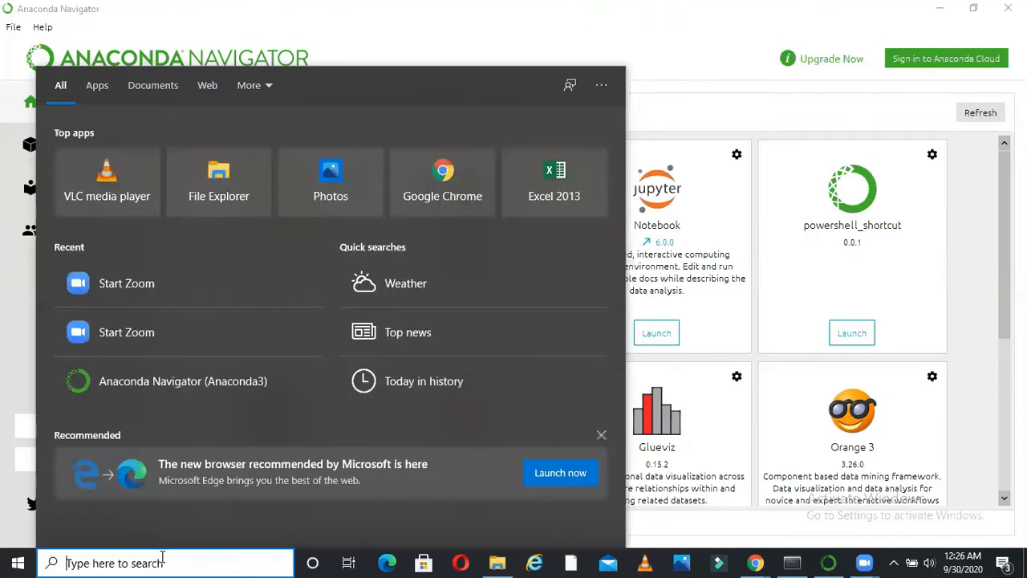
# - Search the Start menu for 'ana' and launch Anaconda Prompt (Anaconda3)
pyautogui.write('notebook')
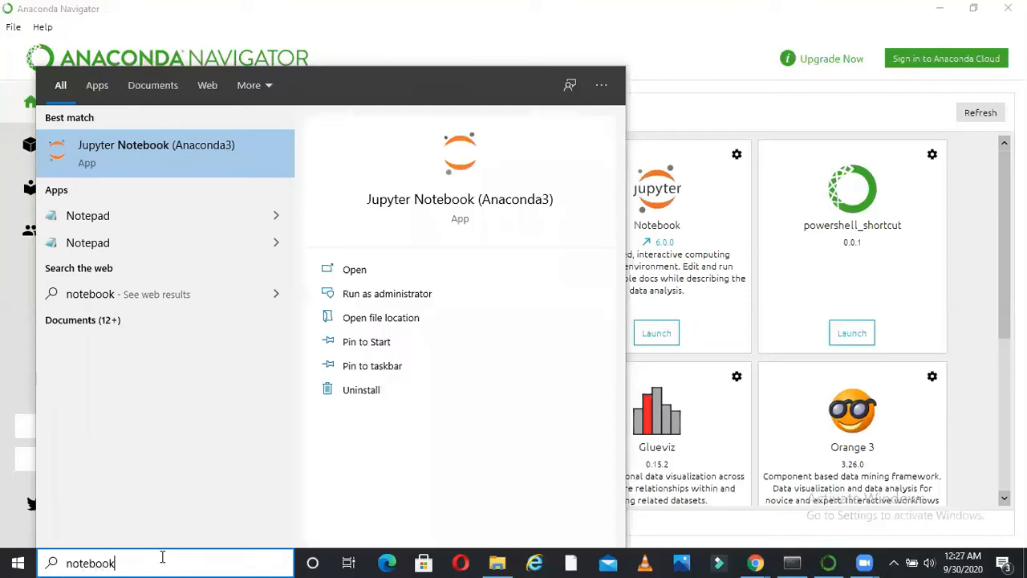
pyautogui.moveTo(147, 166)
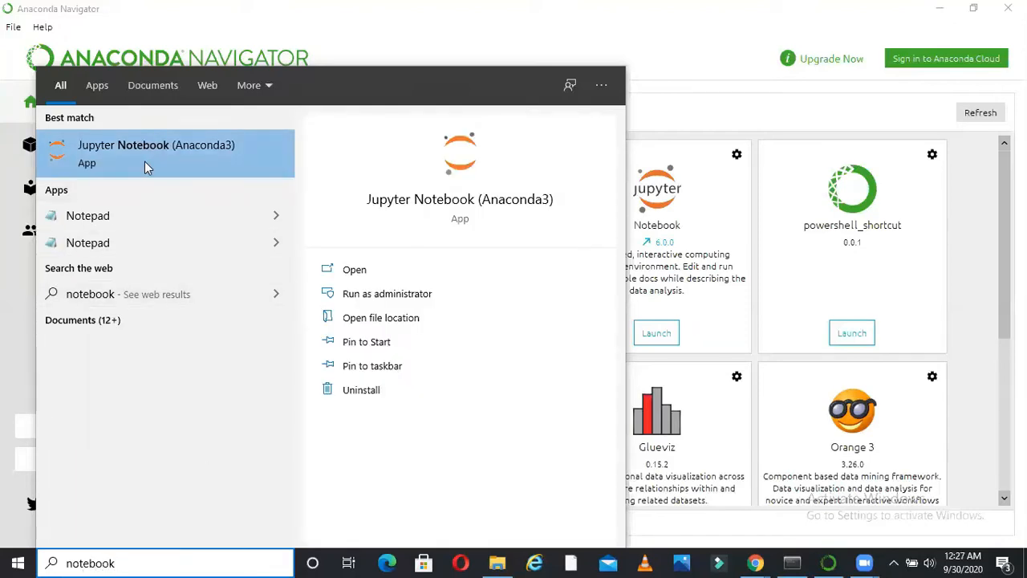
pyautogui.press('Backspace')
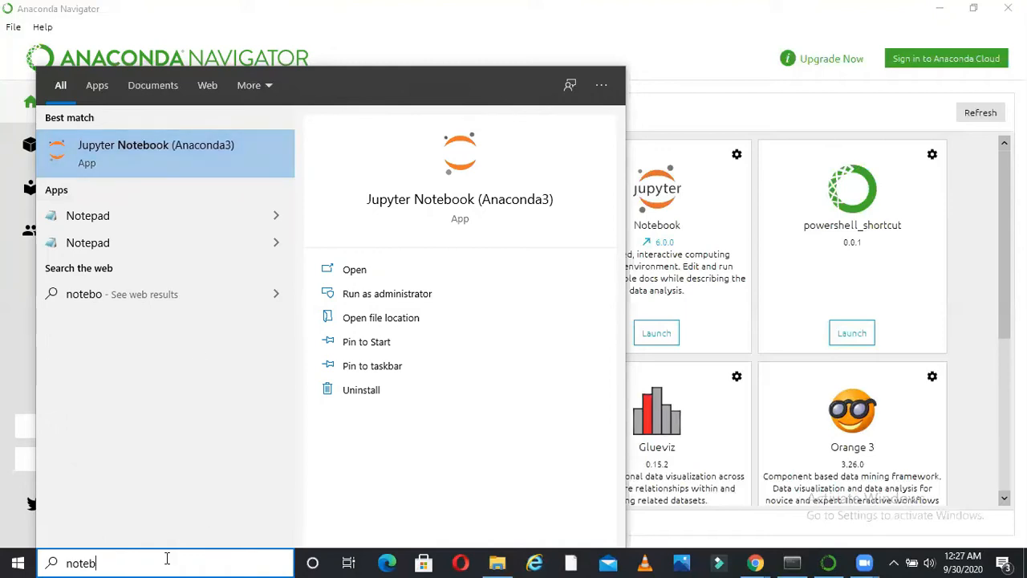
pyautogui.write('ana')
pyautogui.write('ju')
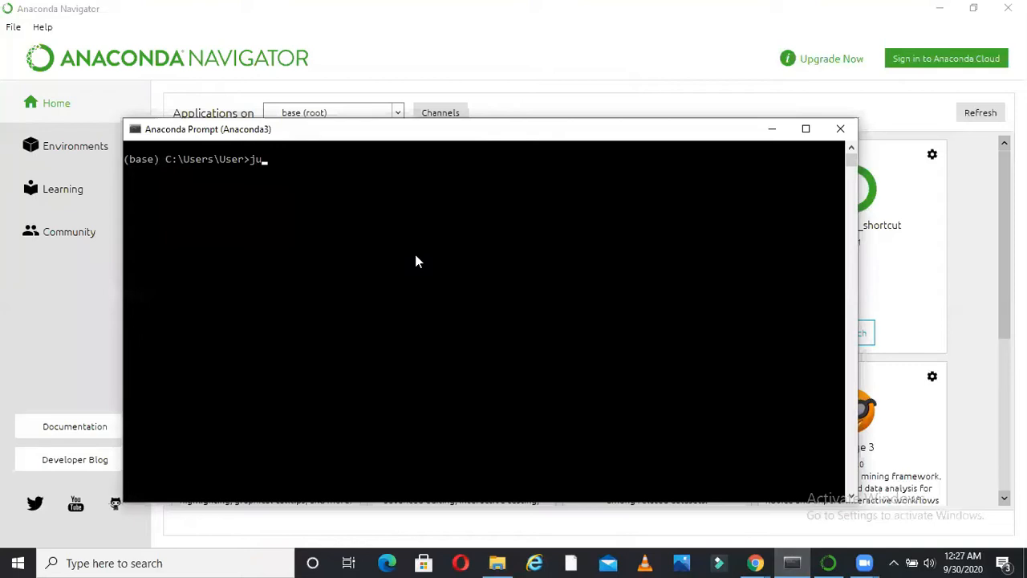
# - Run the 'jupyter notebook' command to open the Jupyter home listing in the browser
pyautogui.write('pyterno')
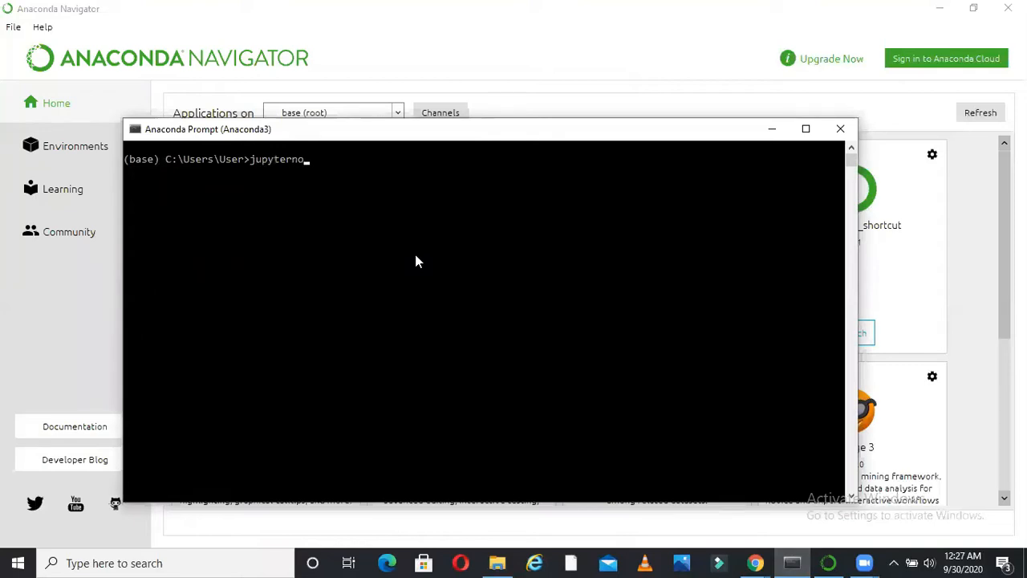
pyautogui.press('Backspace')
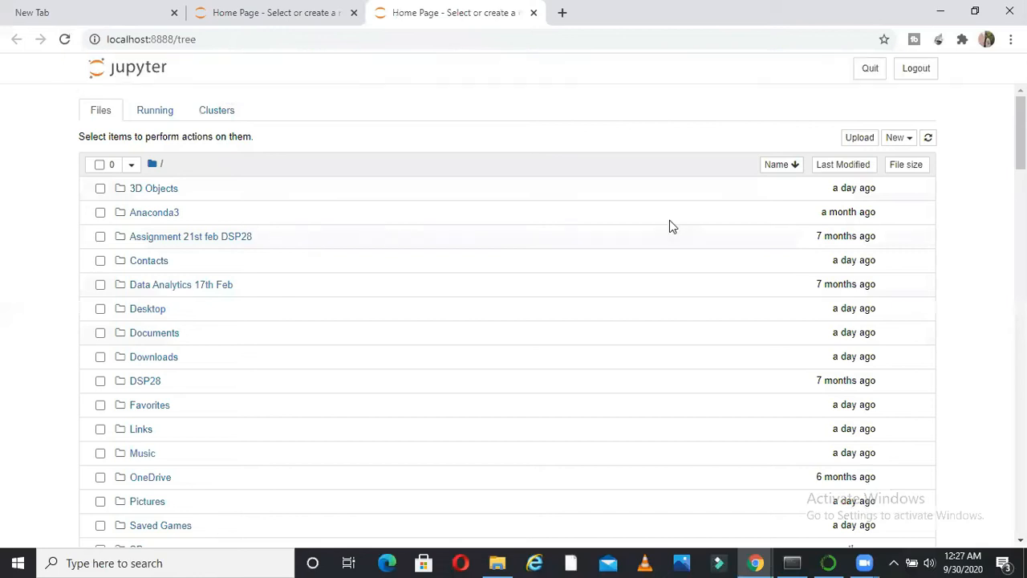
# - Create a new Untitled Folder from the New menu and select it in the listing
pyautogui.click(898, 138)
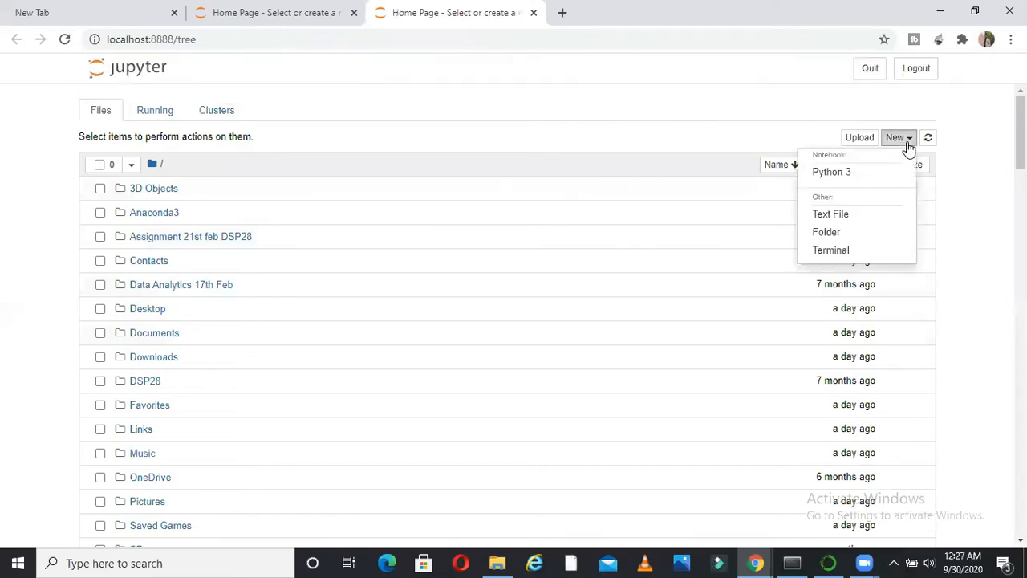
pyautogui.click(896, 138)
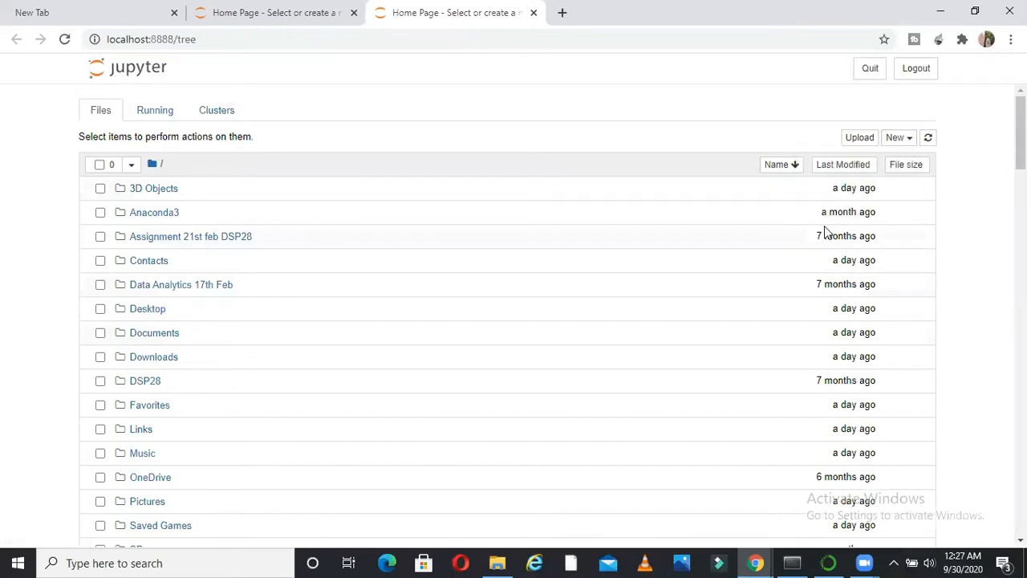
pyautogui.scroll(-3)
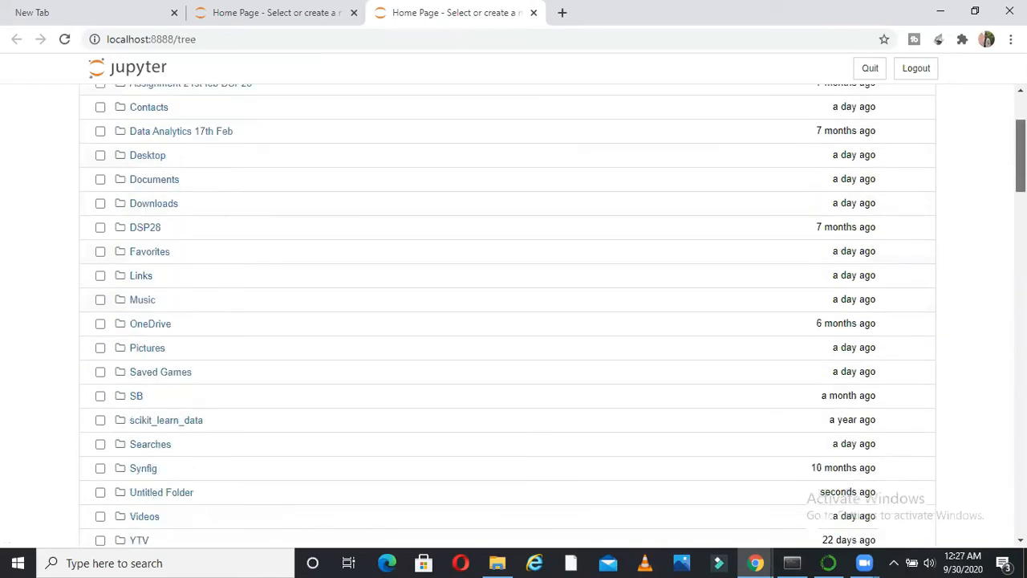
pyautogui.scroll(-3)
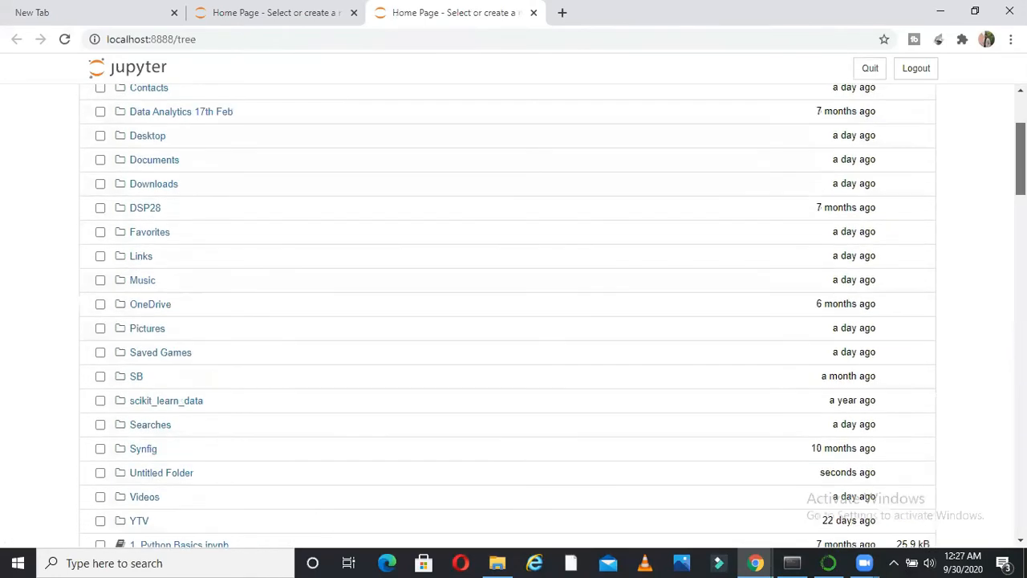
pyautogui.scroll(-3)
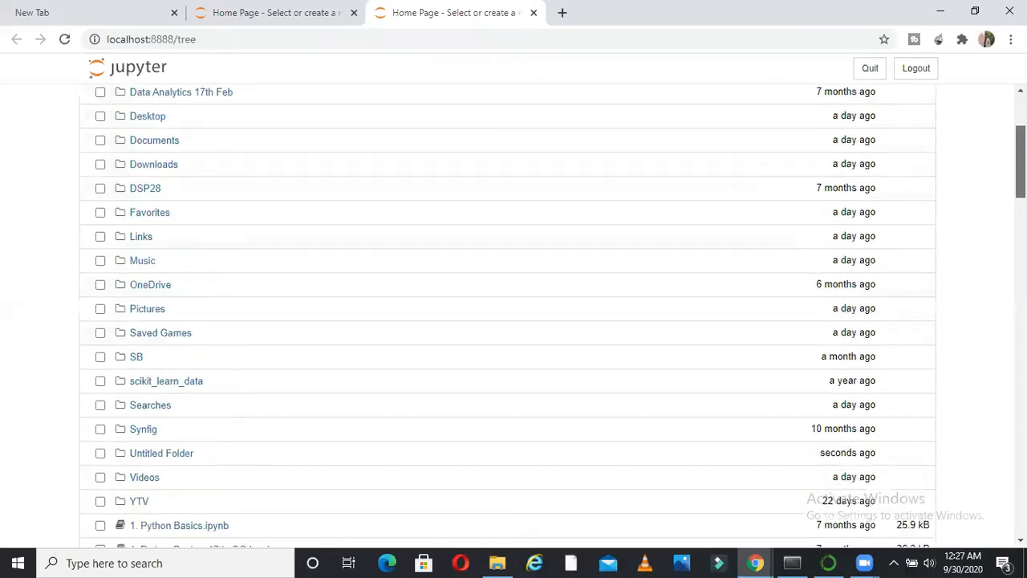
pyautogui.scroll(-3)
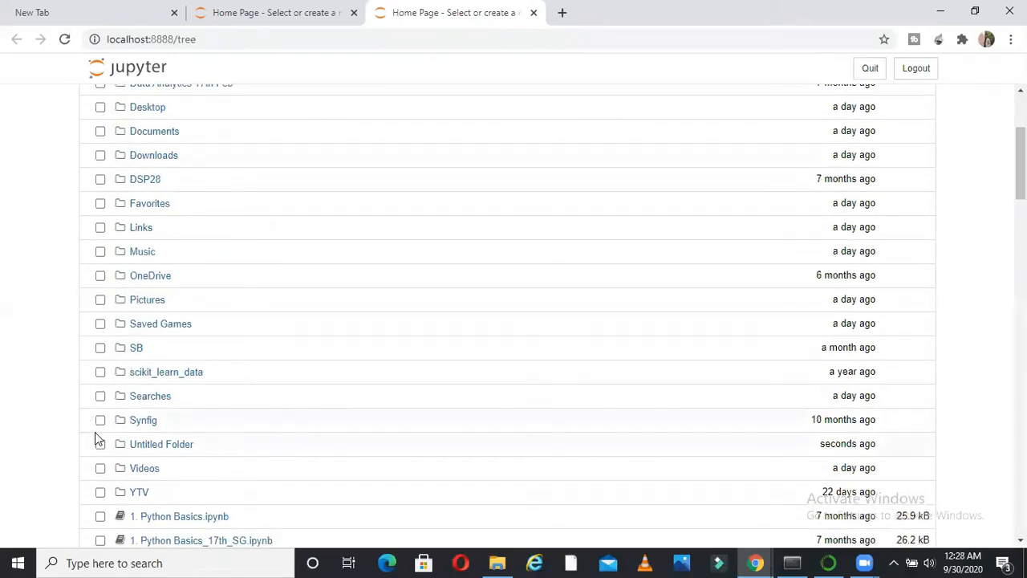
pyautogui.click(100, 443)
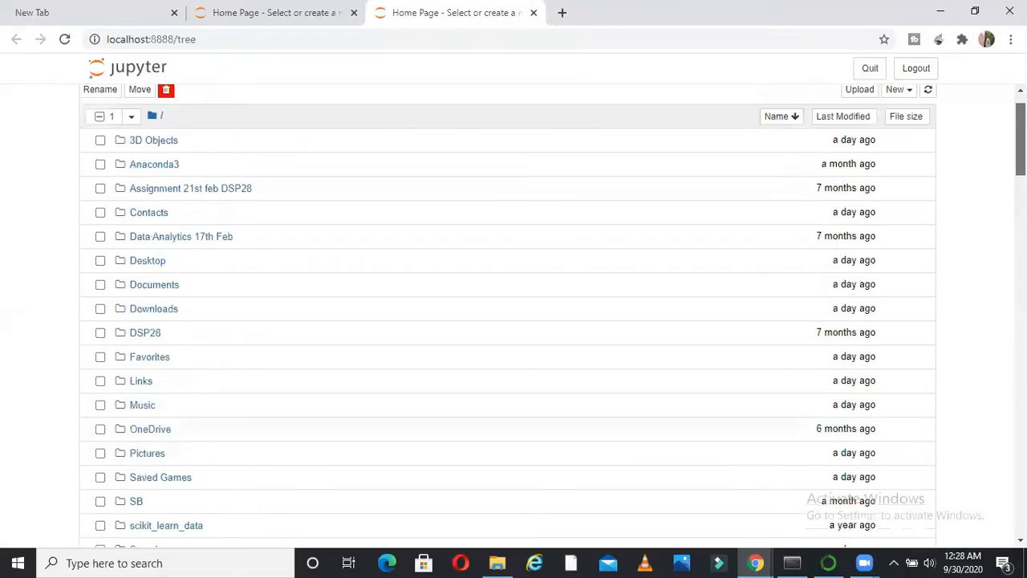
# - Rename the folder to Demo3009 and open it to show its empty contents
pyautogui.click(100, 90)
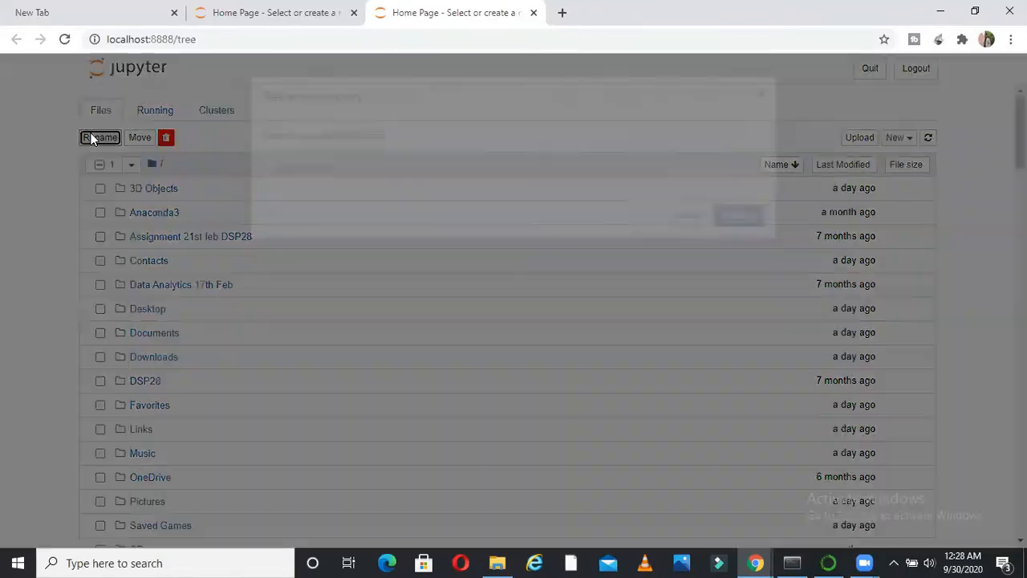
pyautogui.write('Demo3')
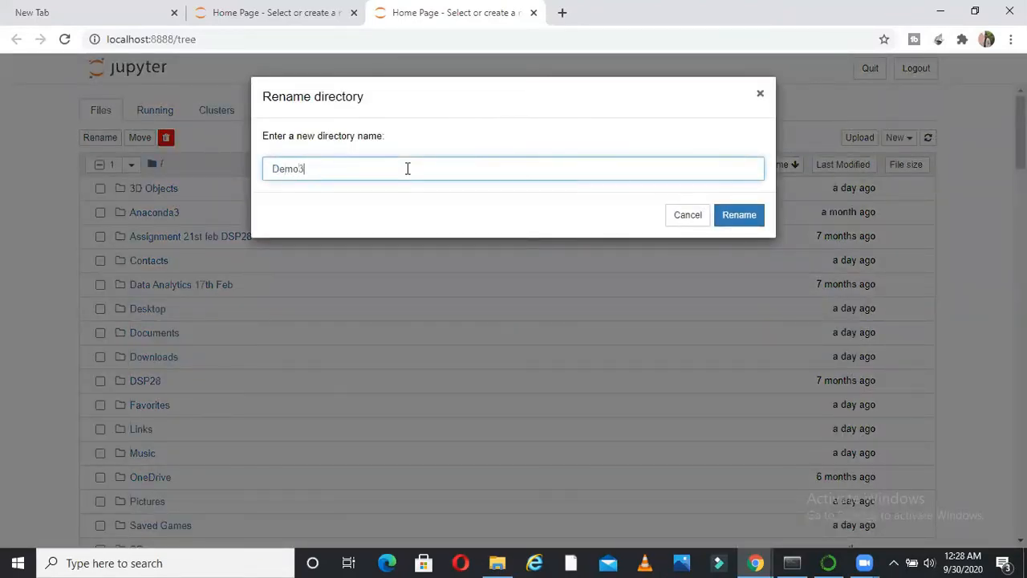
pyautogui.write('009')
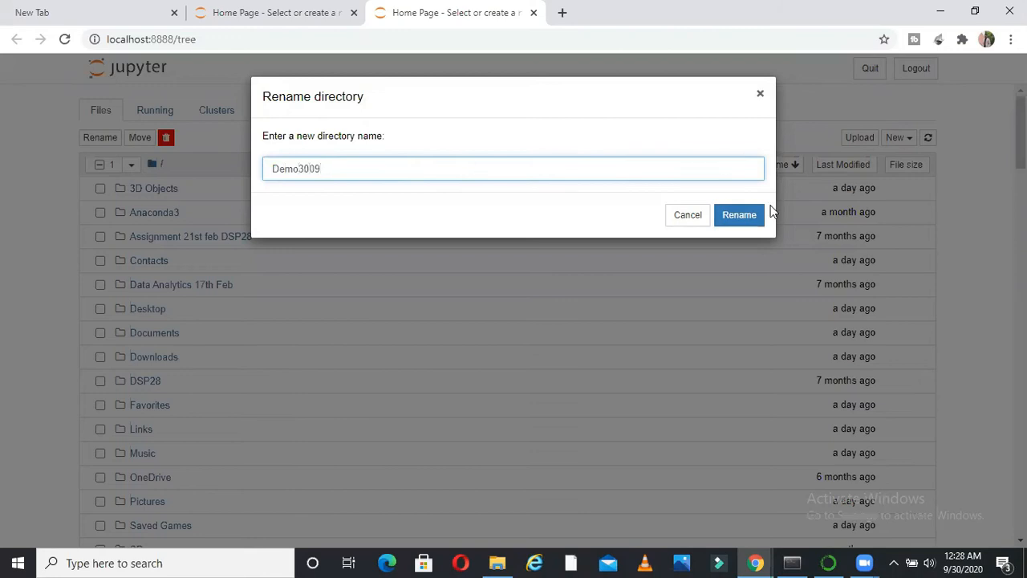
pyautogui.click(739, 215)
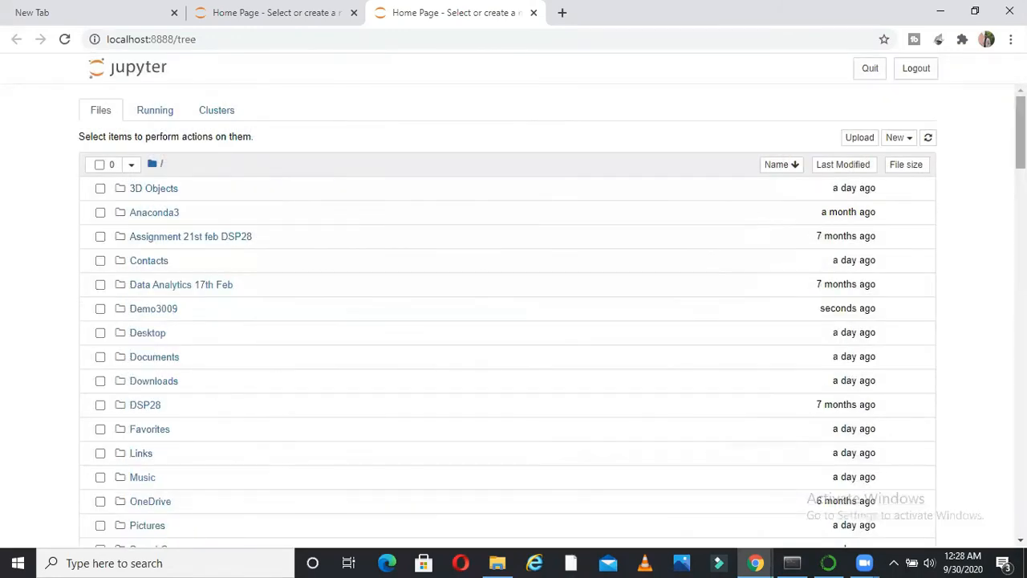
pyautogui.scroll(-3)
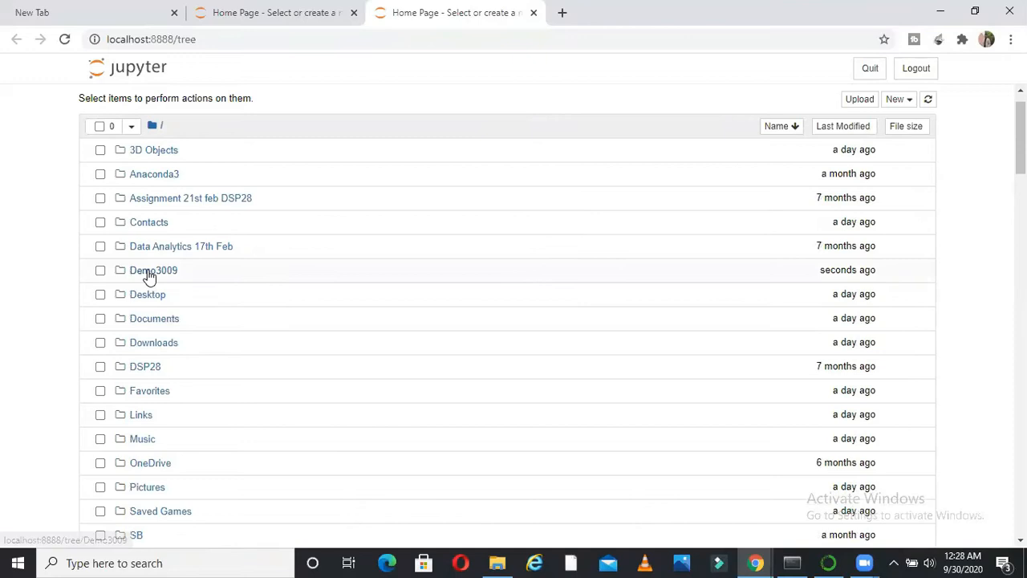
pyautogui.click(155, 269)
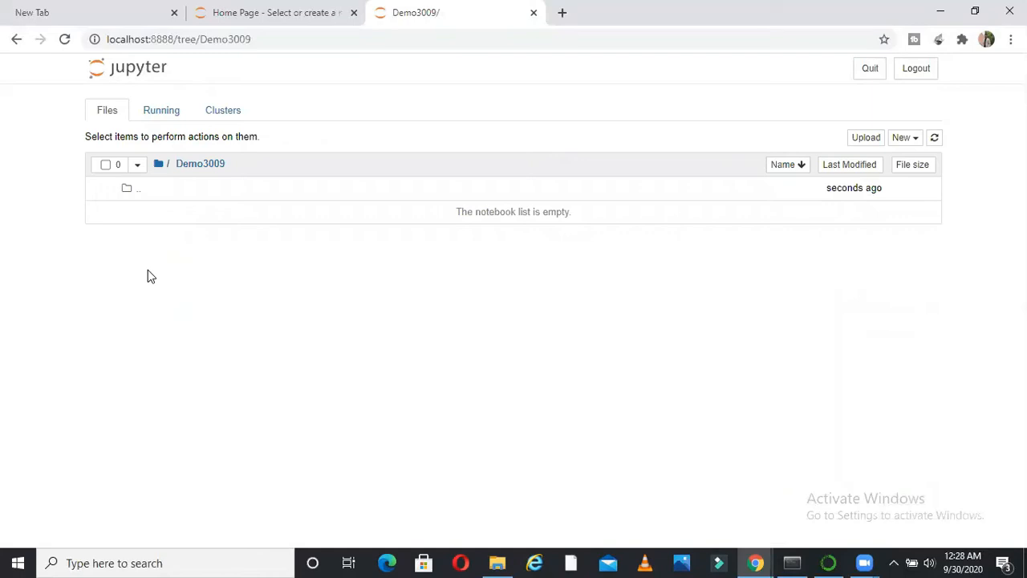
pyautogui.moveTo(966, 135)
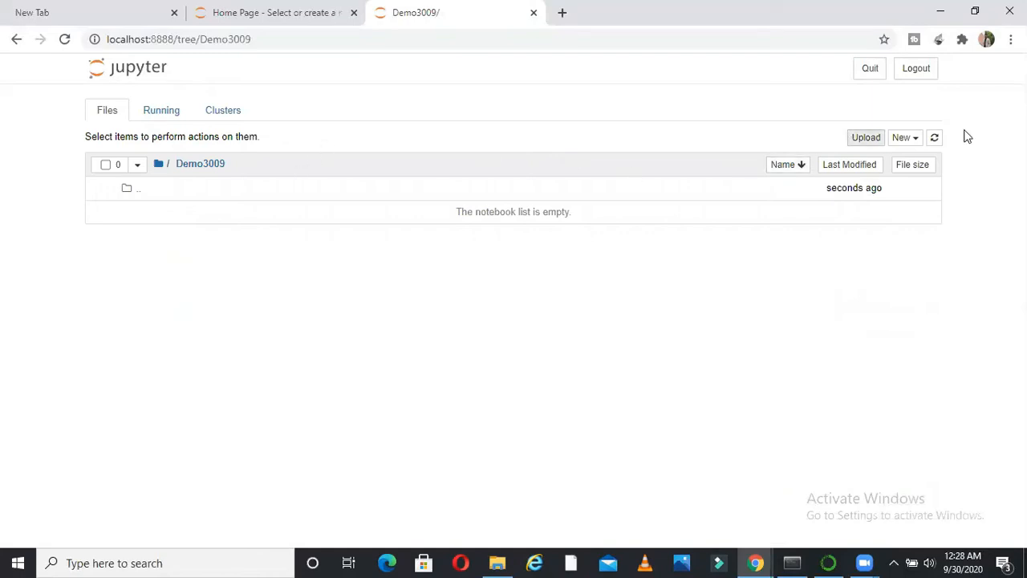
# - Create a Python 3 notebook in Demo3009 and rename it jupyterdemofile
pyautogui.click(905, 138)
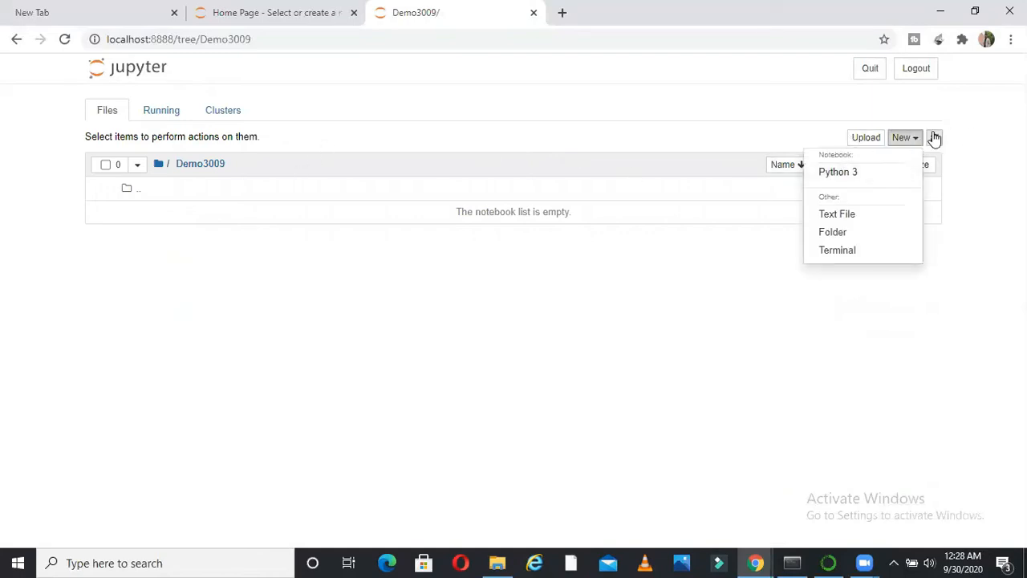
pyautogui.click(838, 172)
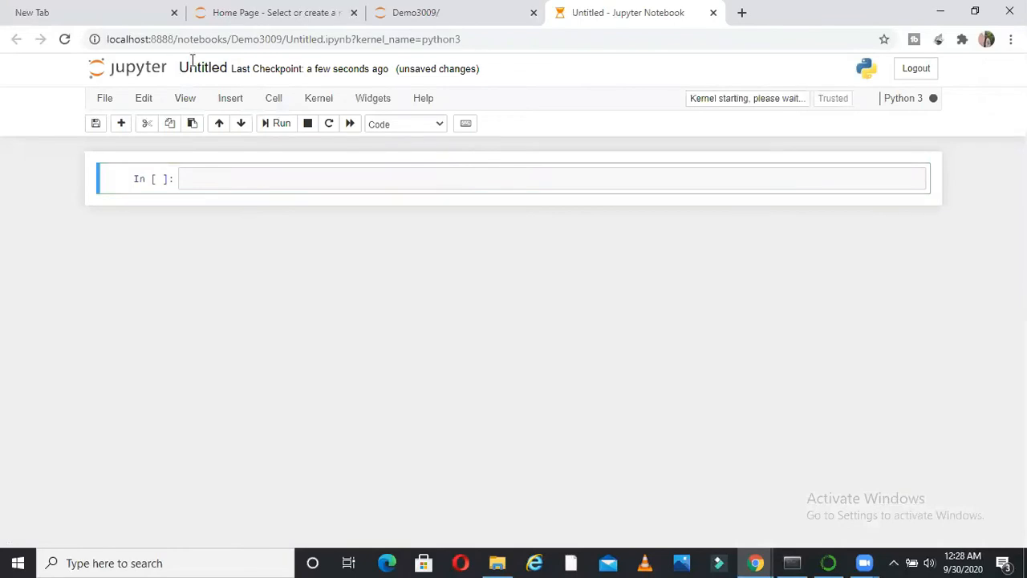
pyautogui.click(202, 68)
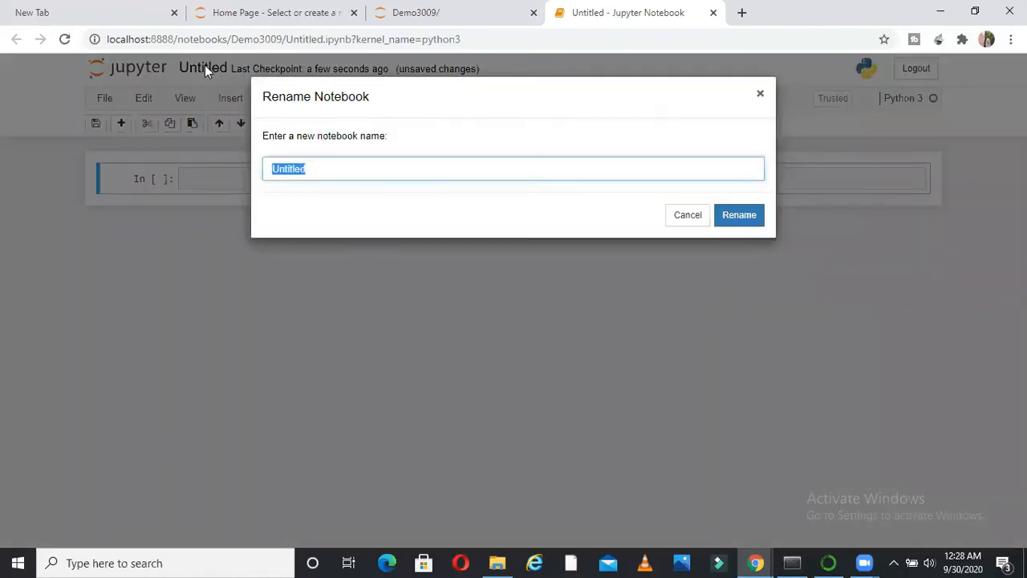
pyautogui.write('jupyterdemof')
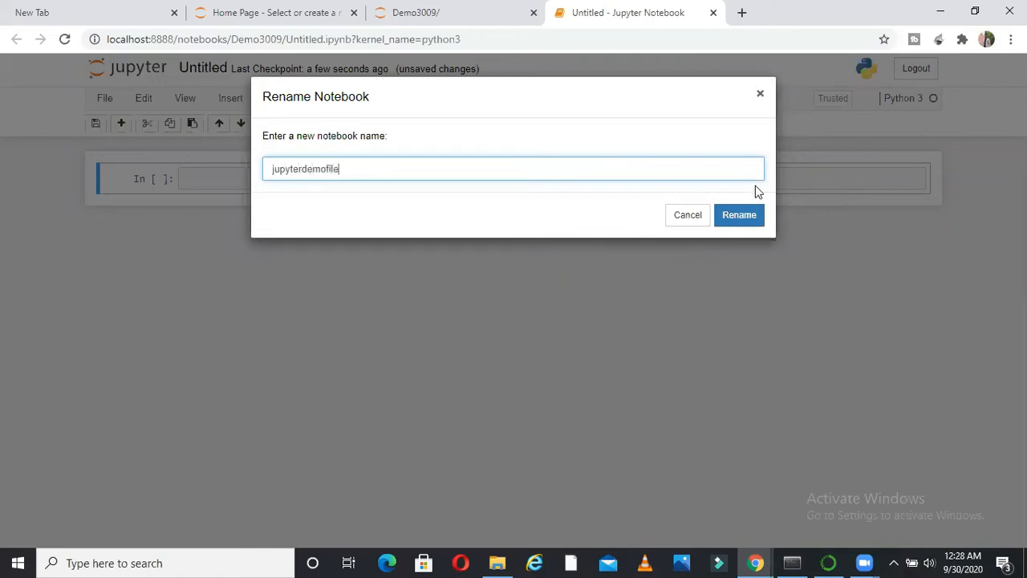
pyautogui.click(738, 215)
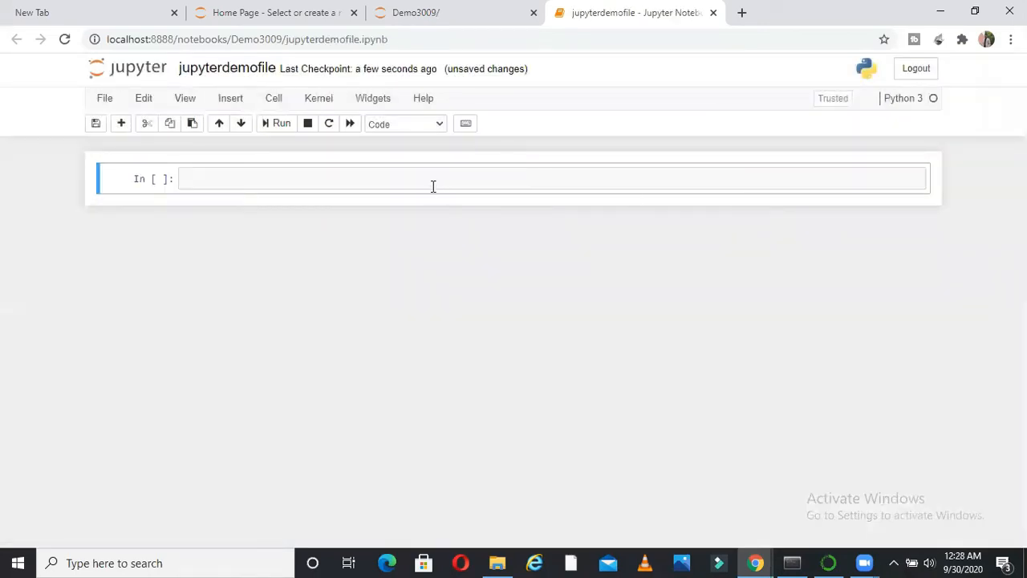
# - Enter print("my demo") in the first cell and run it, showing output my demo
pyautogui.click(433, 178)
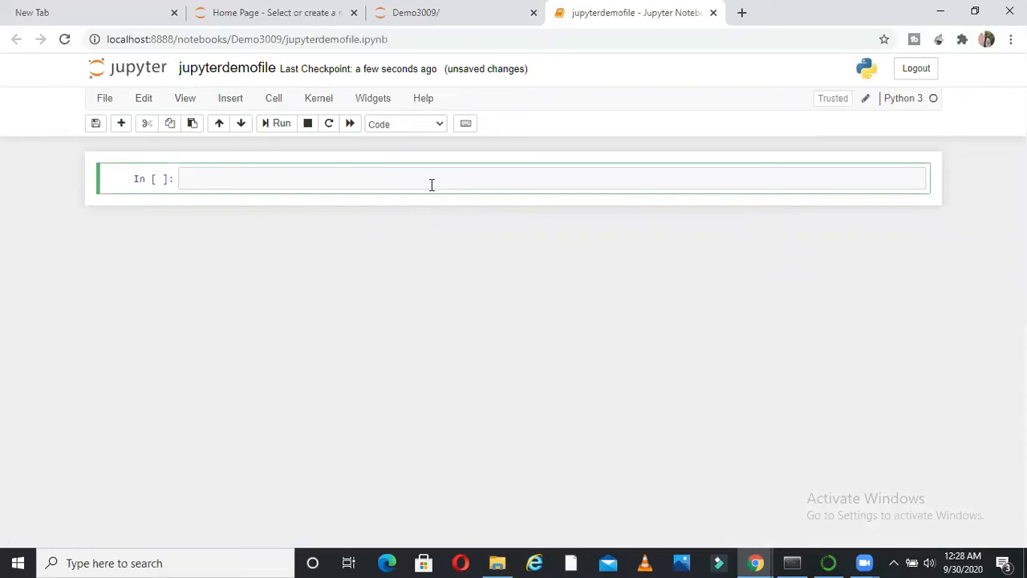
pyautogui.write('print)')
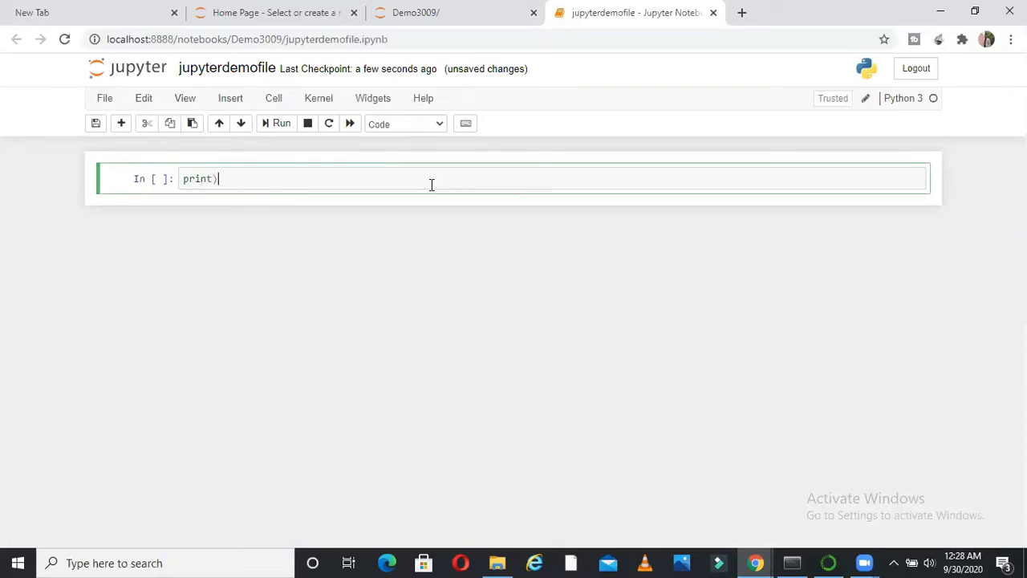
pyautogui.write('"m')
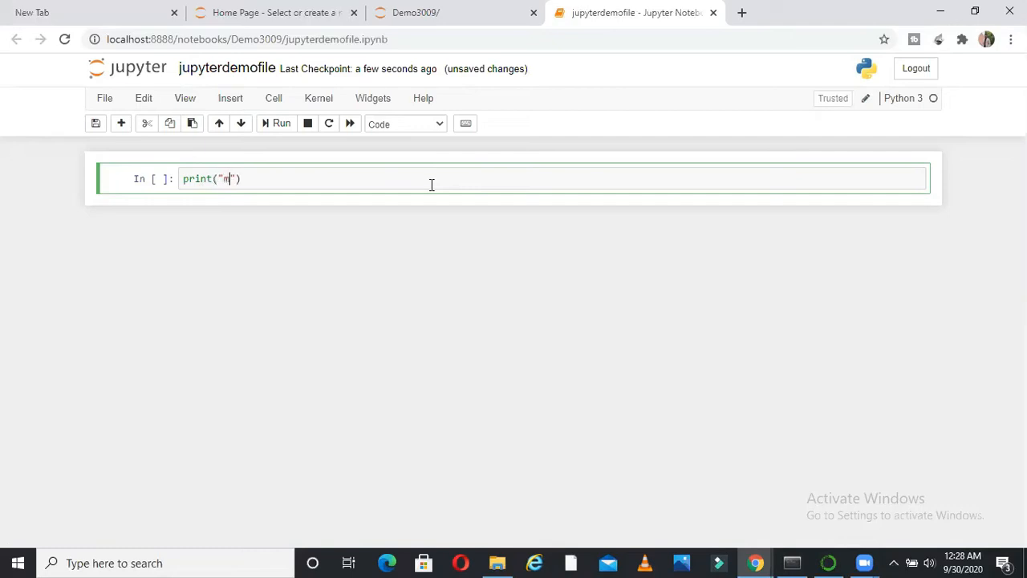
pyautogui.write('y demo')
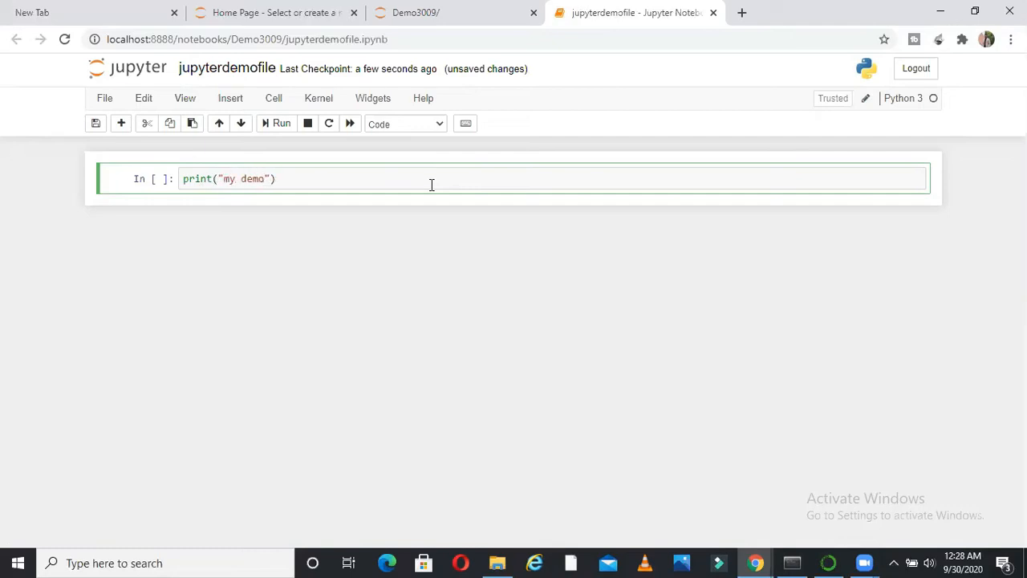
pyautogui.click(276, 122)
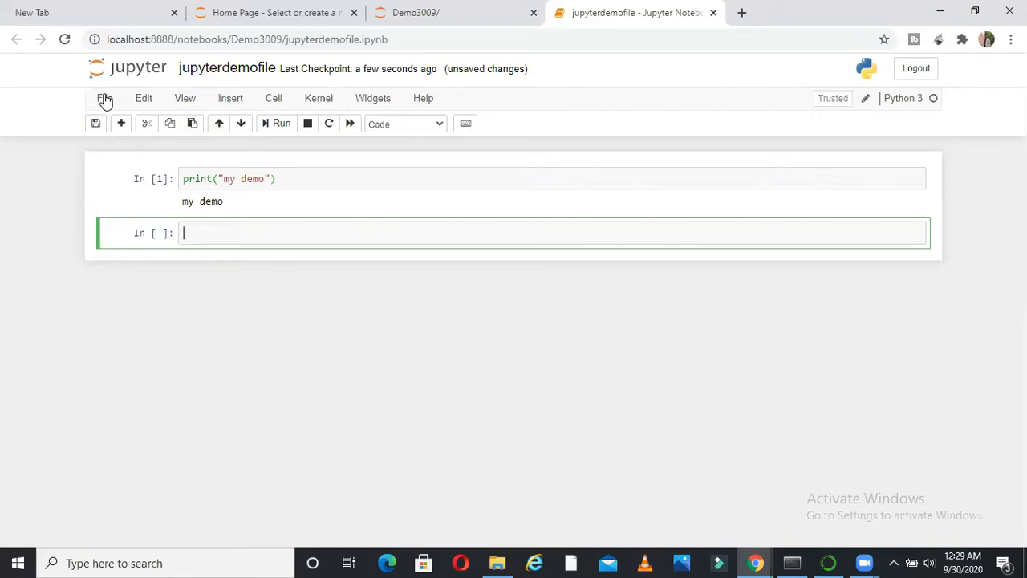
pyautogui.click(104, 98)
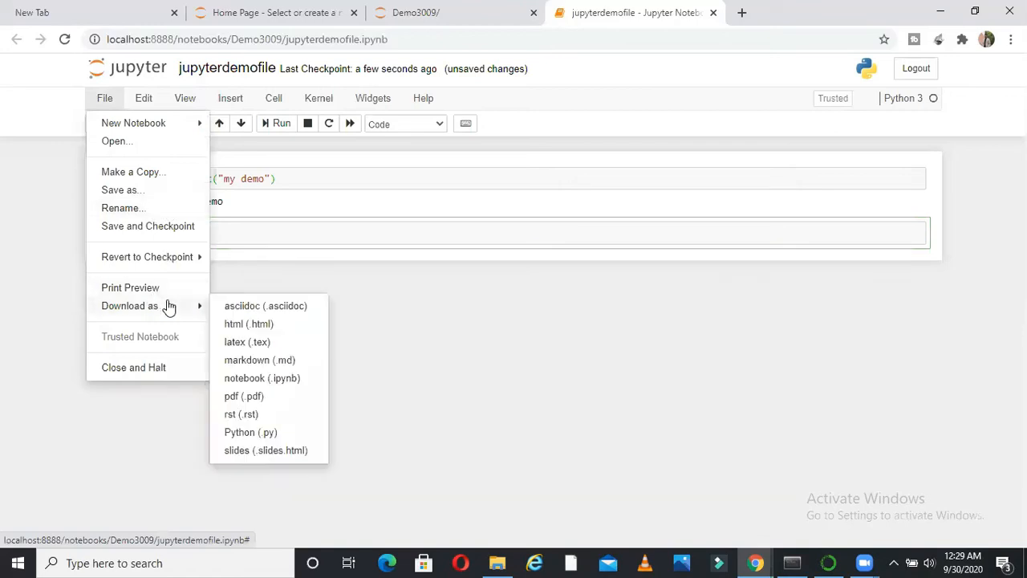
# - Download the notebook as jupyterdemofile.ipynb and show it in the Downloads folder
pyautogui.click(143, 98)
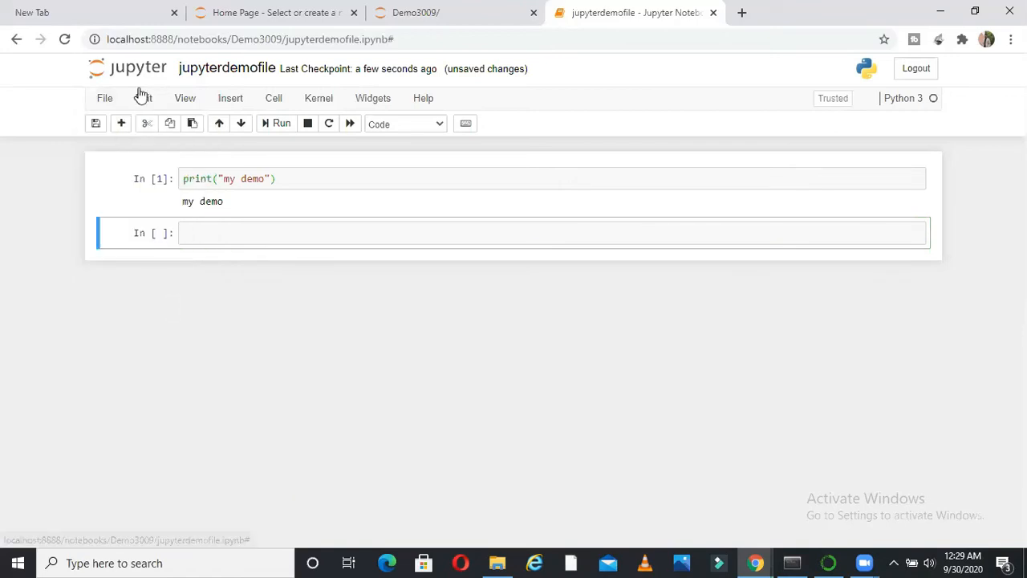
pyautogui.click(104, 98)
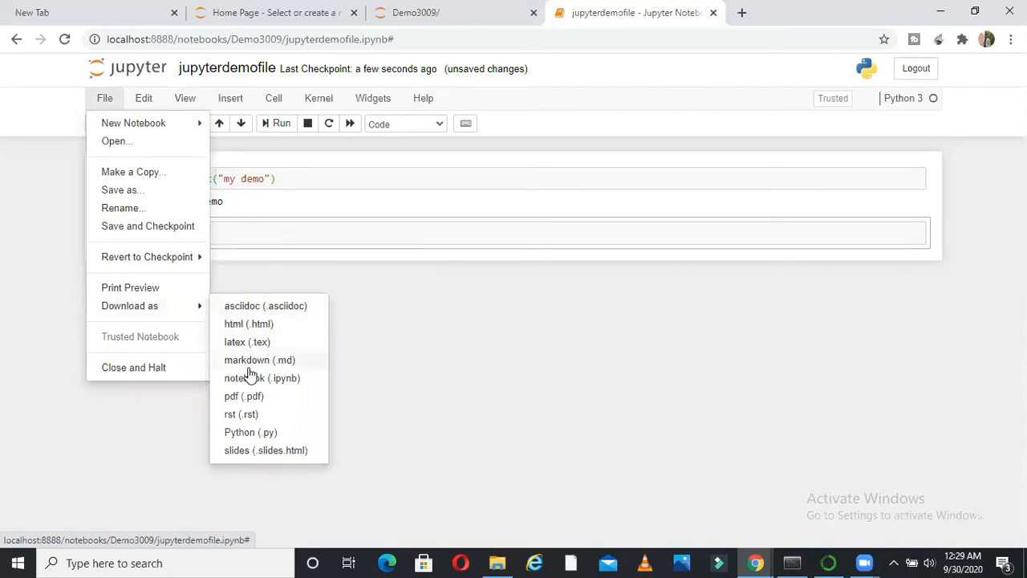
pyautogui.click(263, 379)
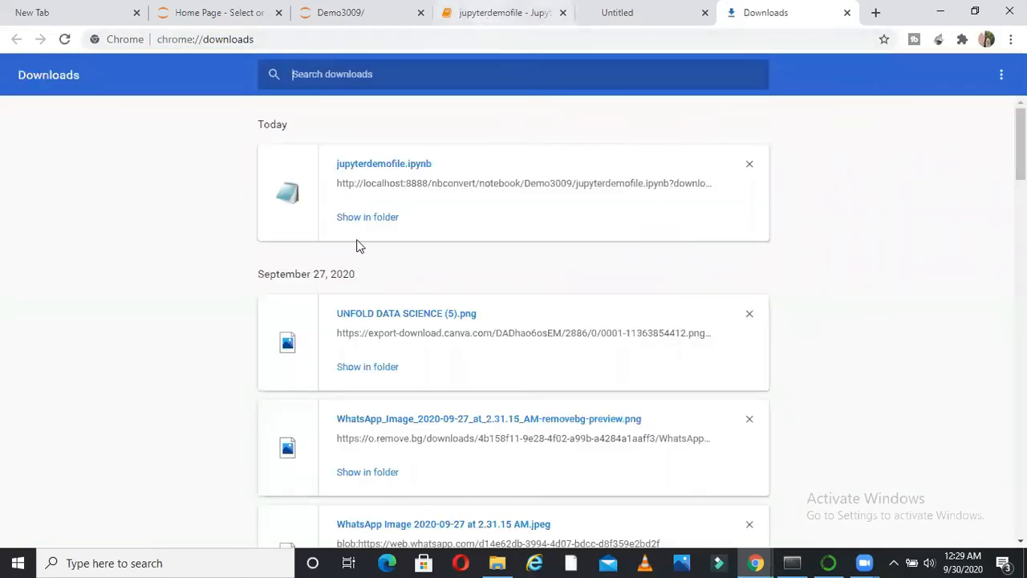
pyautogui.click(367, 217)
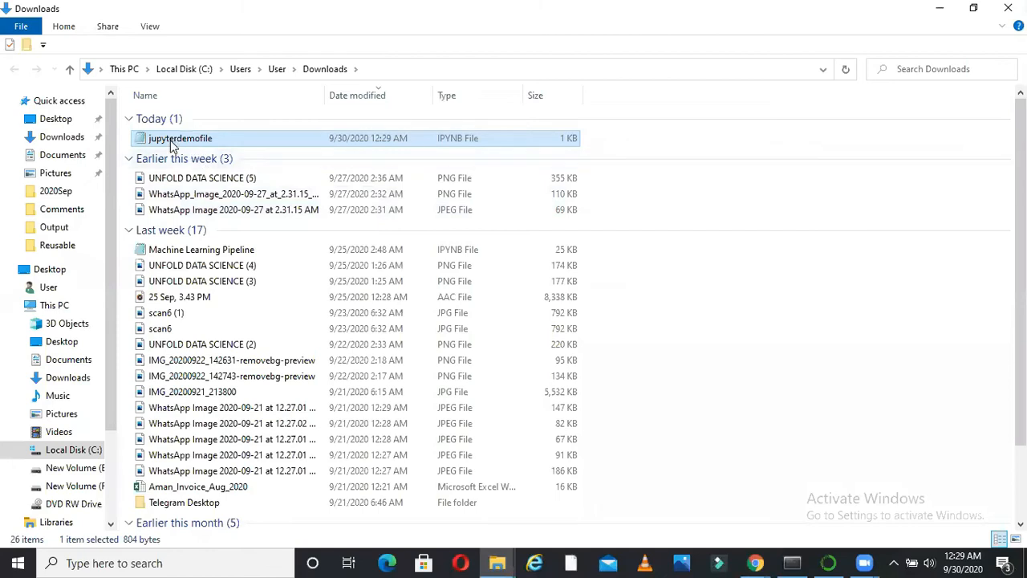
pyautogui.moveTo(281, 138)
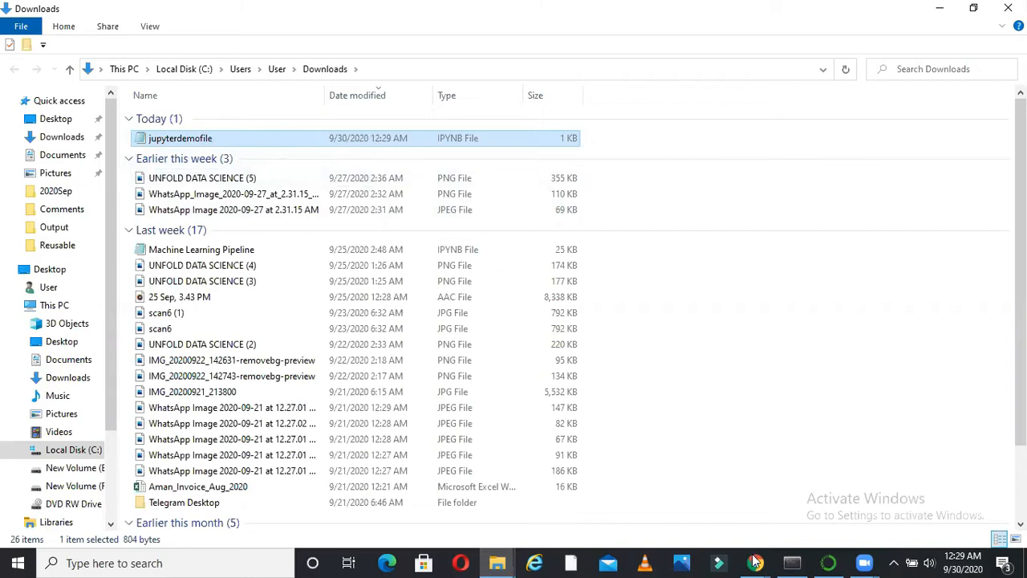
# - Return from File Explorer to the jupyterdemofile notebook in Chrome
pyautogui.click(754, 562)
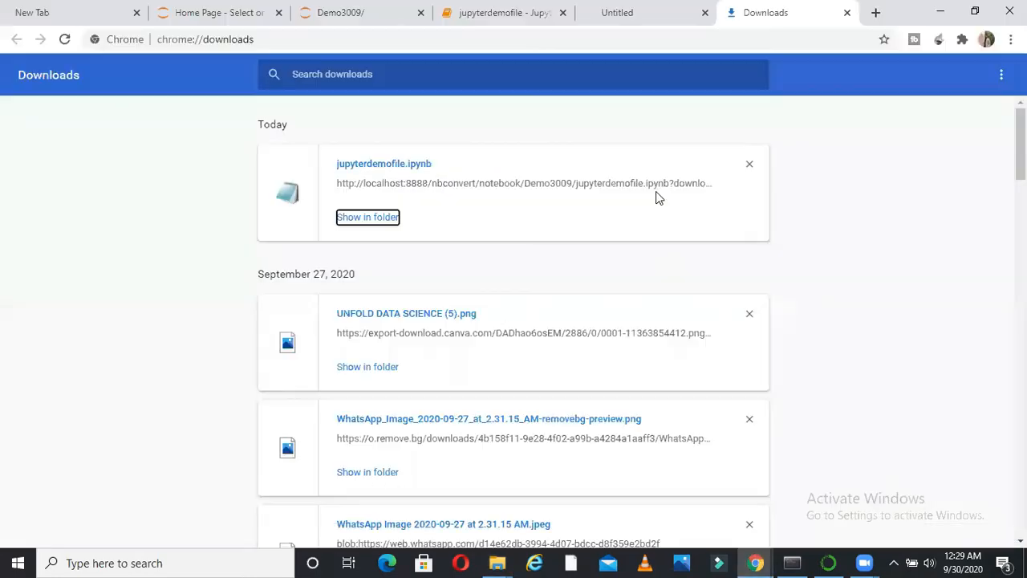
pyautogui.click(504, 13)
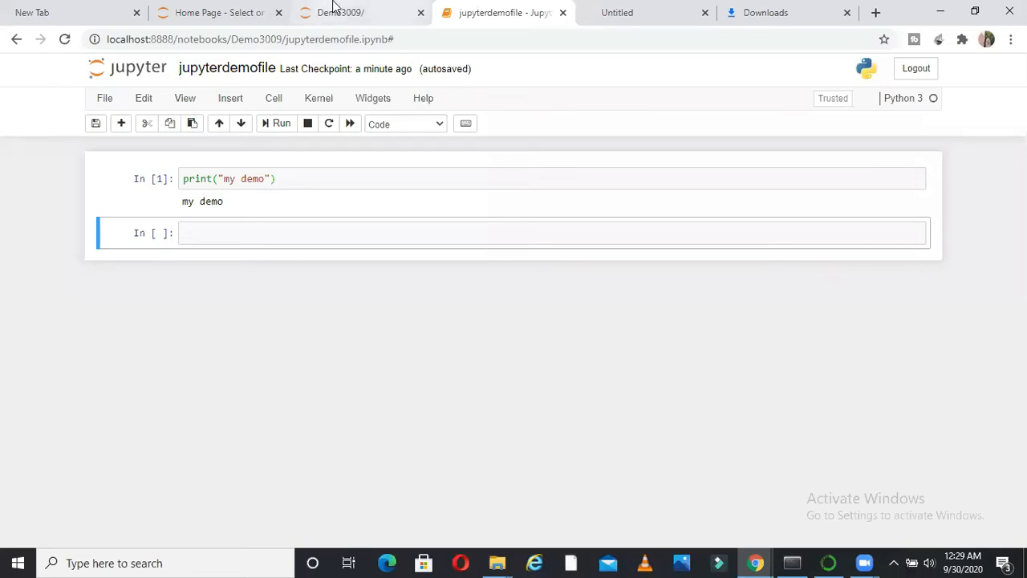
# - Upload jupyterdemofile.ipynb from Downloads into Demo3009, answering the replace-existing prompt
pyautogui.click(361, 13)
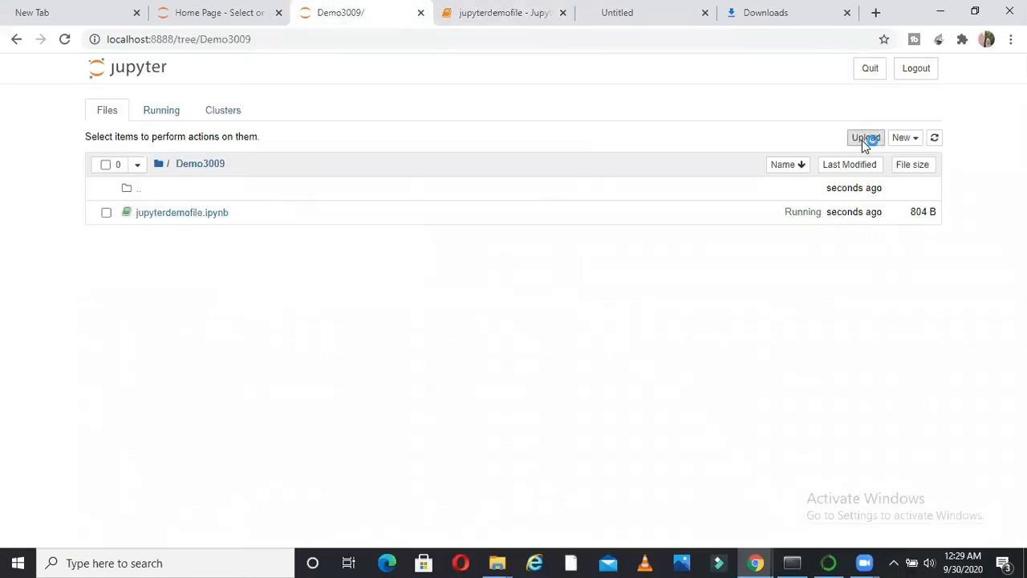
pyautogui.click(866, 138)
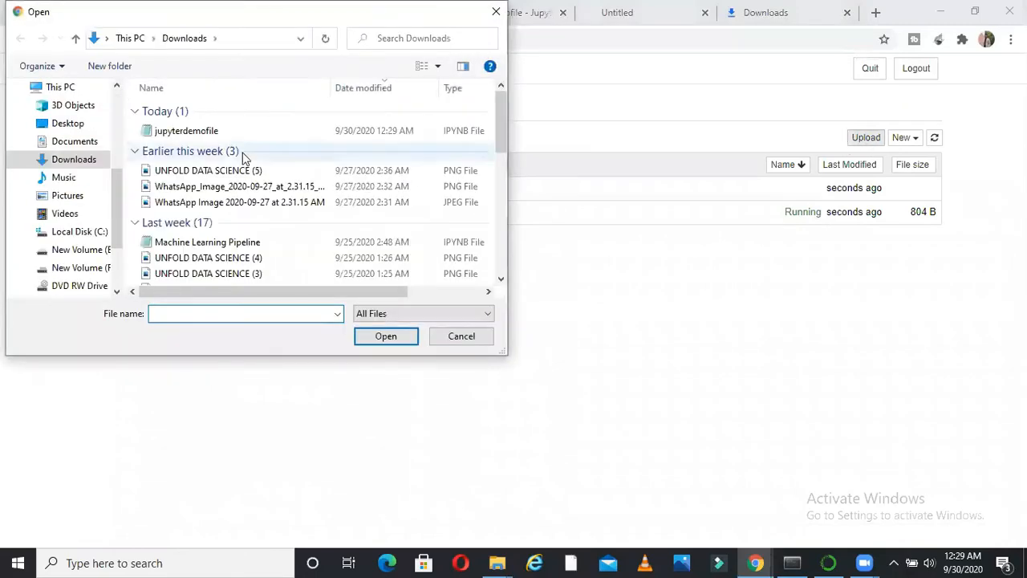
pyautogui.click(386, 335)
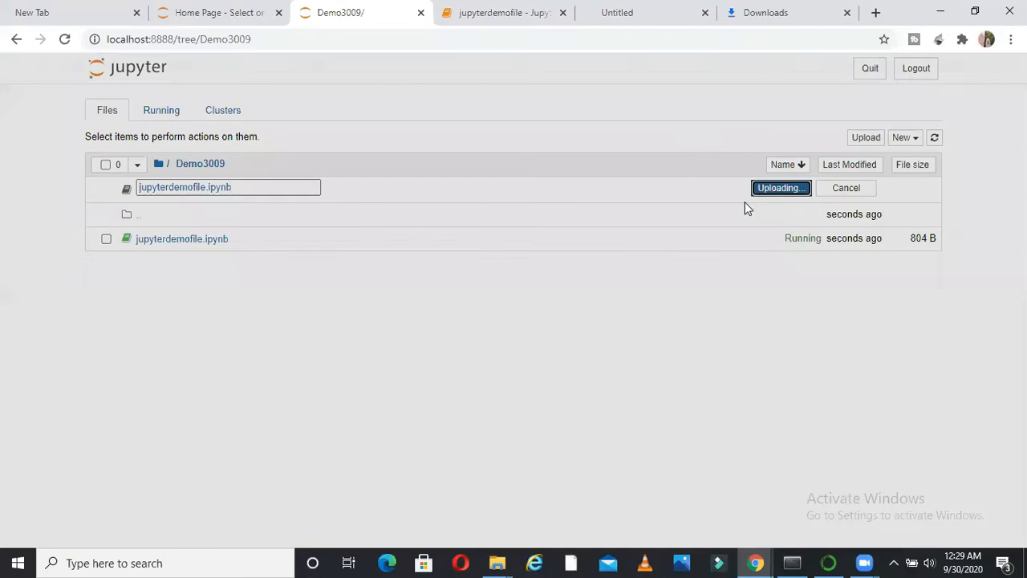
pyautogui.click(780, 188)
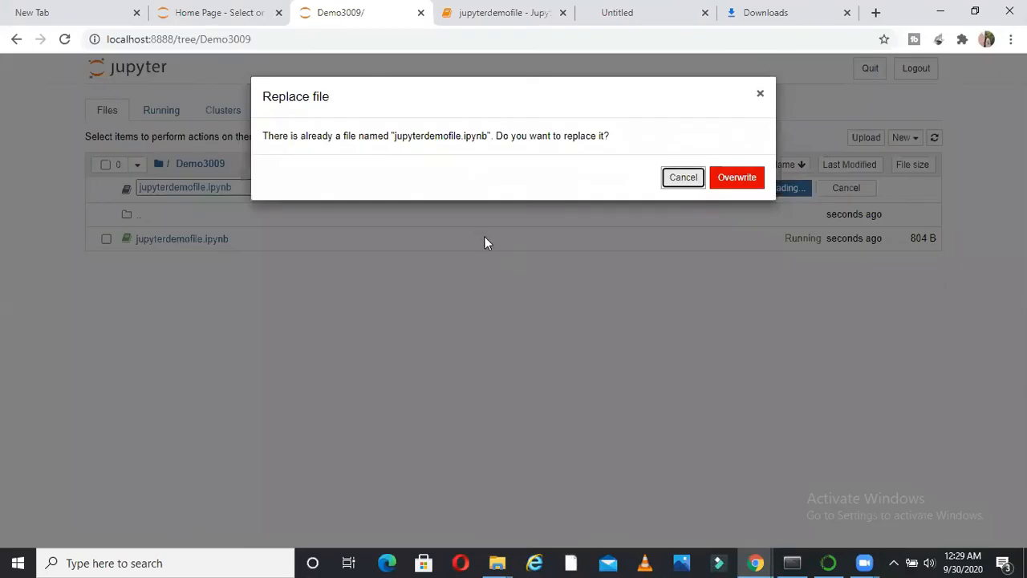
pyautogui.moveTo(709, 138)
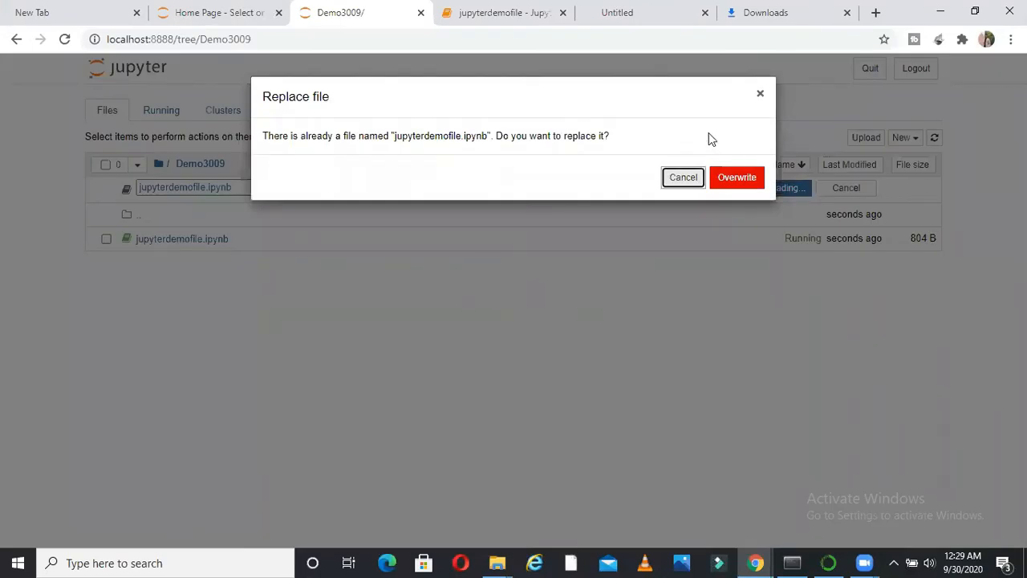
pyautogui.click(735, 177)
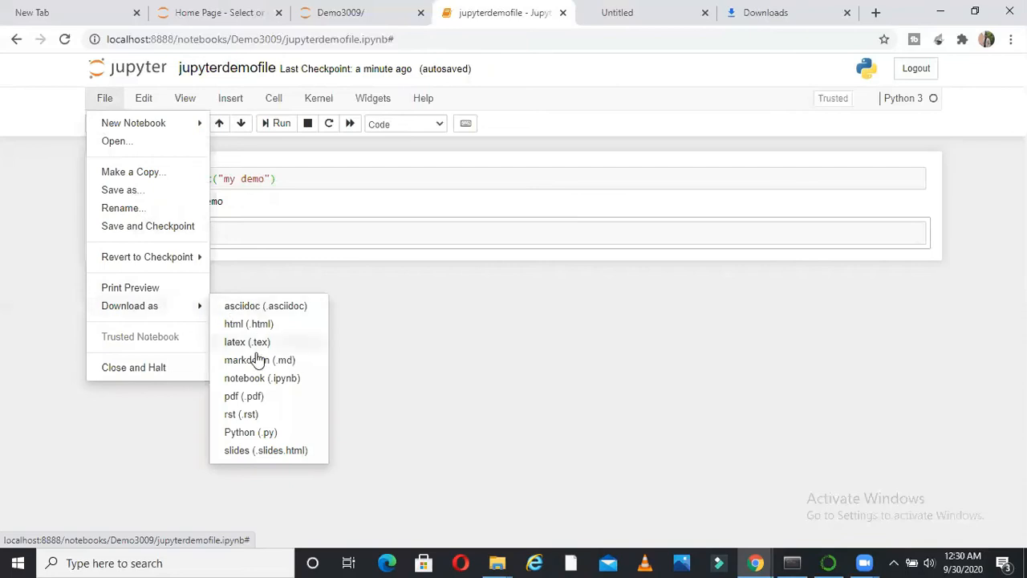
pyautogui.moveTo(255, 437)
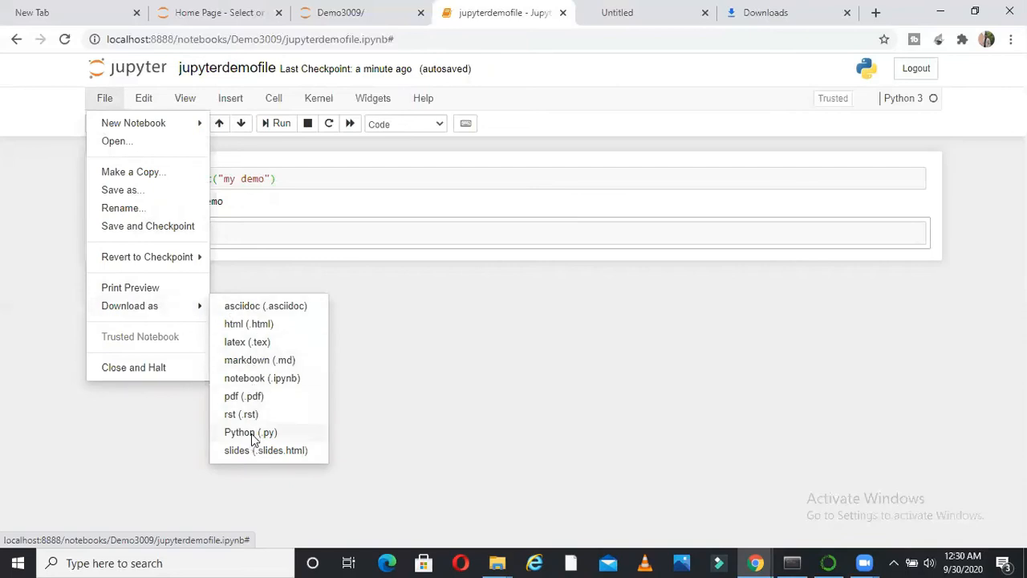
# - Download the notebook as jupyterdemofile.py, keep it despite Chrome's warning, and return to the notebook
pyautogui.click(251, 432)
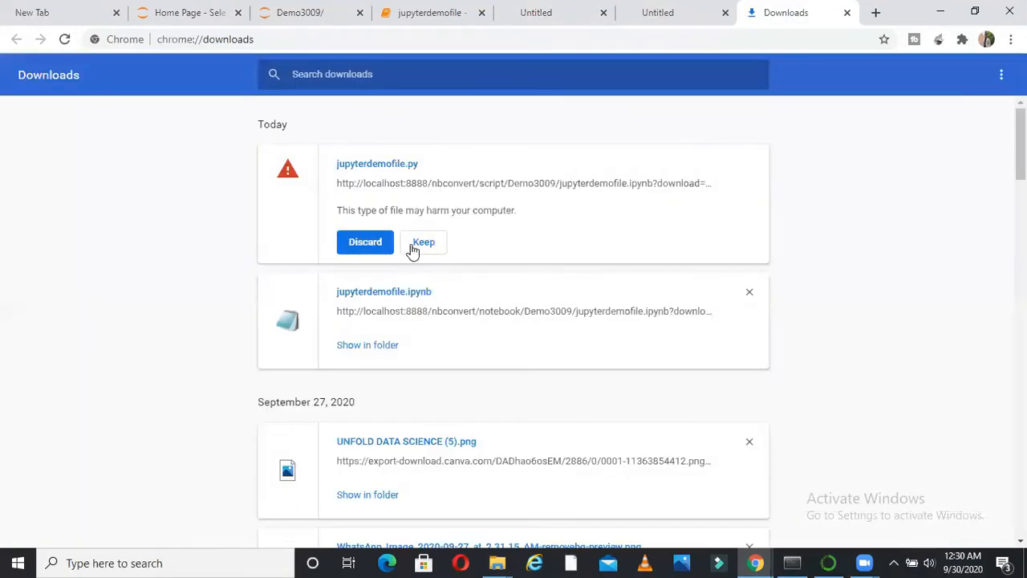
pyautogui.moveTo(441, 238)
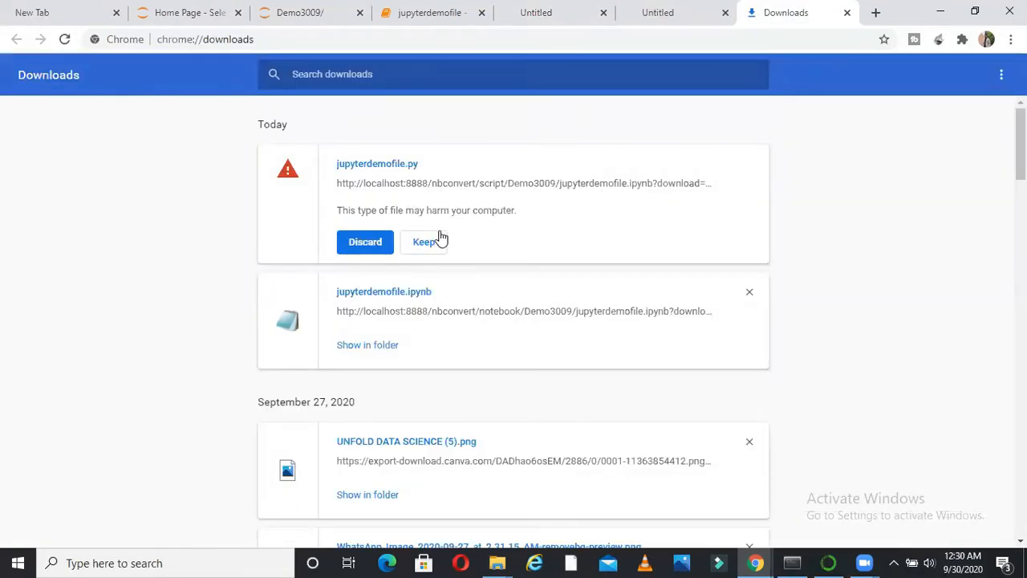
pyautogui.click(424, 241)
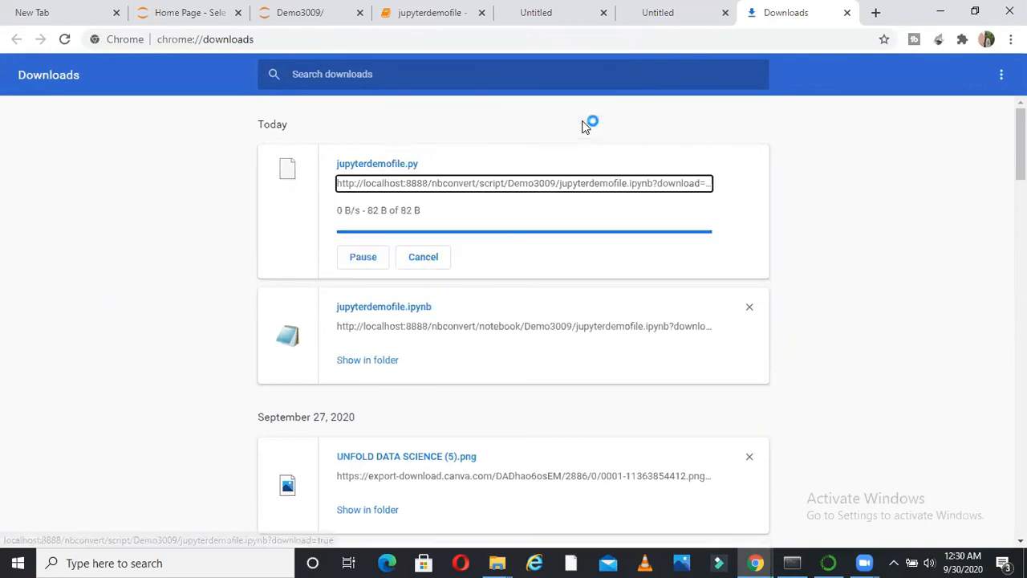
pyautogui.click(430, 13)
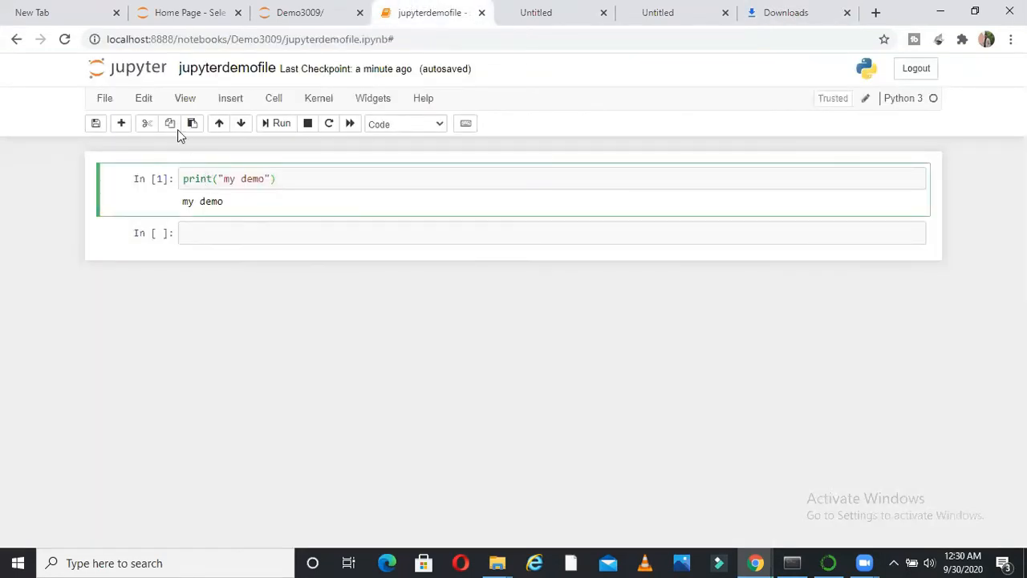
# - Export the notebook as jupyterdemofile.html, view it in its own tab, and return to the notebook
pyautogui.click(105, 98)
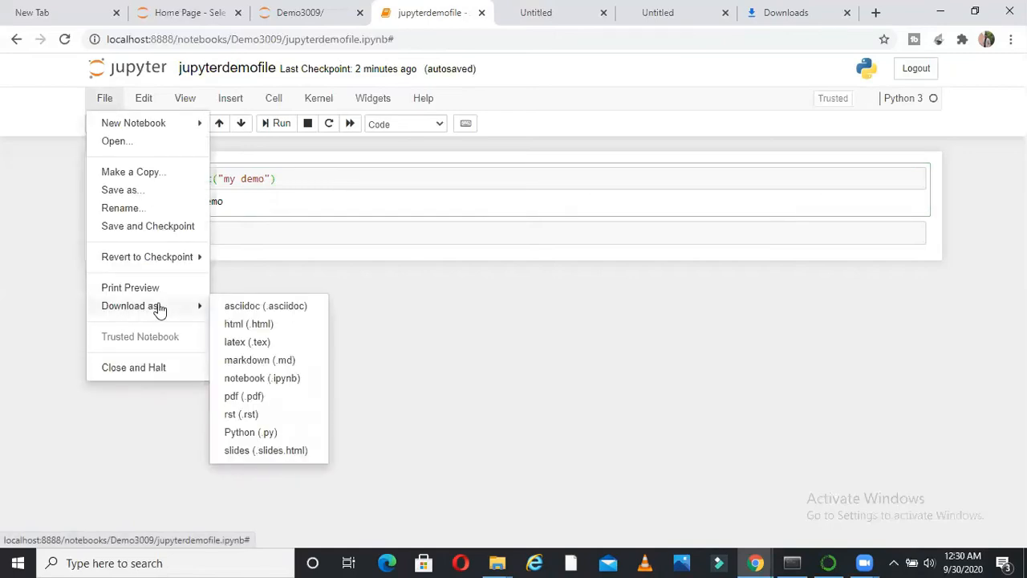
pyautogui.moveTo(262, 321)
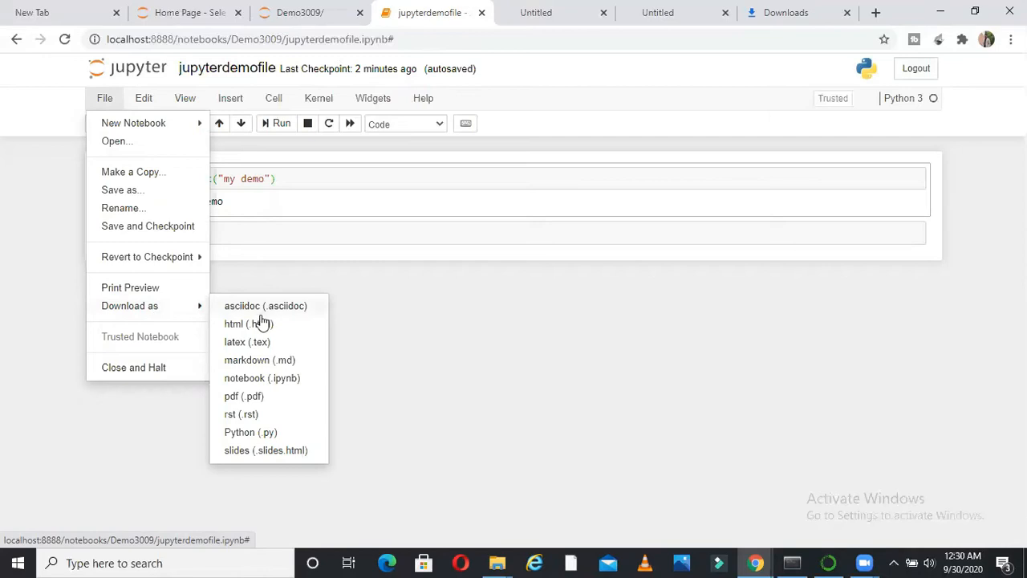
pyautogui.click(234, 324)
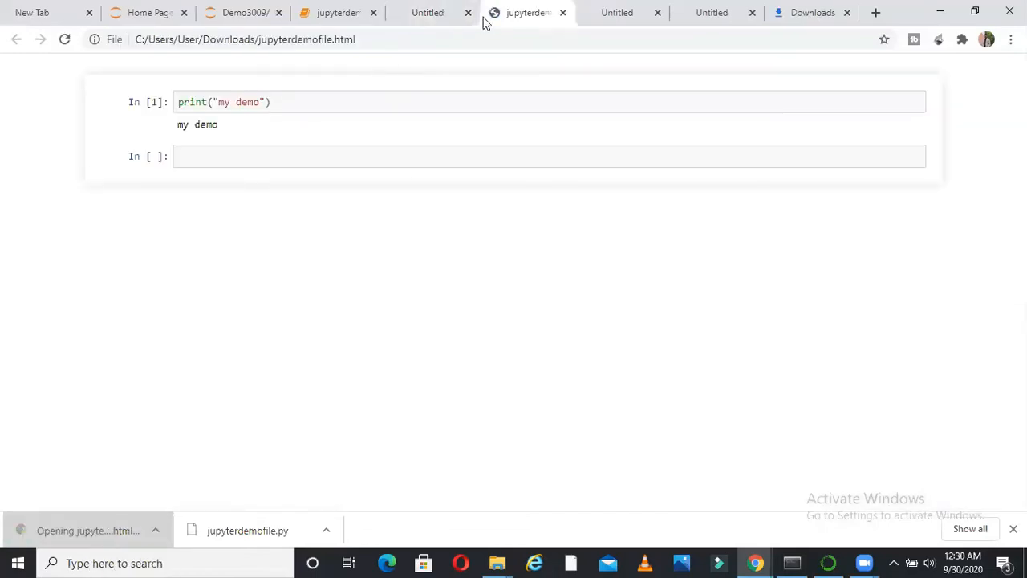
pyautogui.click(244, 39)
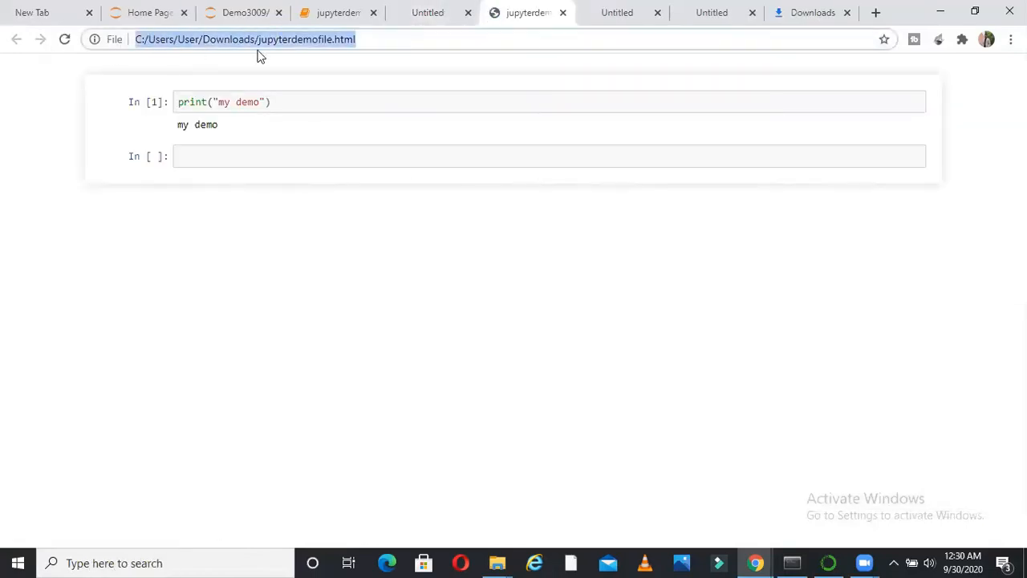
pyautogui.click(289, 39)
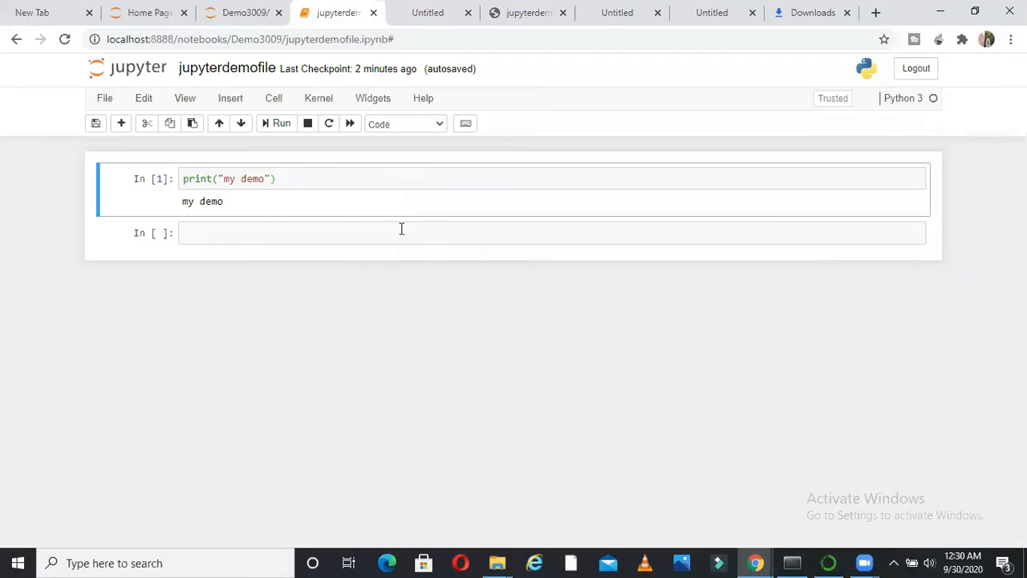
# - Delete the my demo print cell via the Edit menu and enter print() in a cell
pyautogui.click(105, 98)
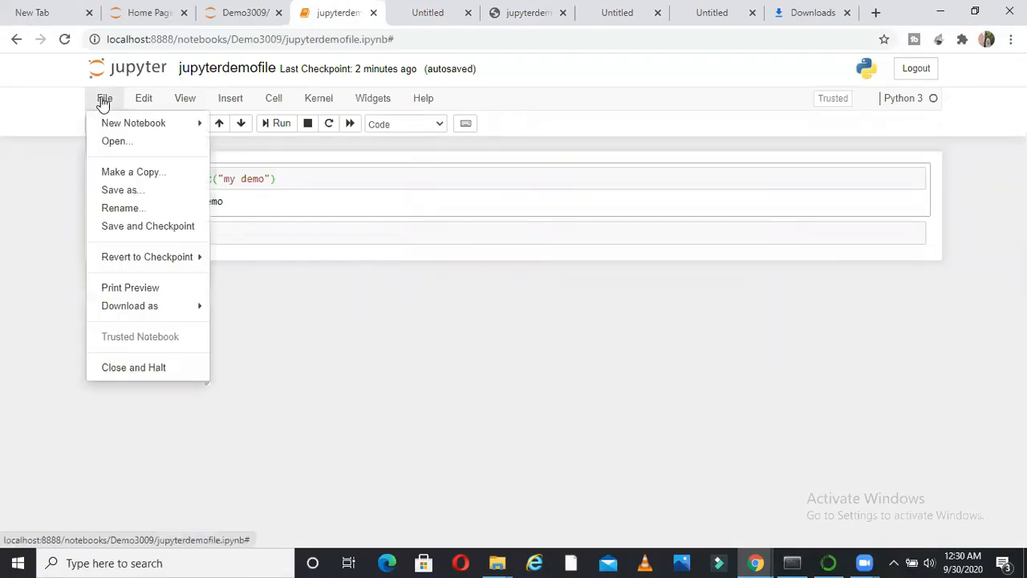
pyautogui.moveTo(122, 180)
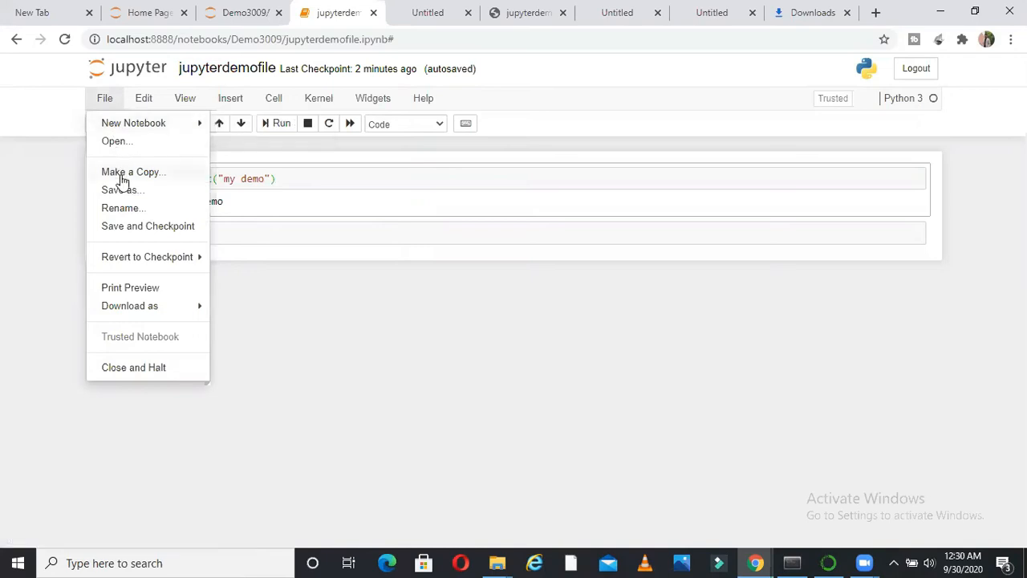
pyautogui.moveTo(128, 305)
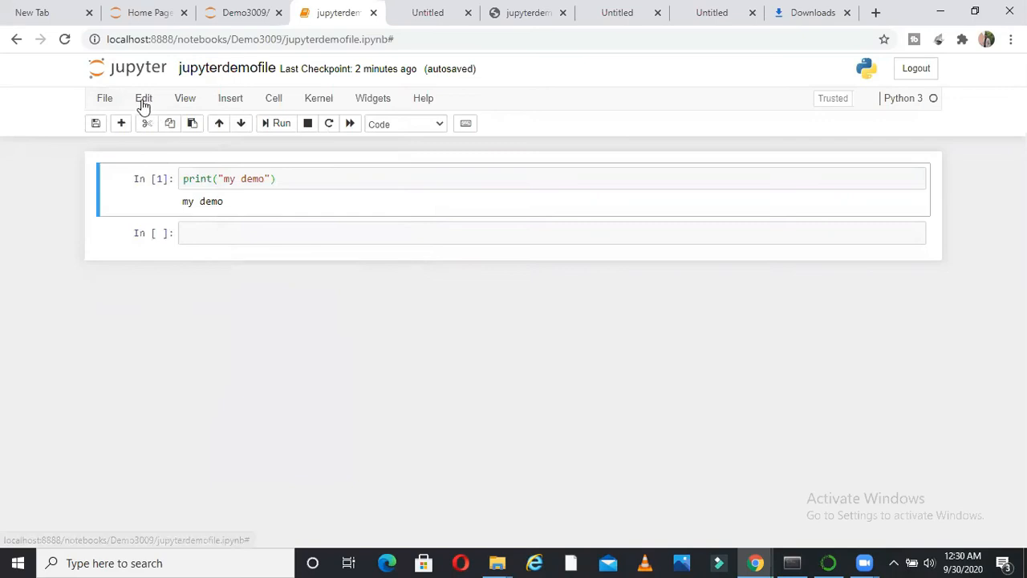
pyautogui.click(145, 98)
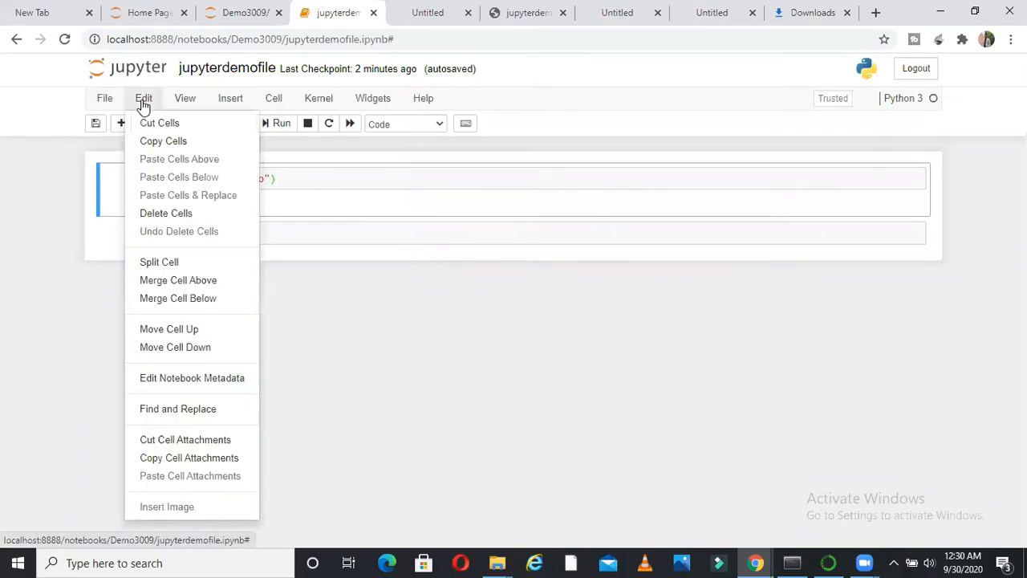
pyautogui.moveTo(298, 199)
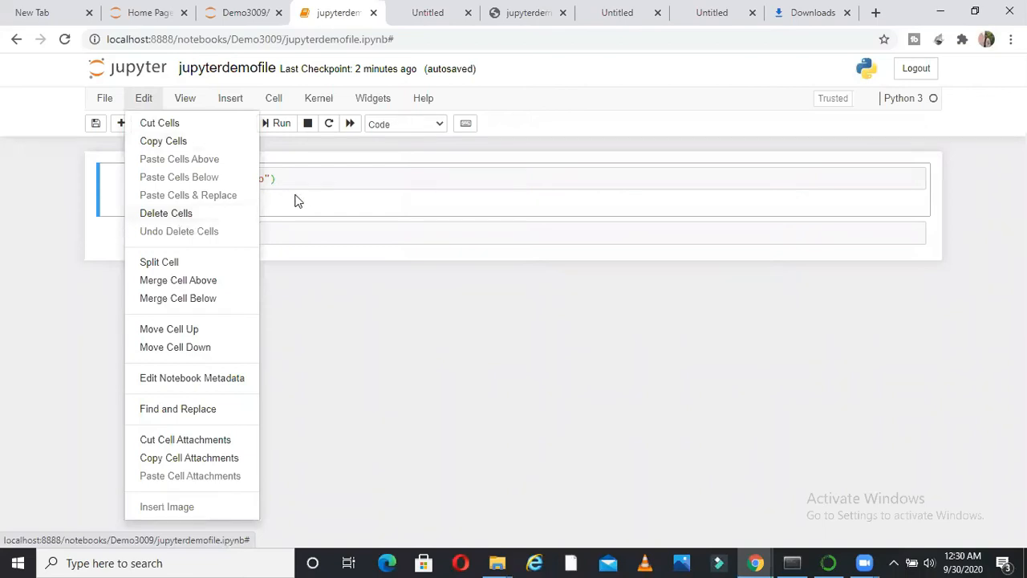
pyautogui.moveTo(160, 225)
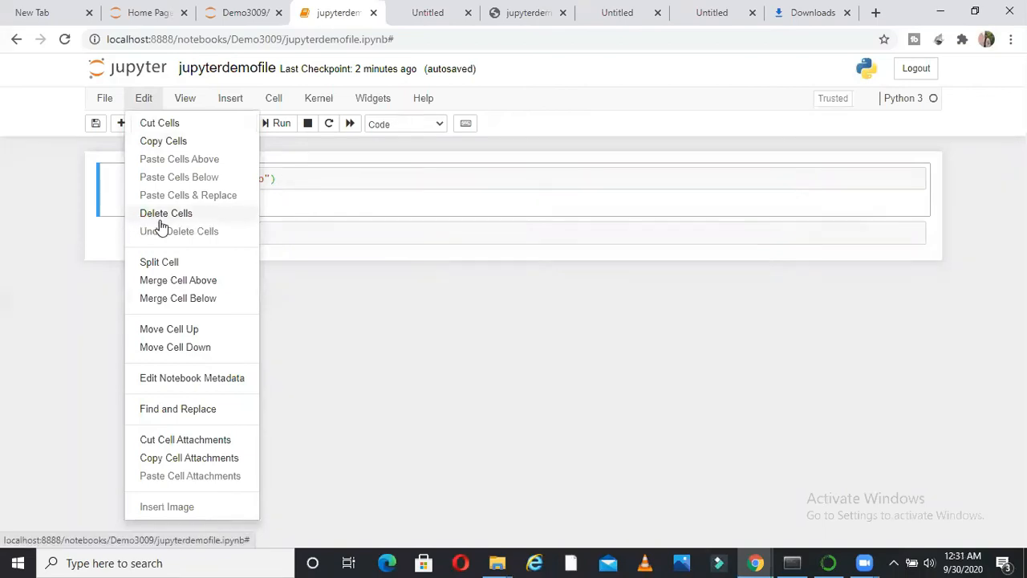
pyautogui.click(167, 212)
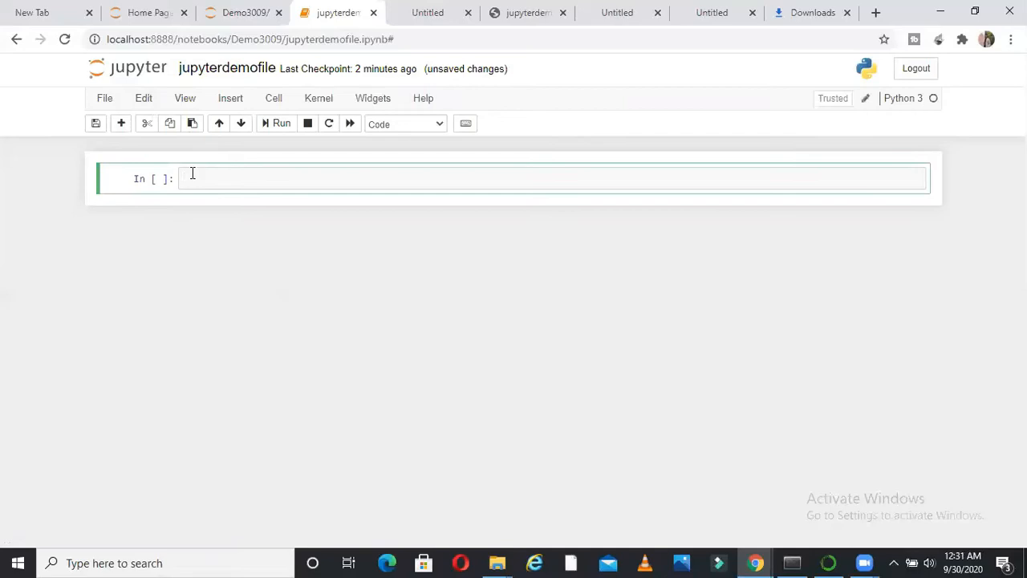
pyautogui.write('print()')
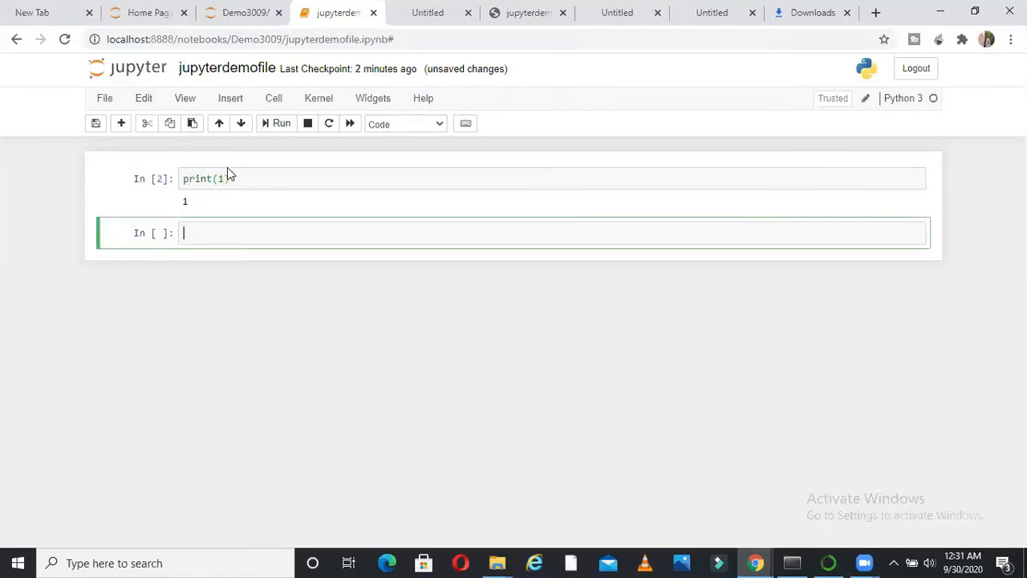
# - Run the print(1) cell so its output 1 appears below the empty middle cell
pyautogui.click(281, 122)
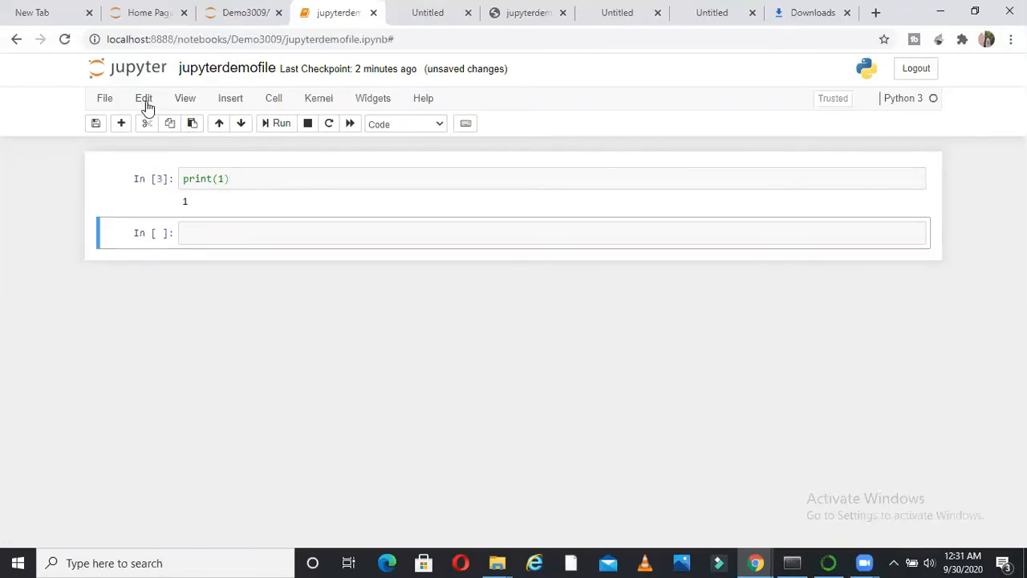
pyautogui.click(144, 98)
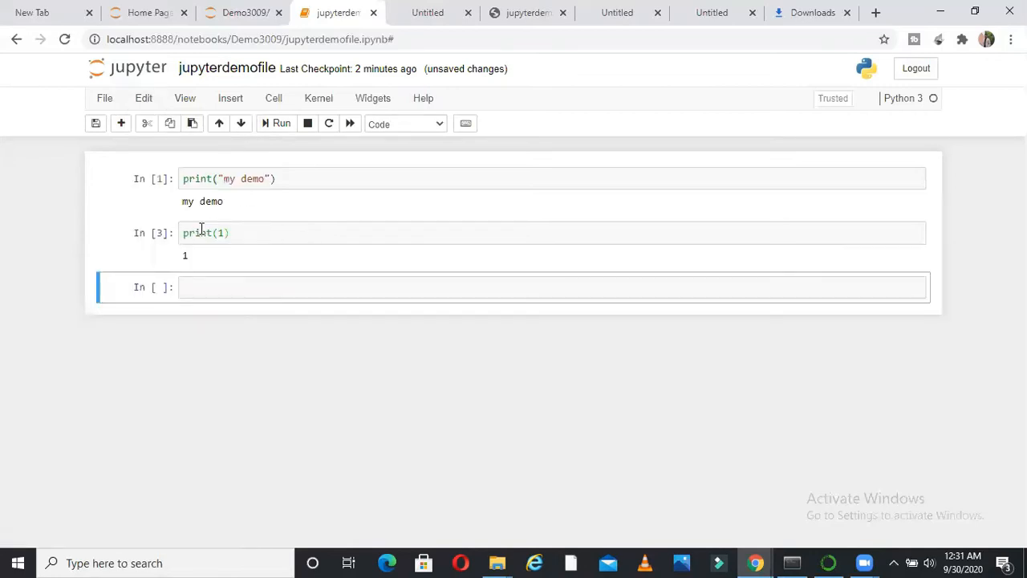
pyautogui.click(142, 98)
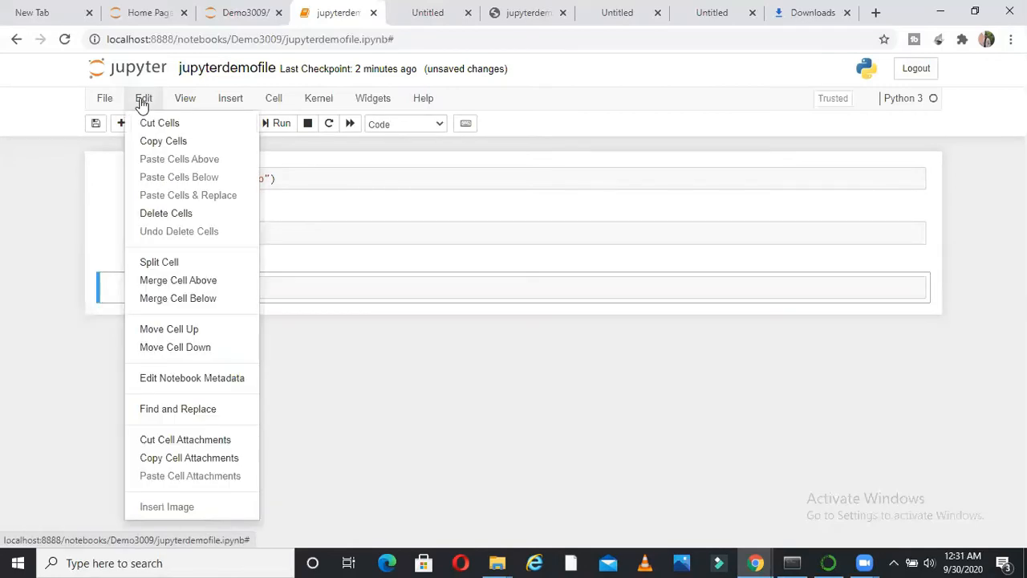
pyautogui.moveTo(169, 329)
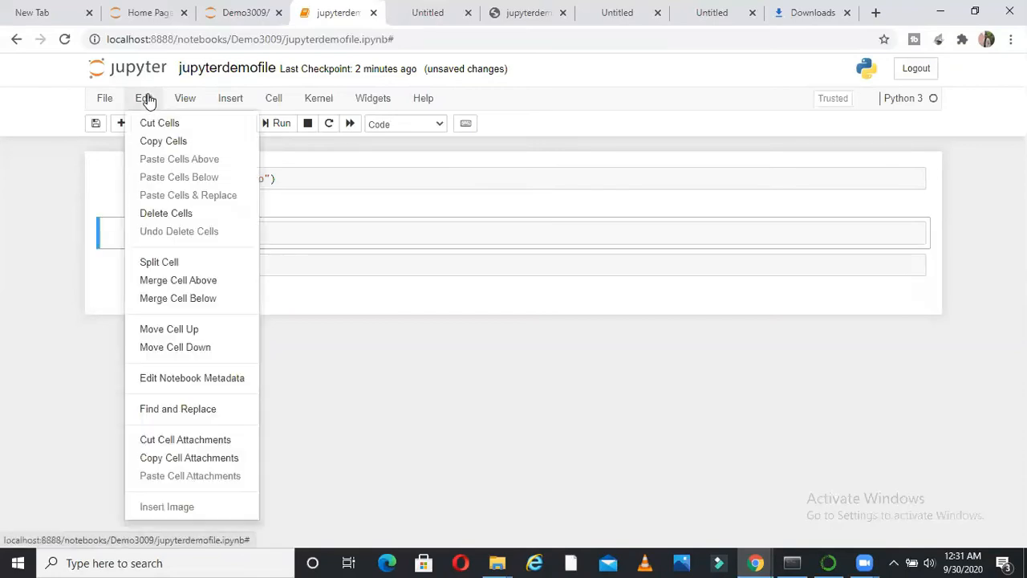
pyautogui.click(332, 177)
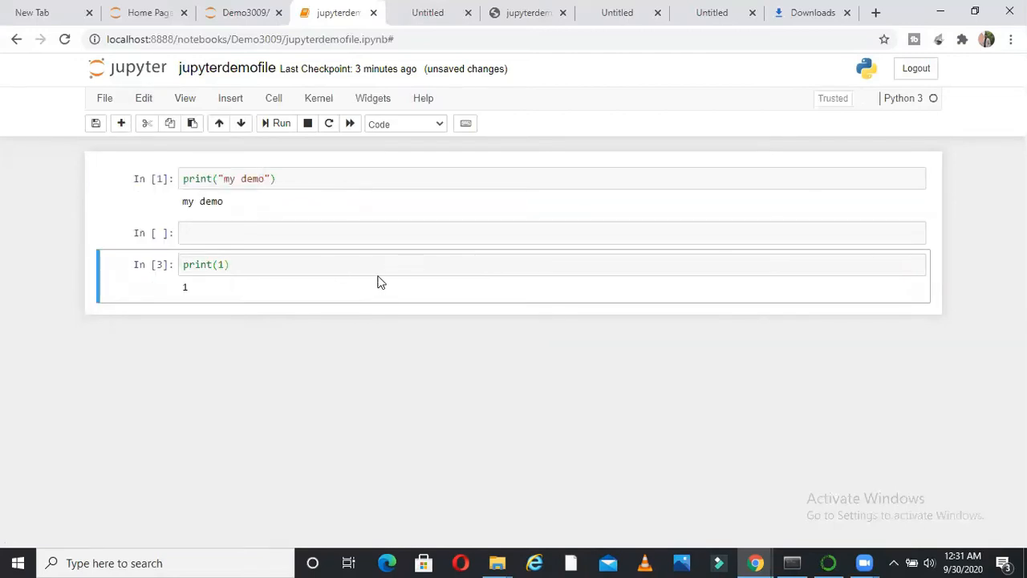
pyautogui.moveTo(186, 98)
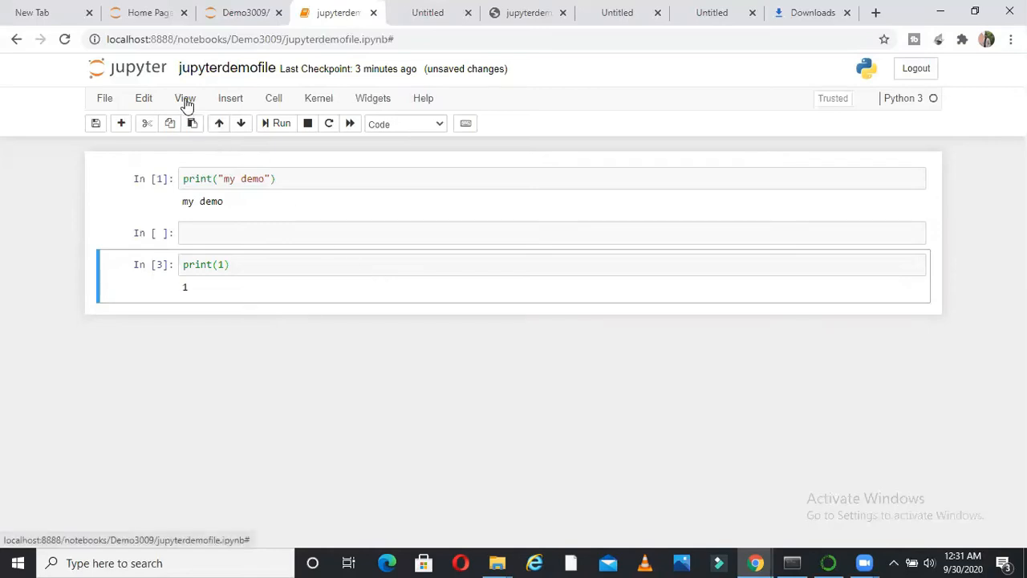
# - Add new empty cells below using the View and Insert menus
pyautogui.click(185, 98)
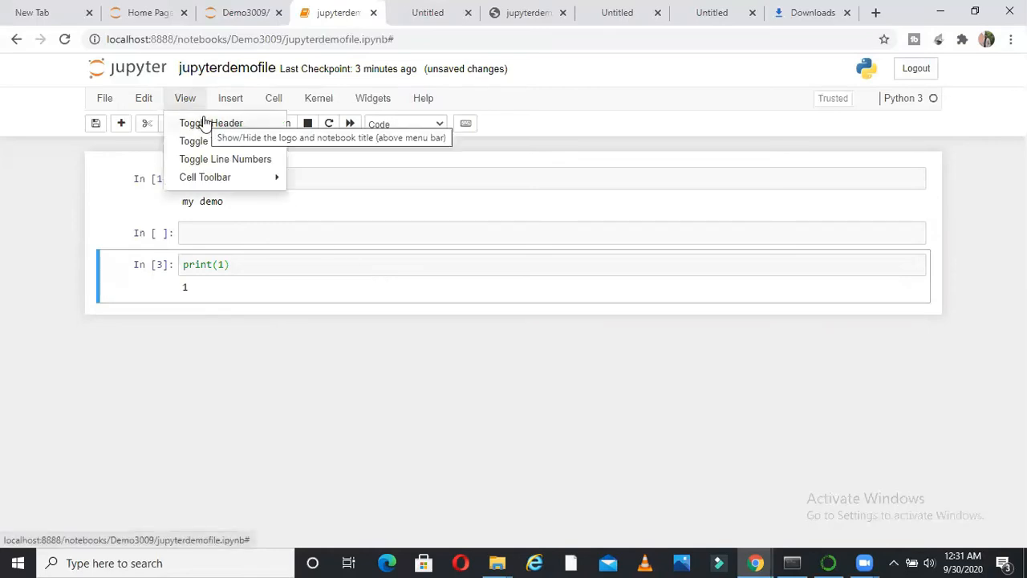
pyautogui.click(215, 232)
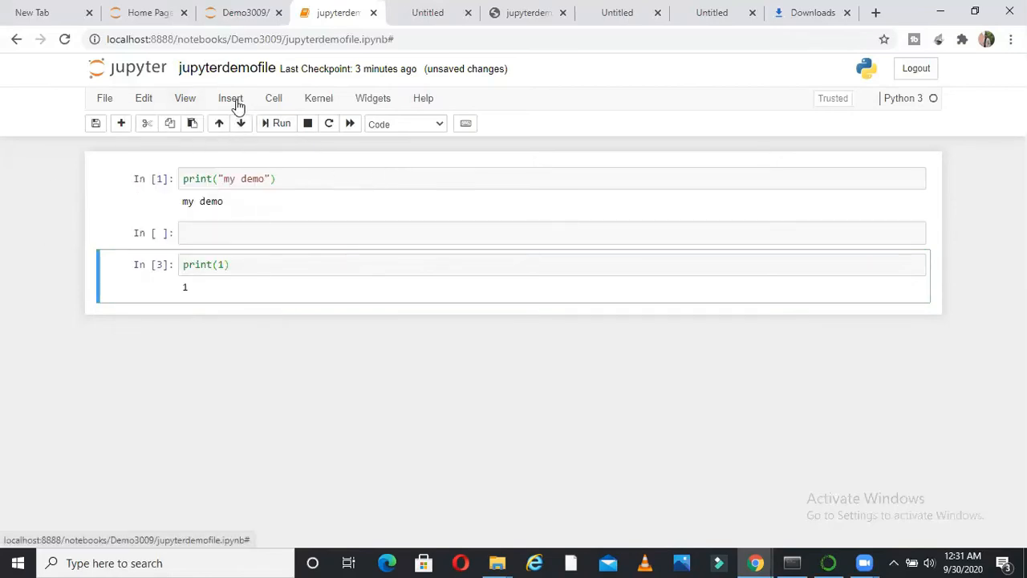
pyautogui.click(232, 98)
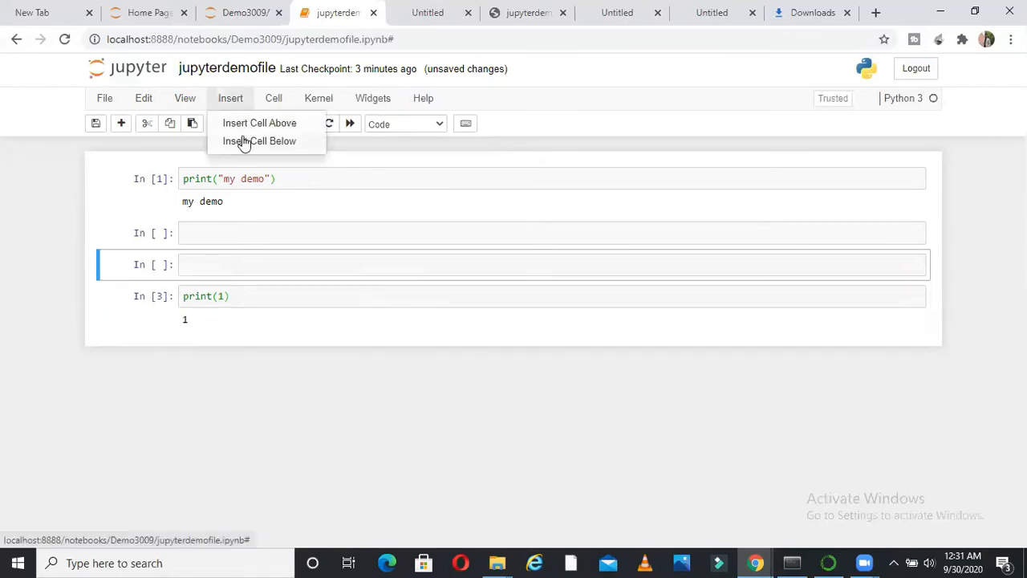
pyautogui.click(260, 142)
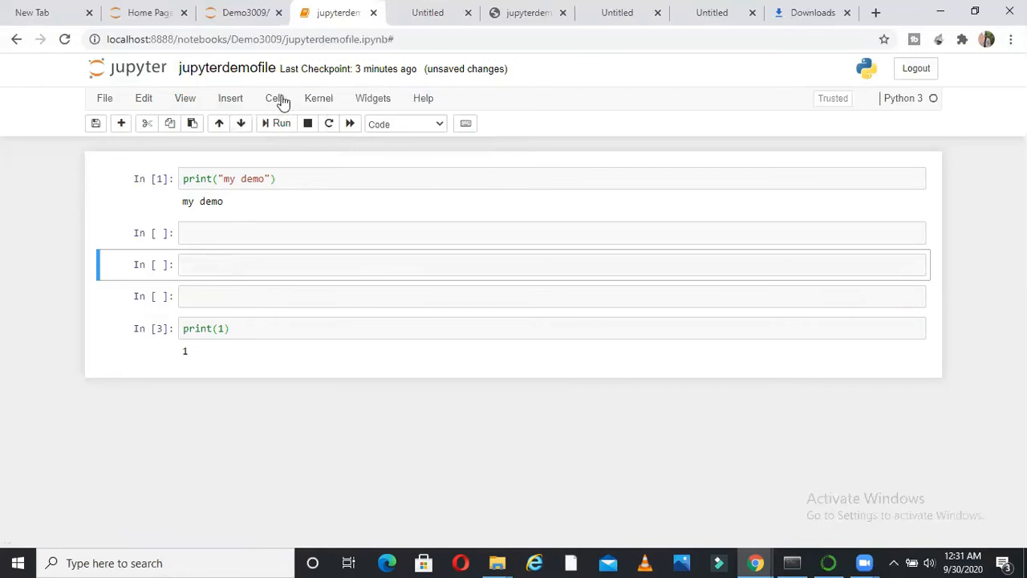
# - Add an empty cell above the first cell and start a '#My hed' heading line in it
pyautogui.click(272, 98)
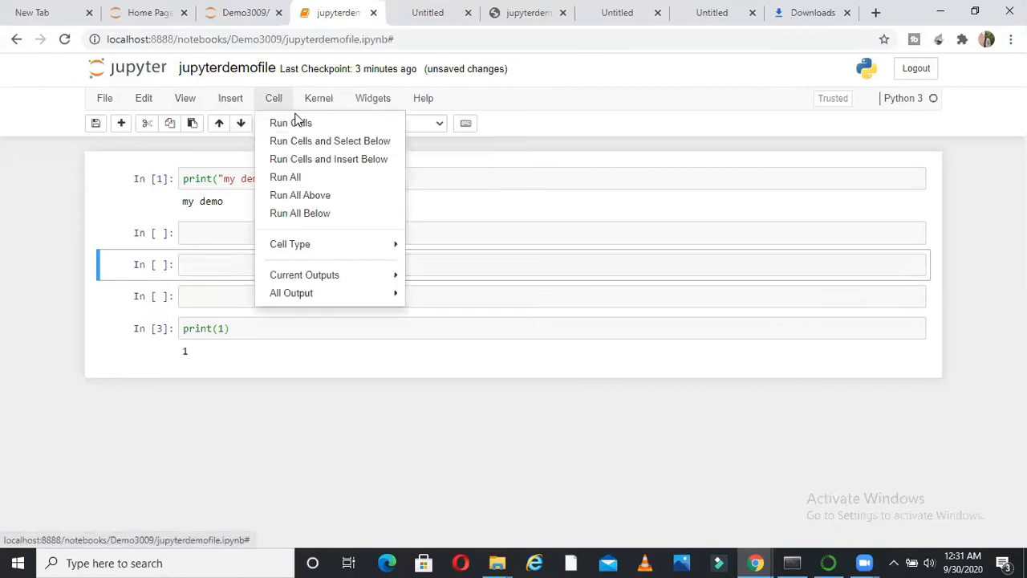
pyautogui.moveTo(302, 159)
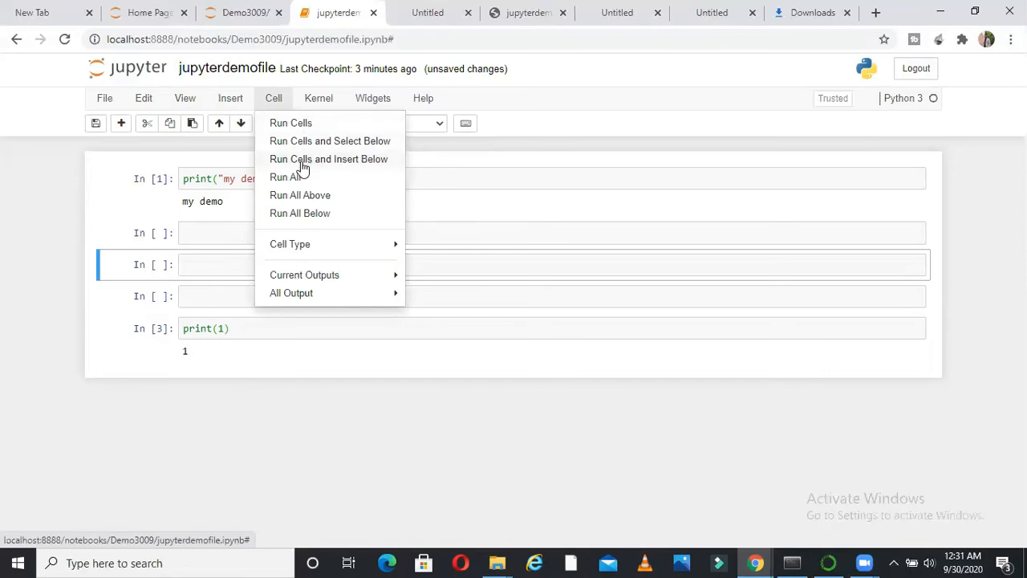
pyautogui.click(215, 265)
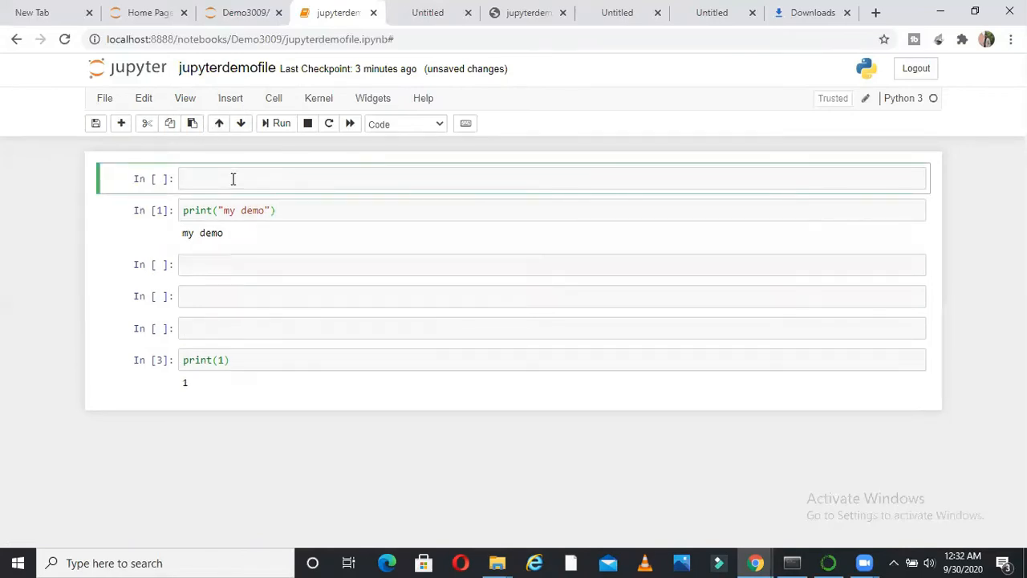
pyautogui.write('#My hed')
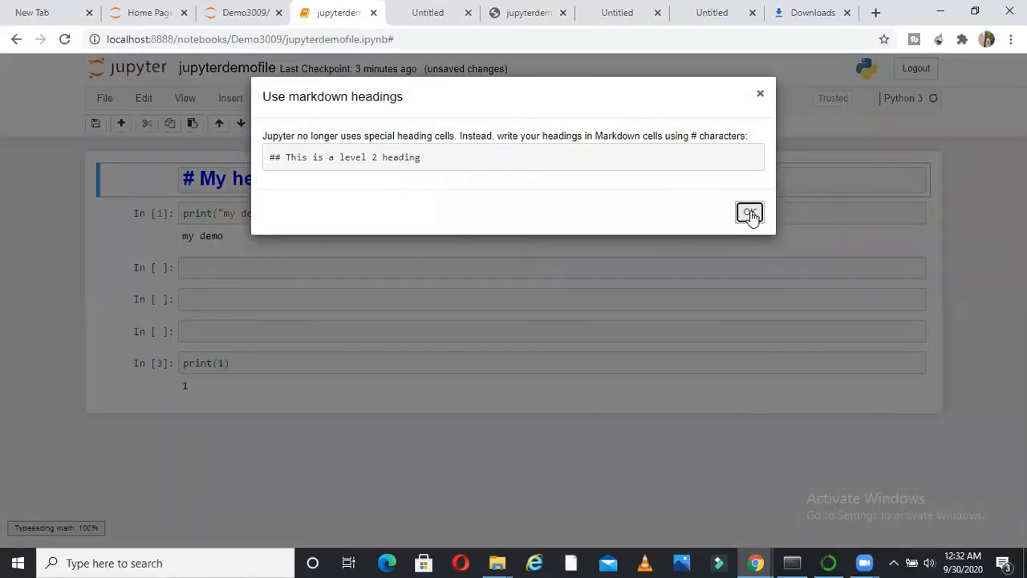
# - Dismiss the markdown headings notice and write '# Data cleanig starts here' in the next cell
pyautogui.click(748, 214)
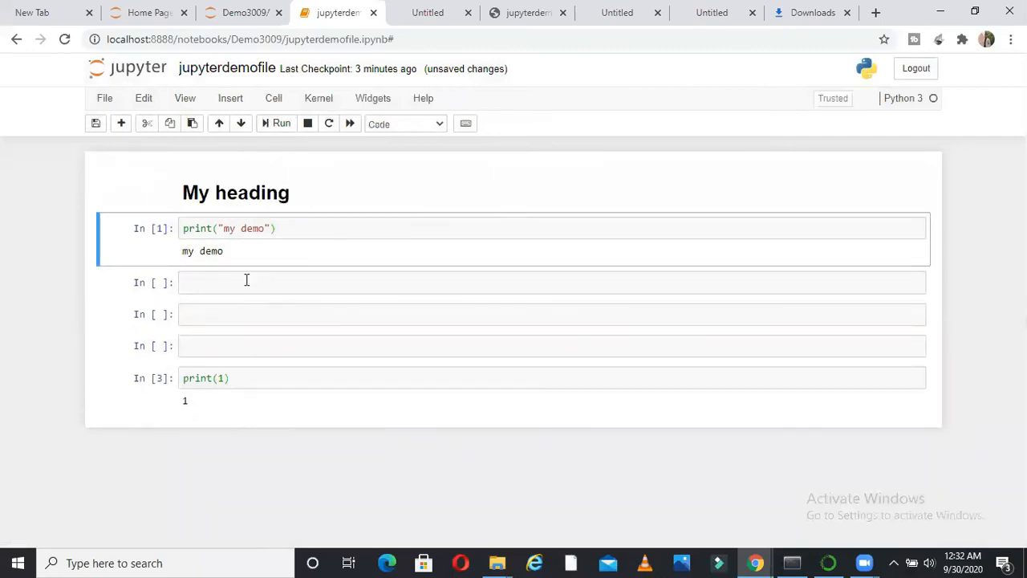
pyautogui.write('#Data c')
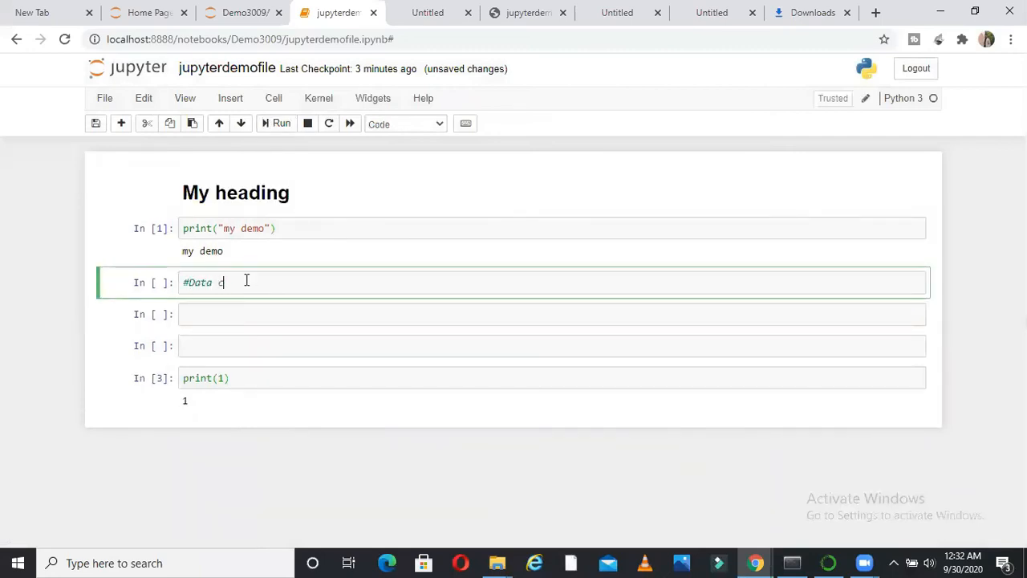
pyautogui.write('leanig starts here')
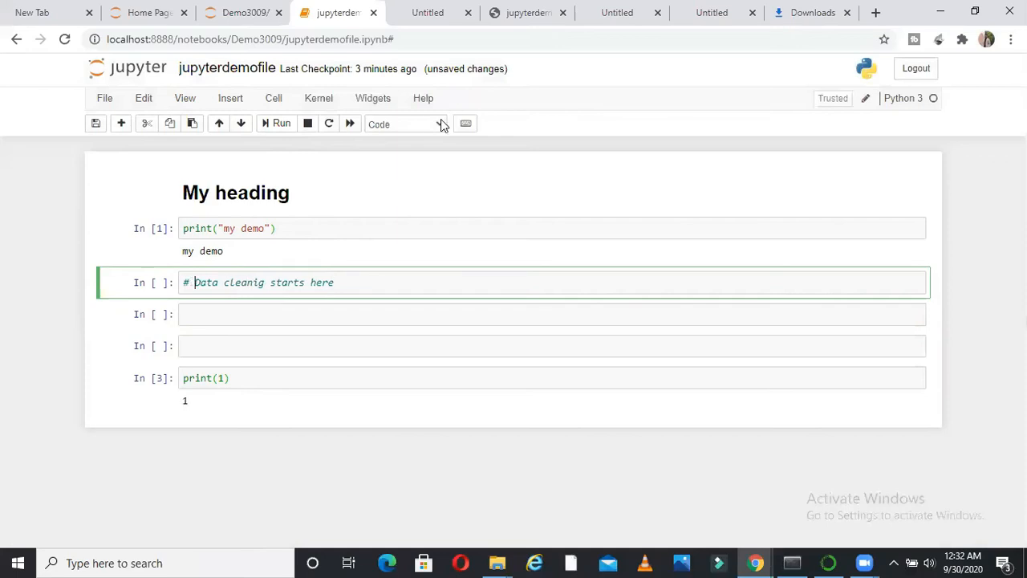
# - Make that cell Markdown and render the Data cleanig starts here heading
pyautogui.click(405, 124)
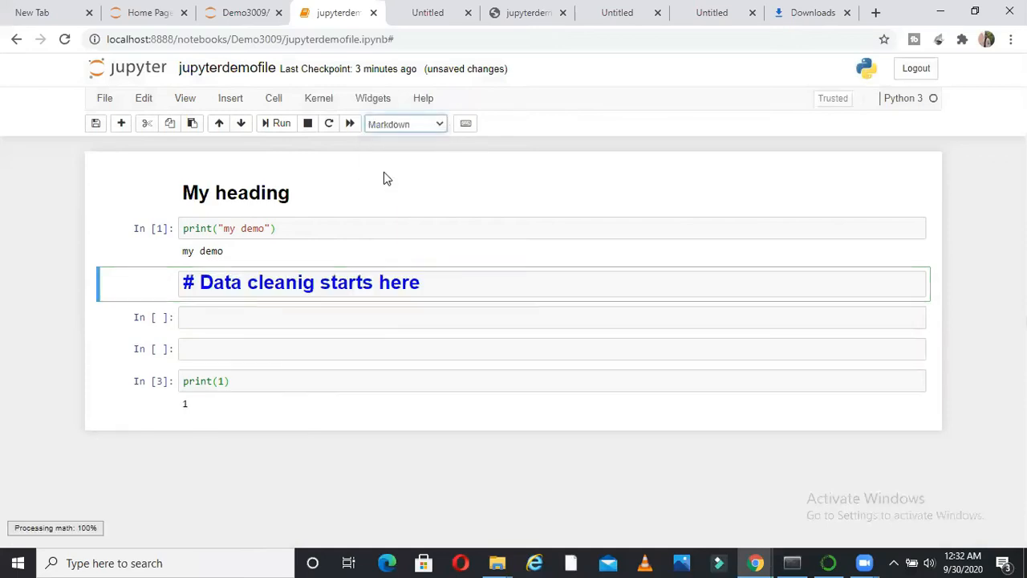
pyautogui.click(281, 122)
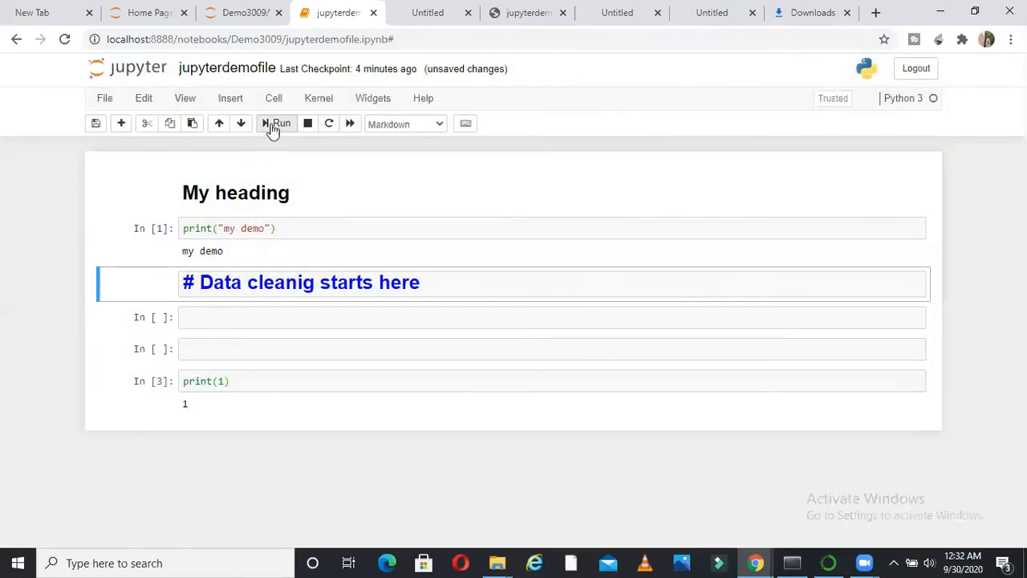
pyautogui.click(279, 122)
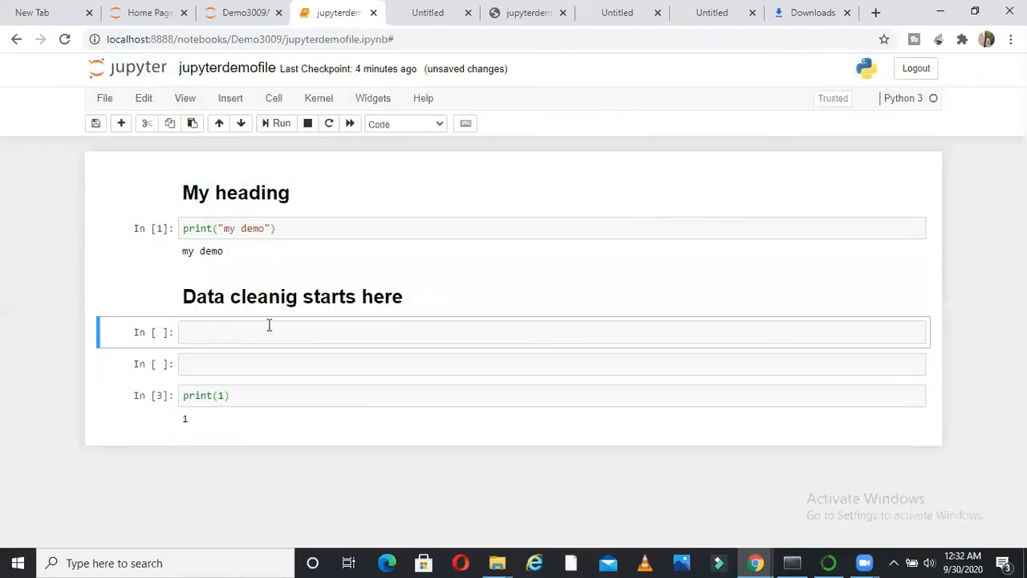
pyautogui.moveTo(251, 337)
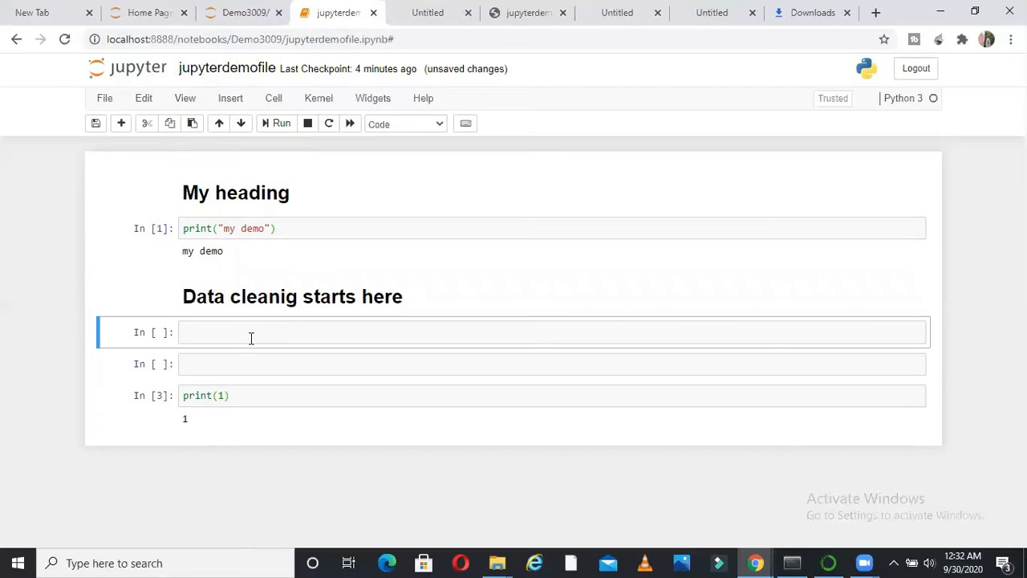
pyautogui.moveTo(439, 129)
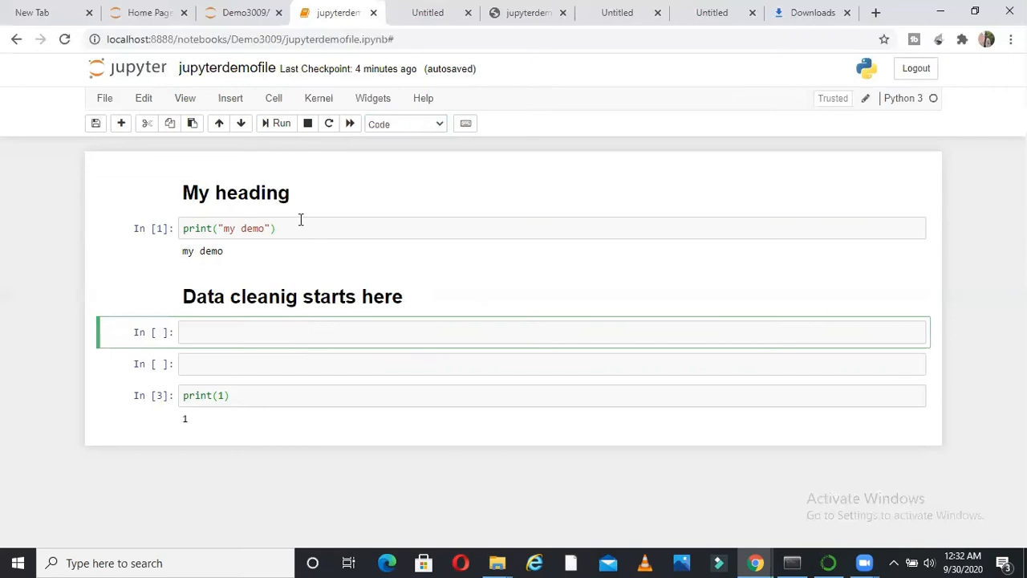
pyautogui.moveTo(494, 355)
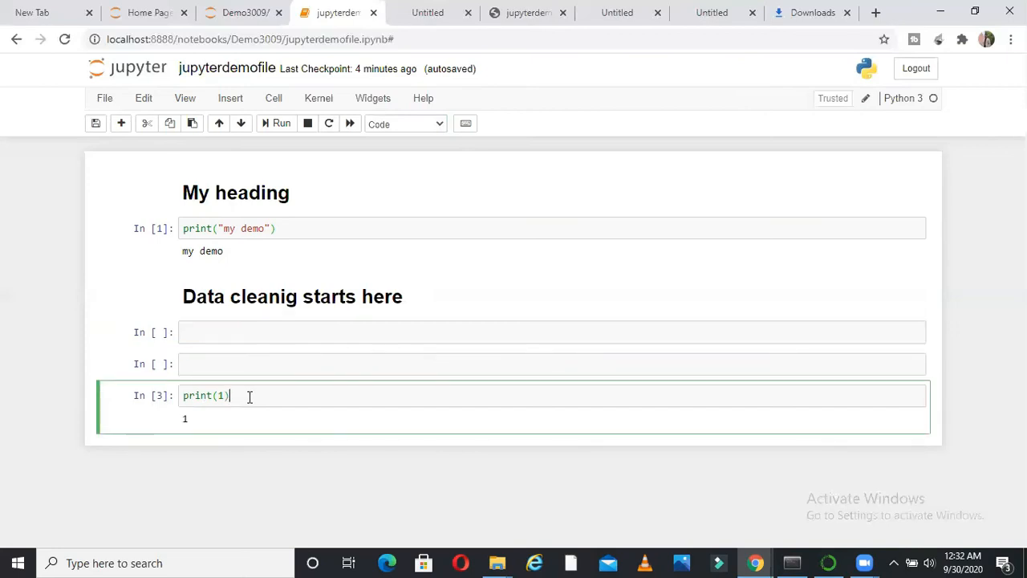
# - Insert an empty cell above the print(1) cell with the A shortcut
pyautogui.write('a')
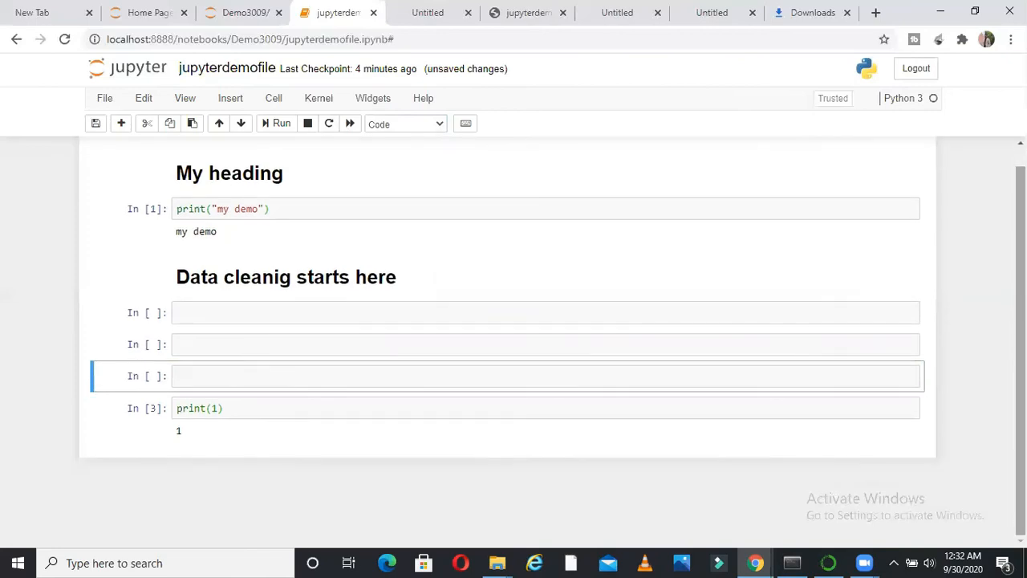
pyautogui.click(257, 408)
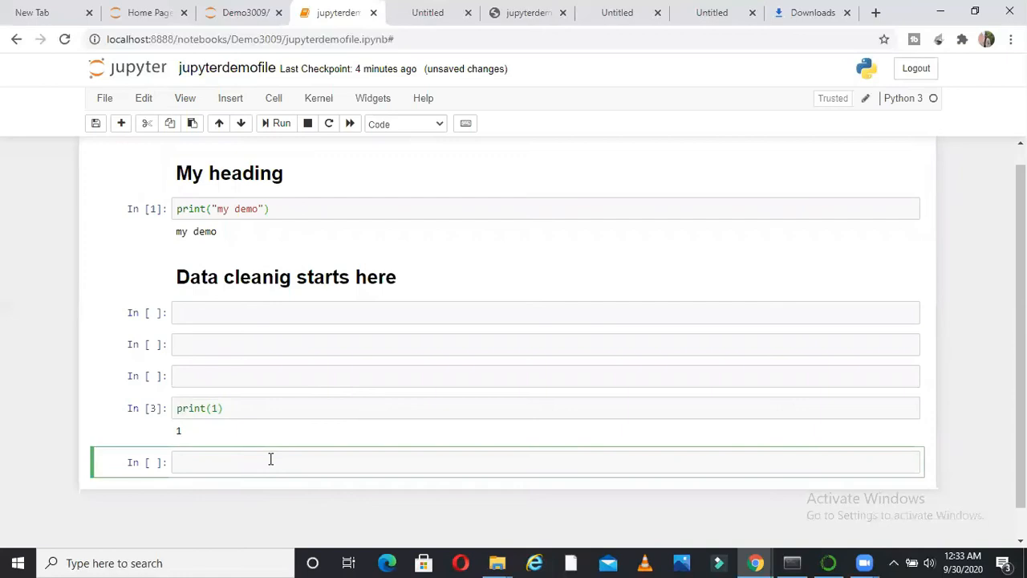
# - Write c = 10+20 and print(c), run it to show 30, and split them into separate cells
pyautogui.write('c =')
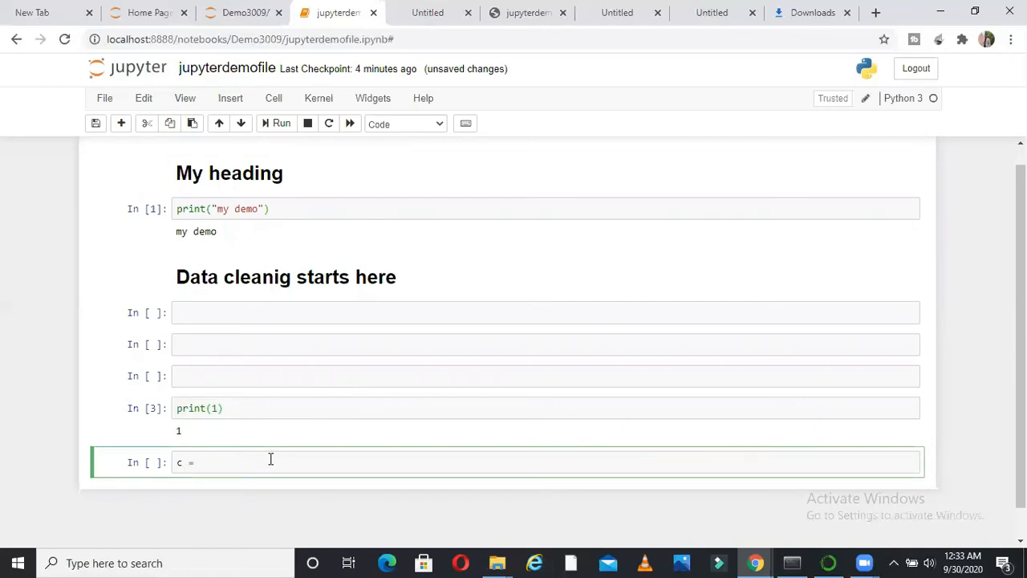
pyautogui.write('a+b')
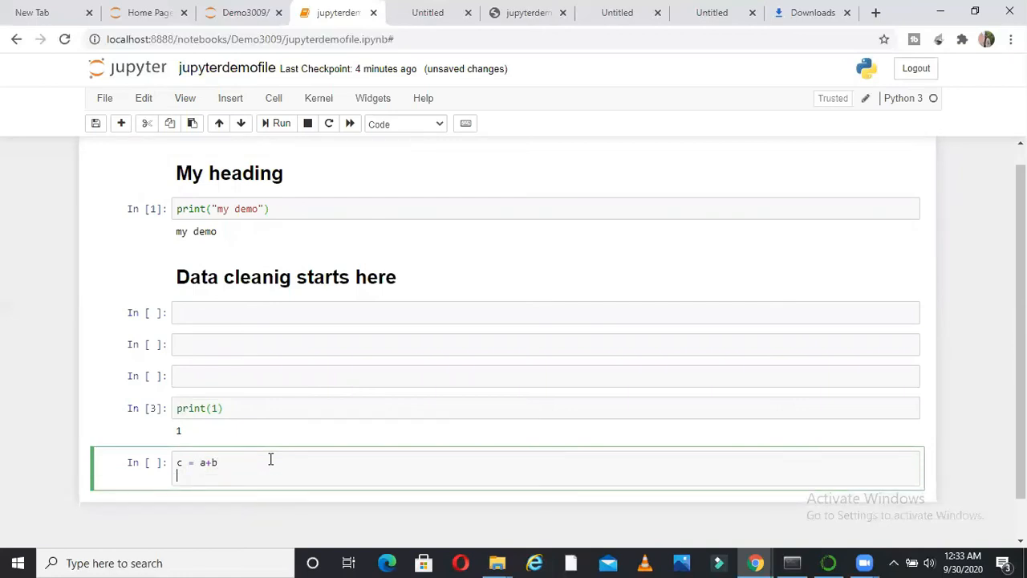
pyautogui.write('print')
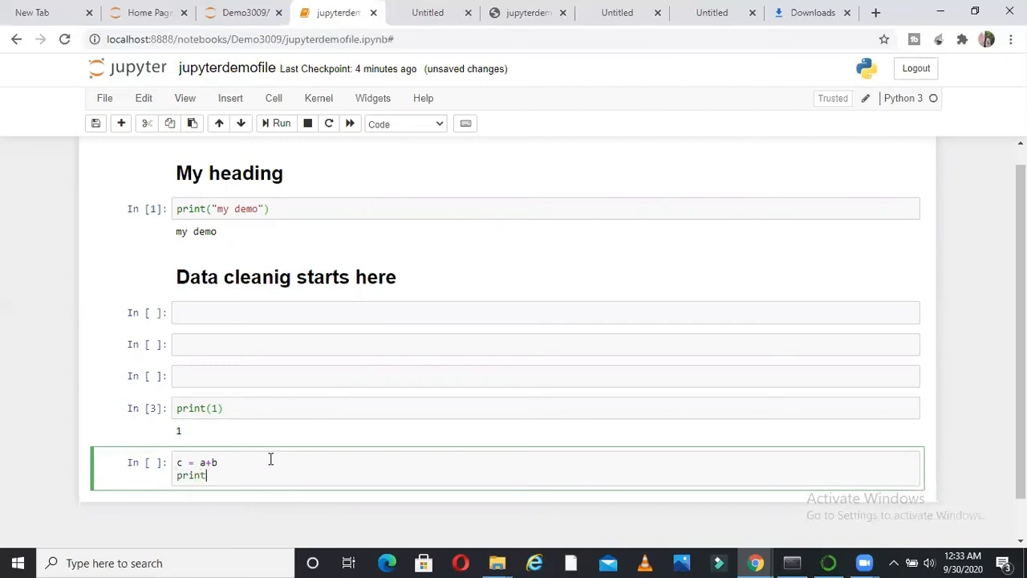
pyautogui.write('()')
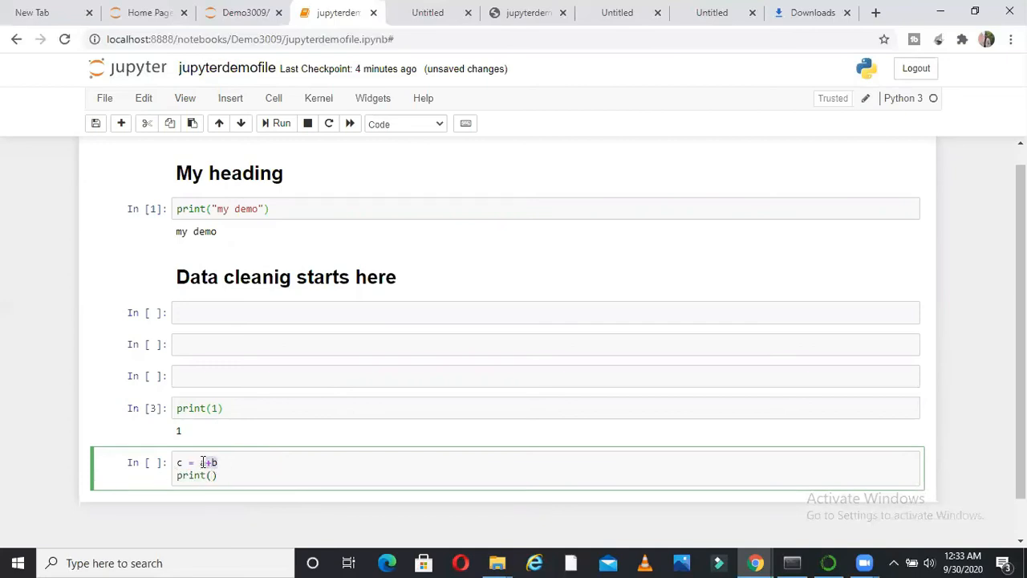
pyautogui.write('10+')
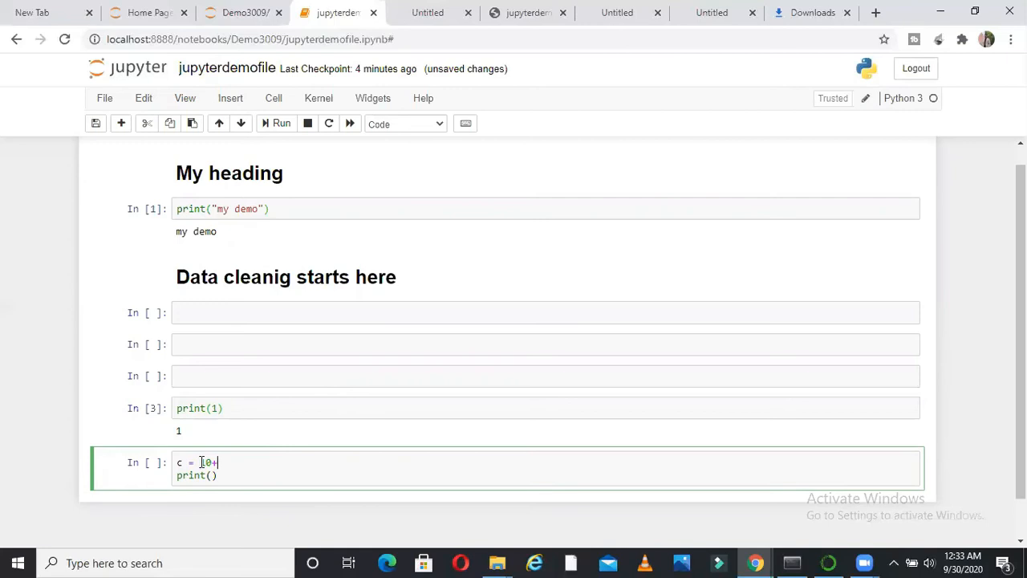
pyautogui.write('20')
pyautogui.click(547, 475)
pyautogui.write('c')
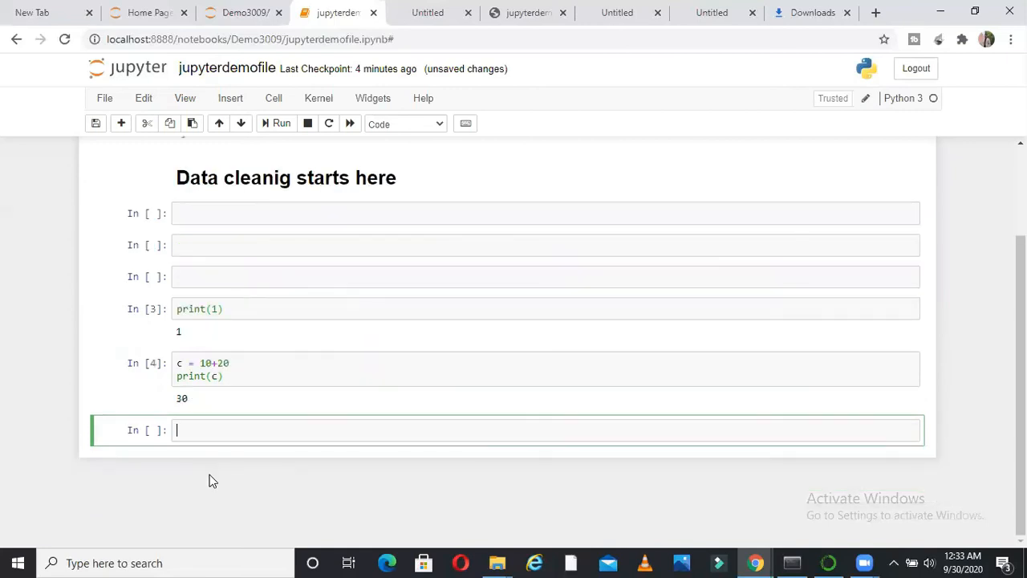
pyautogui.click(235, 375)
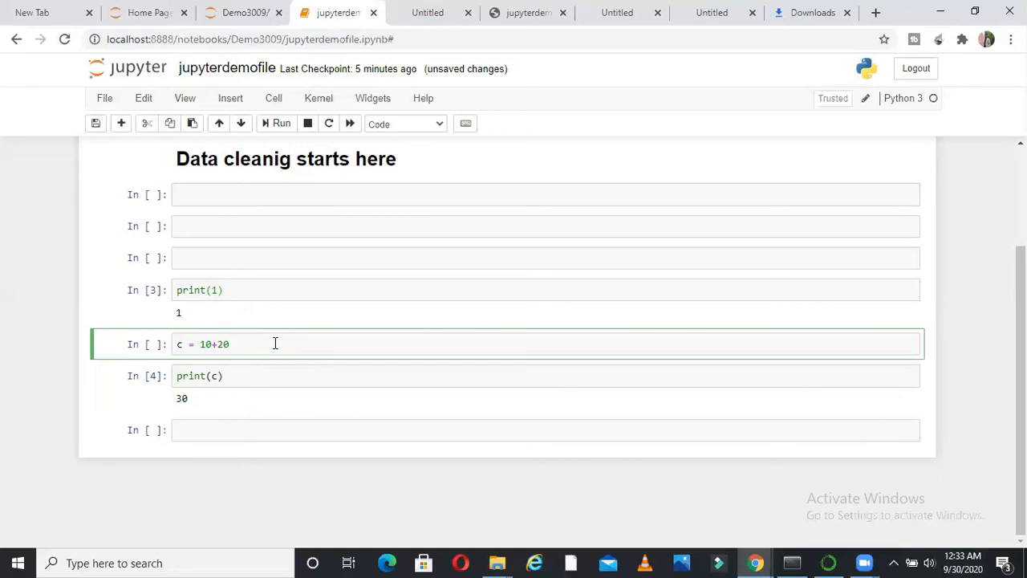
pyautogui.moveTo(219, 194)
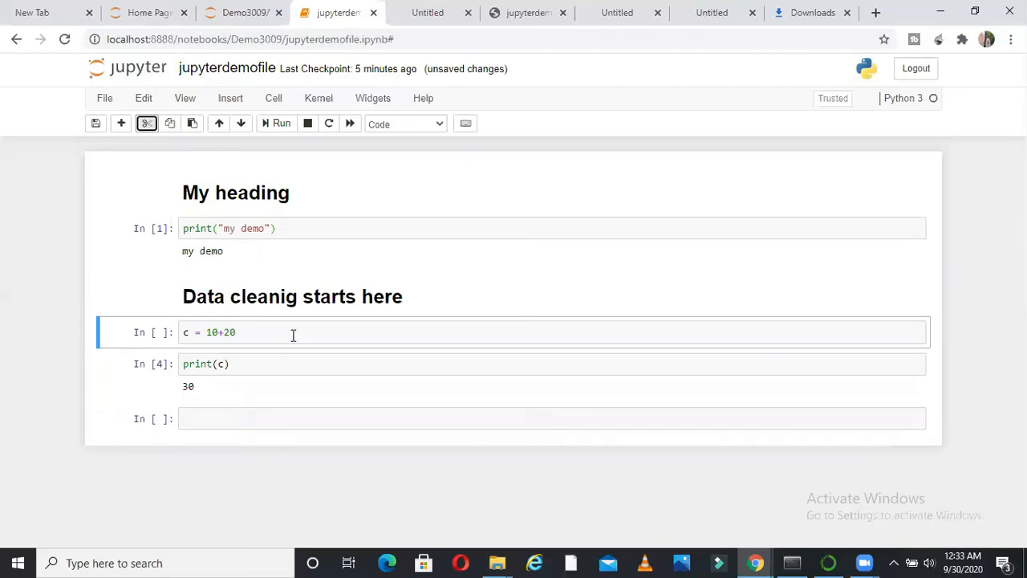
# - Write import pandas as pd under the data-cleaning heading and run it
pyautogui.write('import')
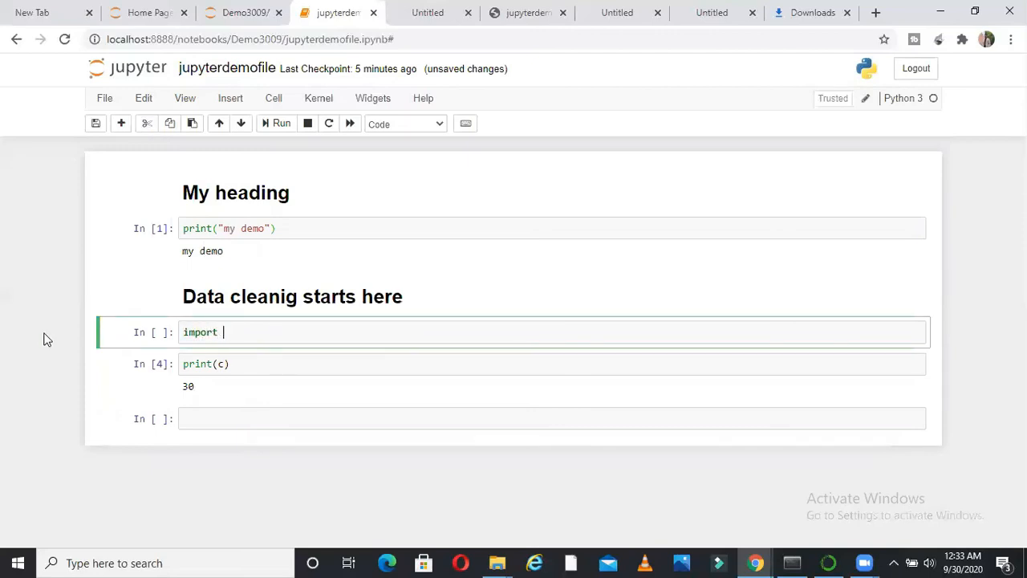
pyautogui.write('pandas as')
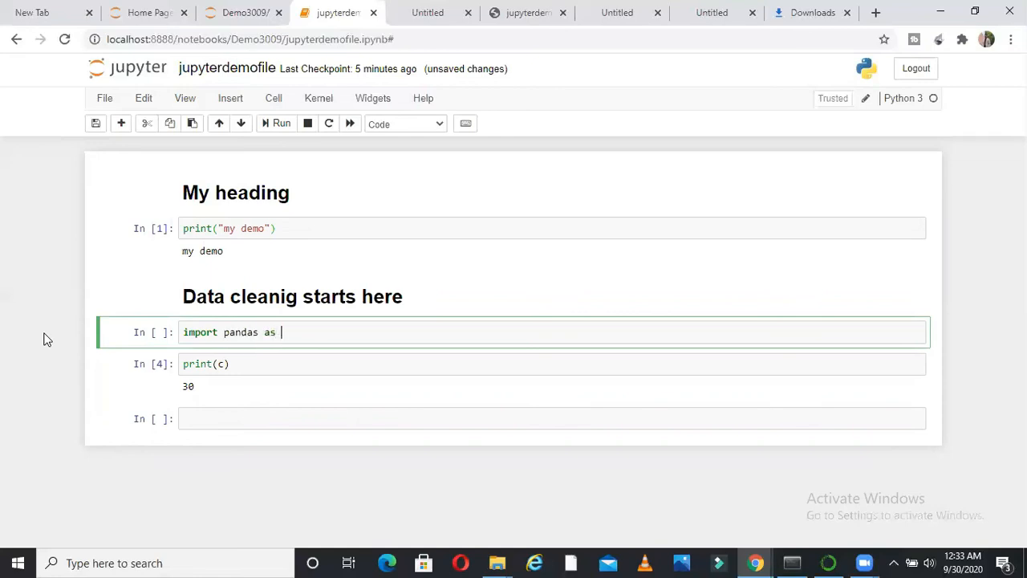
pyautogui.write('pd')
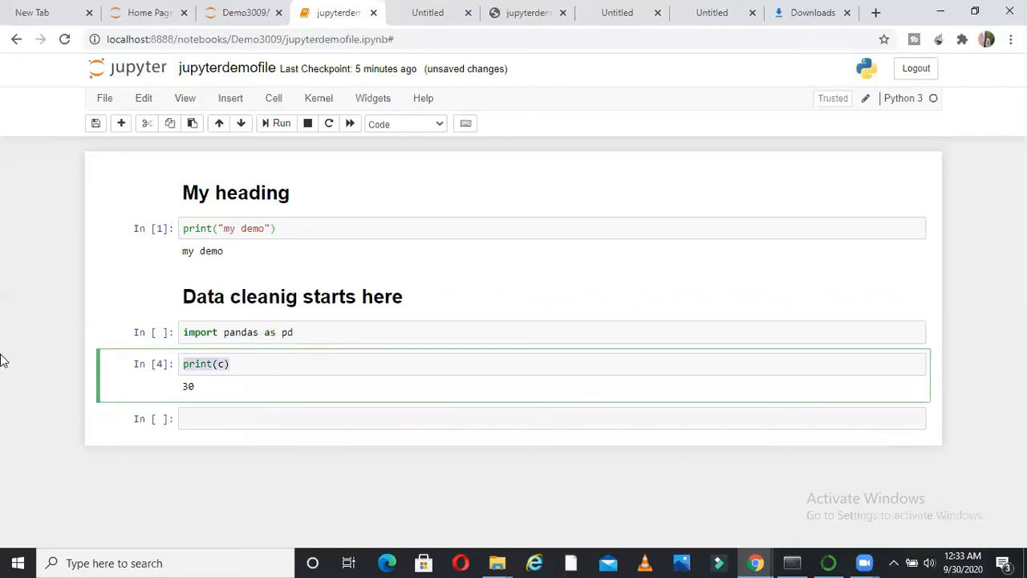
# - Enter pd. in the next cell and browse pandas' tab-completion attribute list
pyautogui.write('pd.')
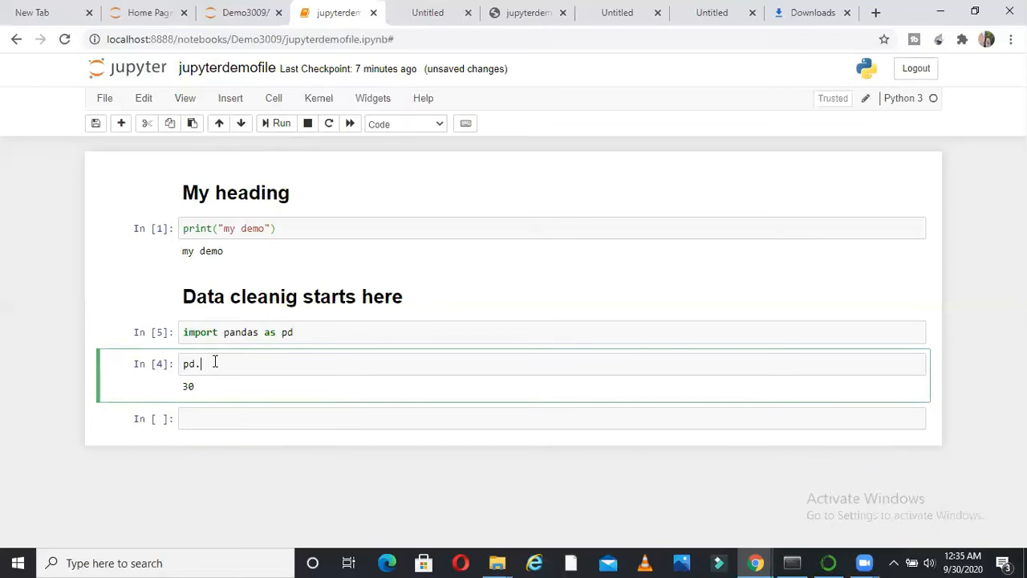
pyautogui.press('tab')
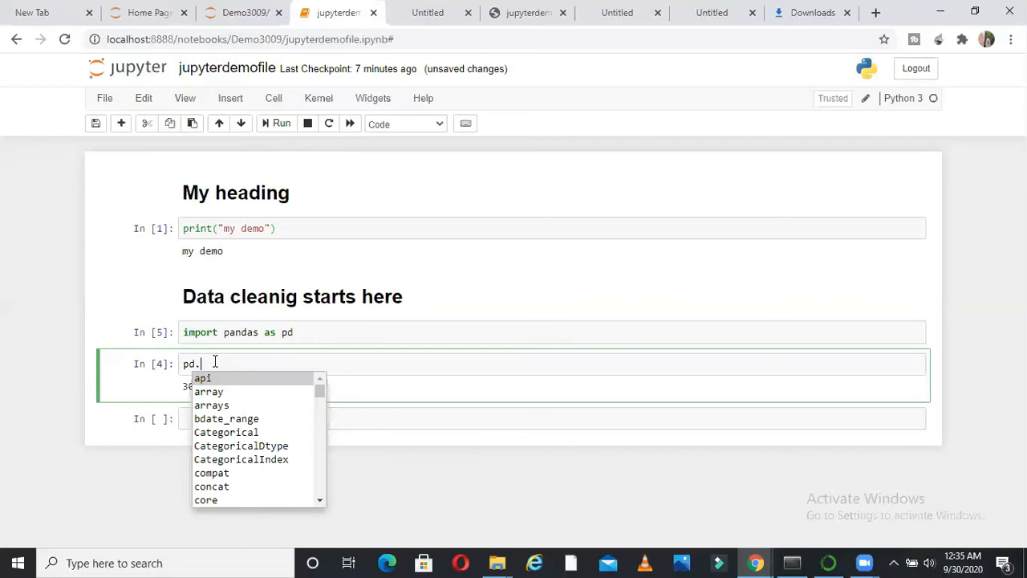
pyautogui.moveTo(297, 433)
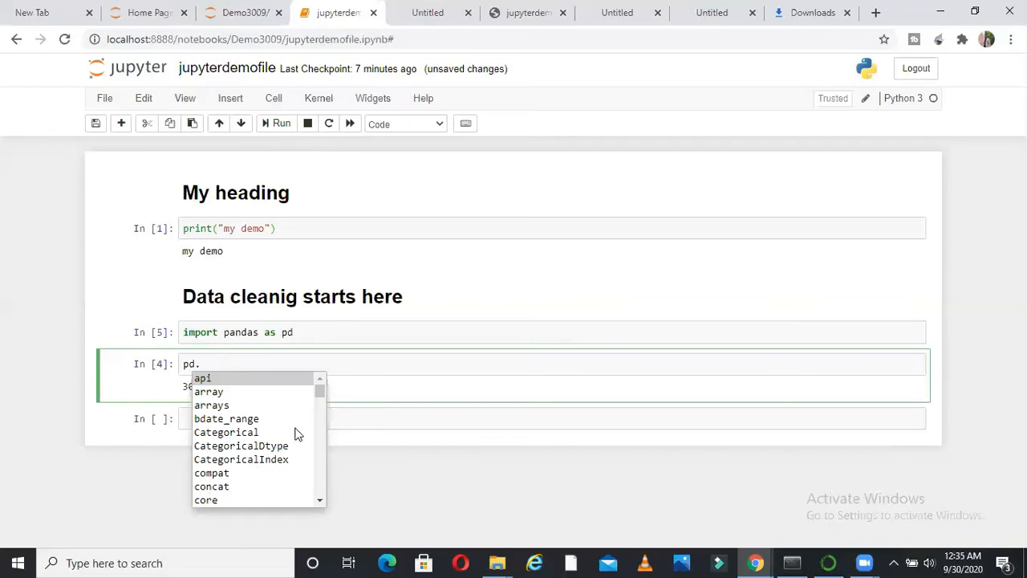
pyautogui.scroll(-3)
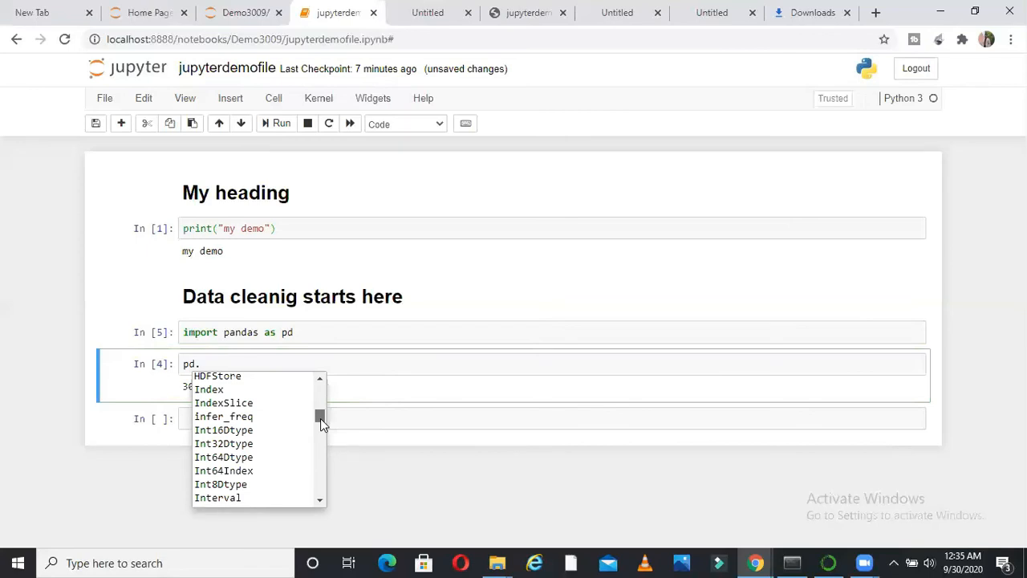
pyautogui.scroll(-3)
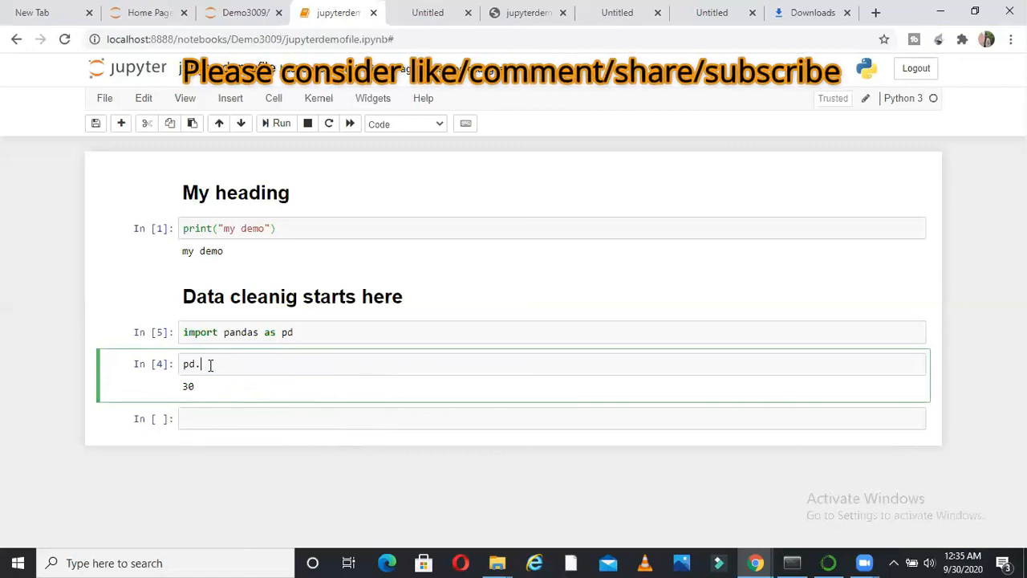
# - Show the pandas docstring for pd. with Shift+Tab, expand it and read through it
pyautogui.press('shift+Tab')
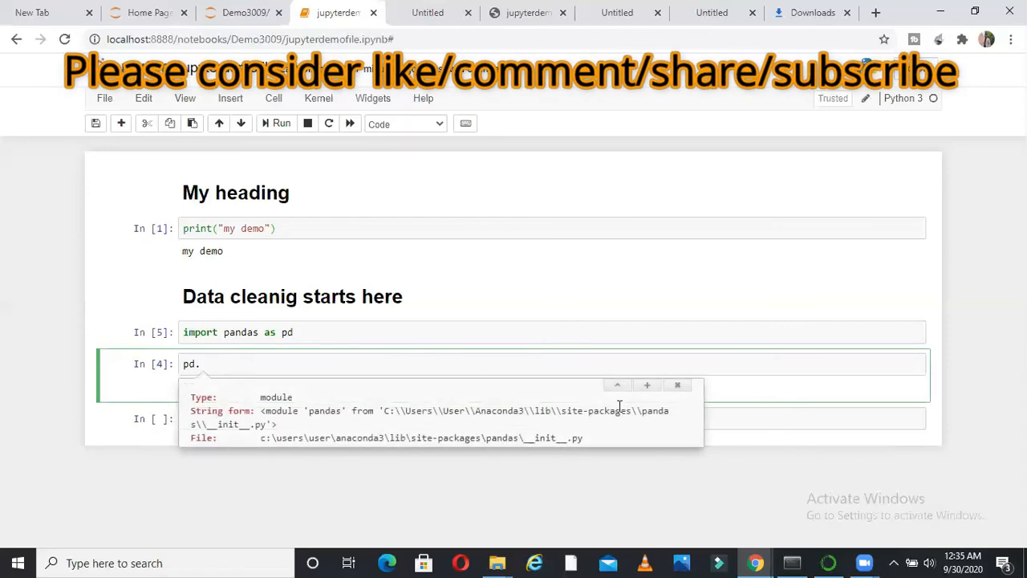
pyautogui.click(646, 385)
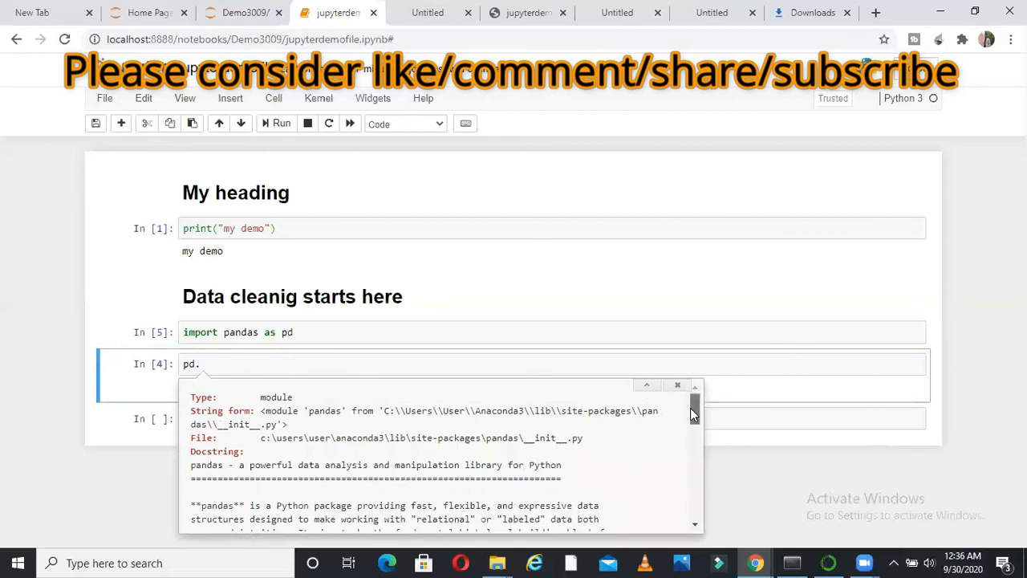
pyautogui.scroll(-3)
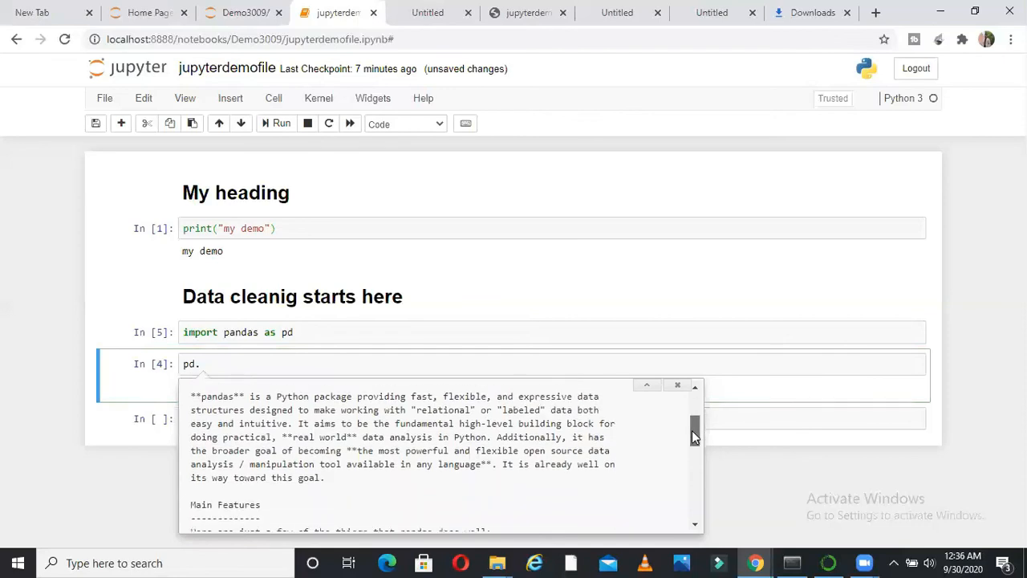
pyautogui.scroll(-3)
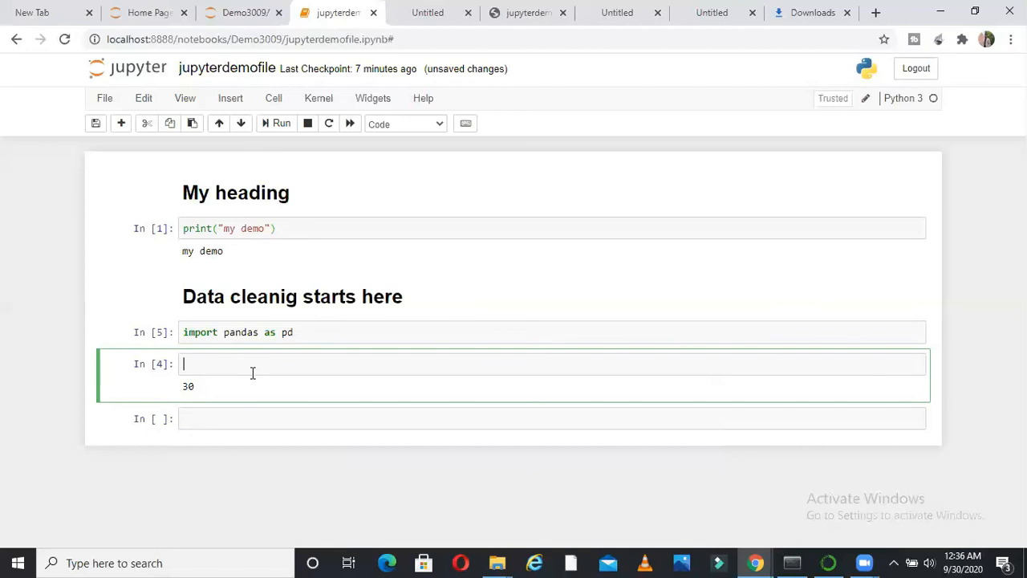
# - Replace the cell with print("Aman") and add a print("my next cell") cell
pyautogui.write('print')
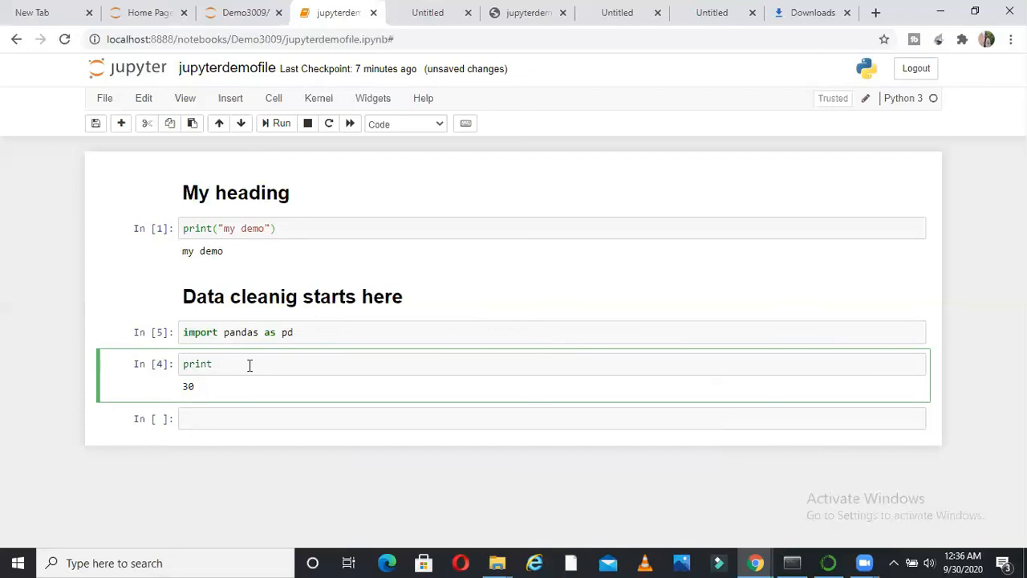
pyautogui.write('("A,a')
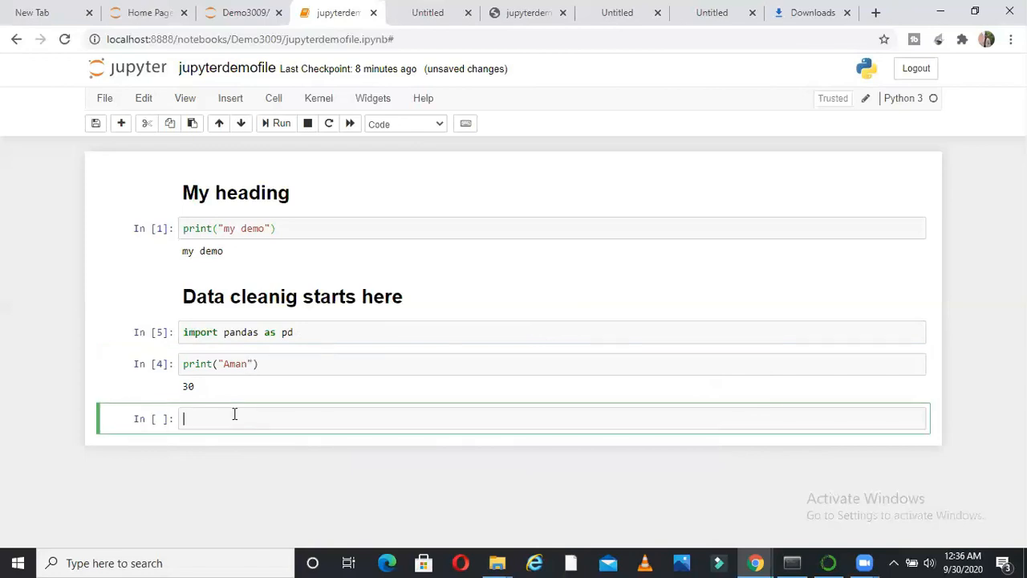
pyautogui.write('print()')
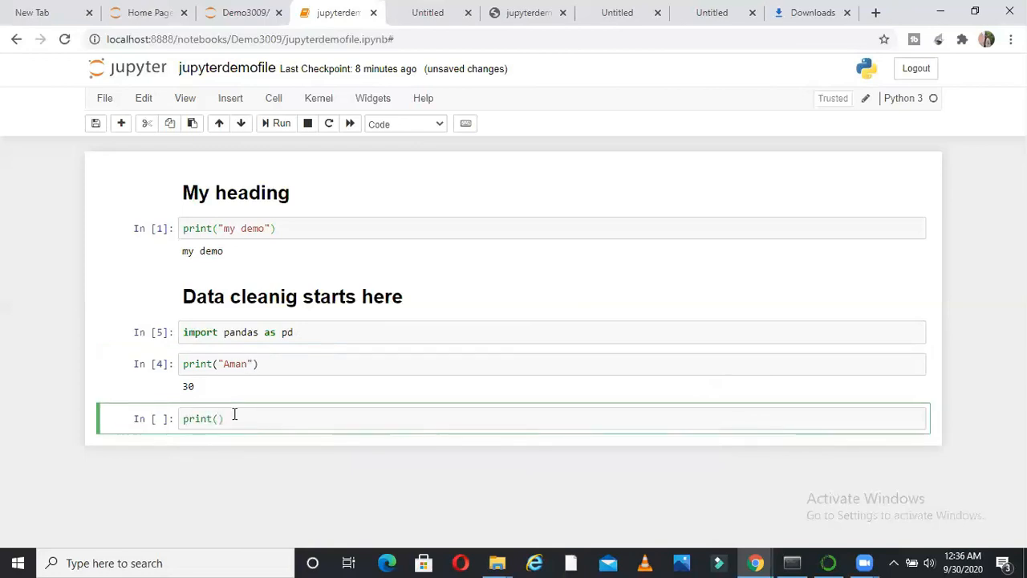
pyautogui.write('"my next "')
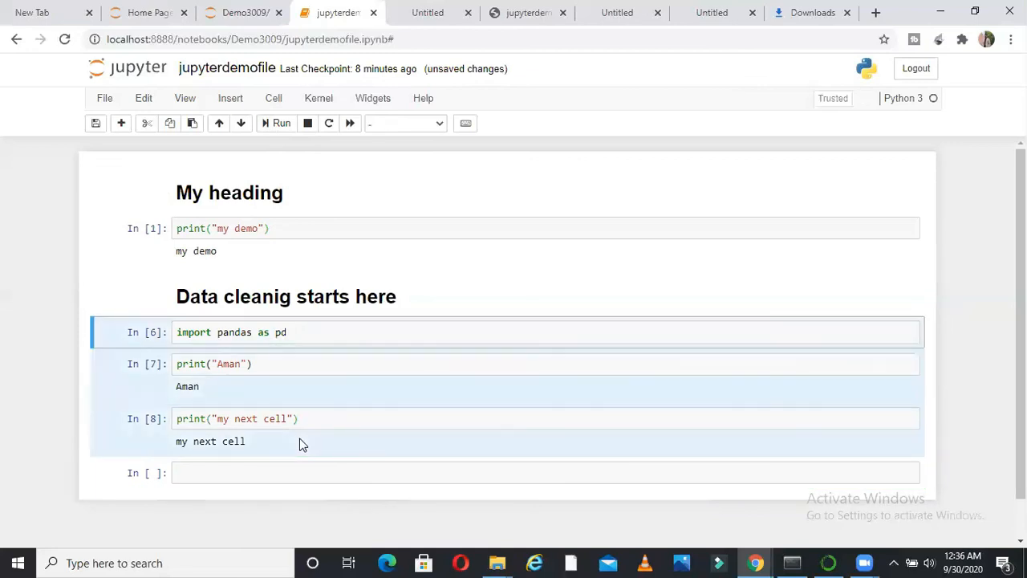
# - Run the three code cells so Aman and my next cell are printed
pyautogui.click(280, 122)
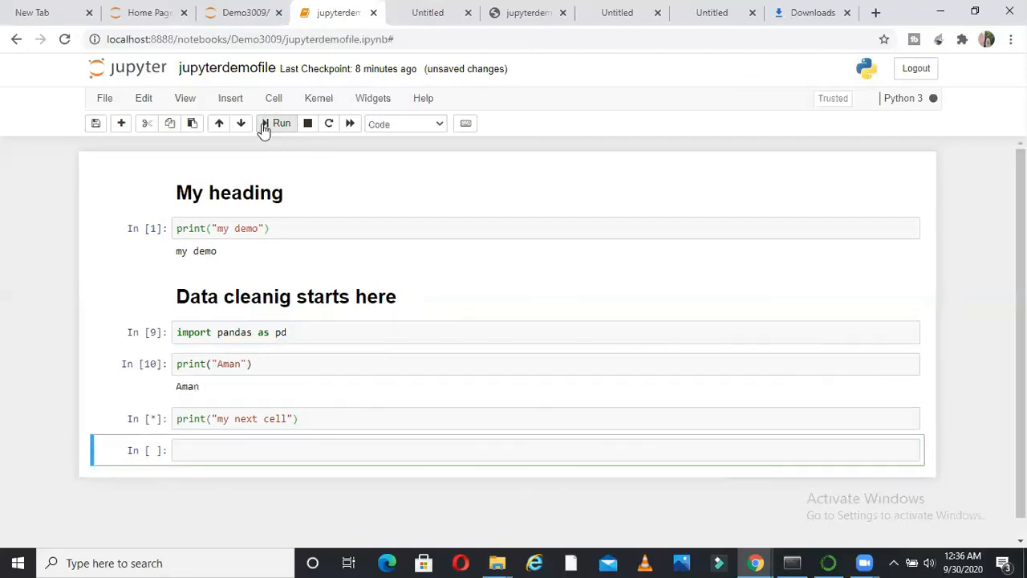
pyautogui.click(281, 122)
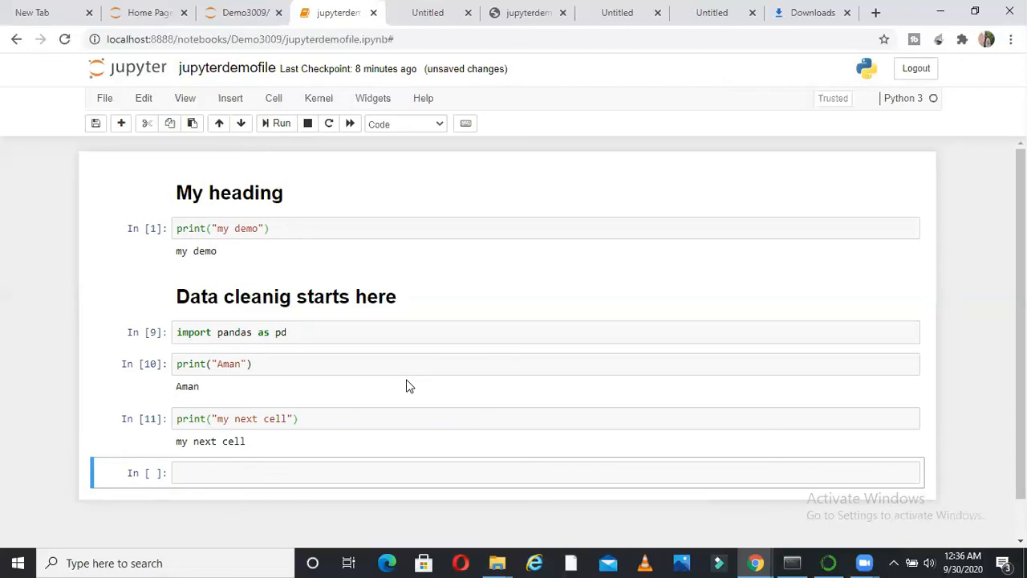
pyautogui.moveTo(314, 337)
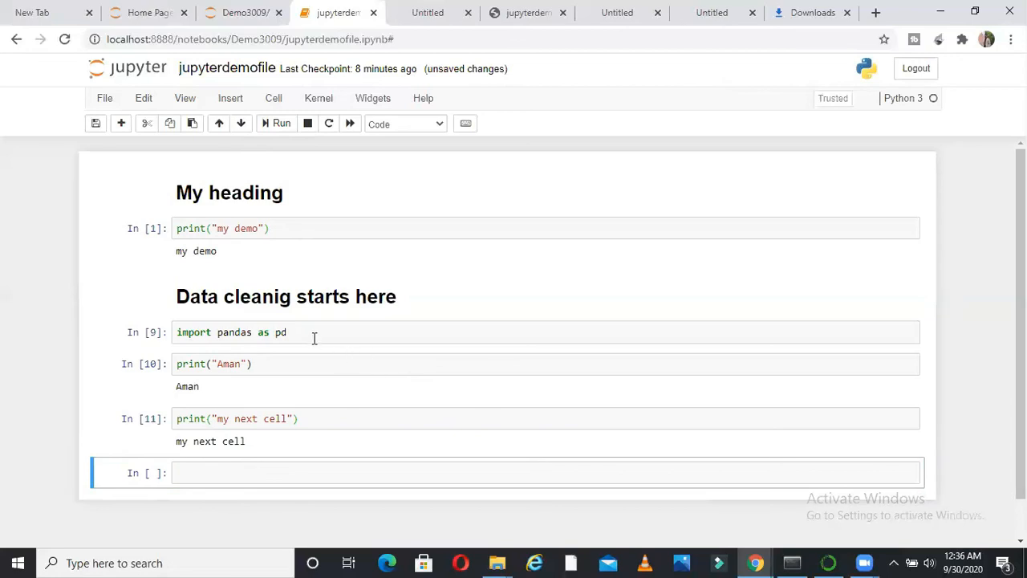
# - Merge the pandas import cell with the two print cells into one code cell
pyautogui.click(315, 333)
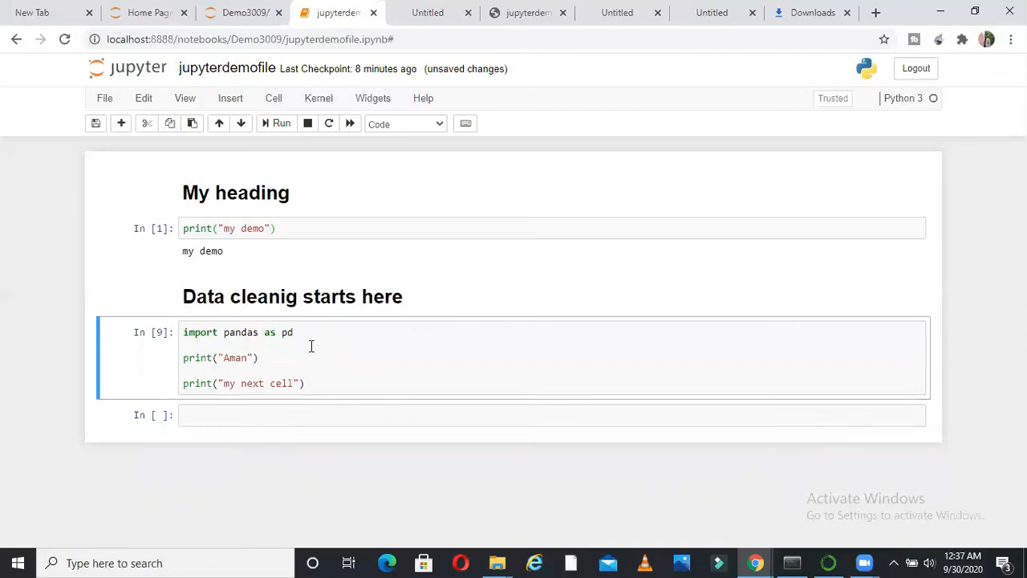
pyautogui.moveTo(311, 337)
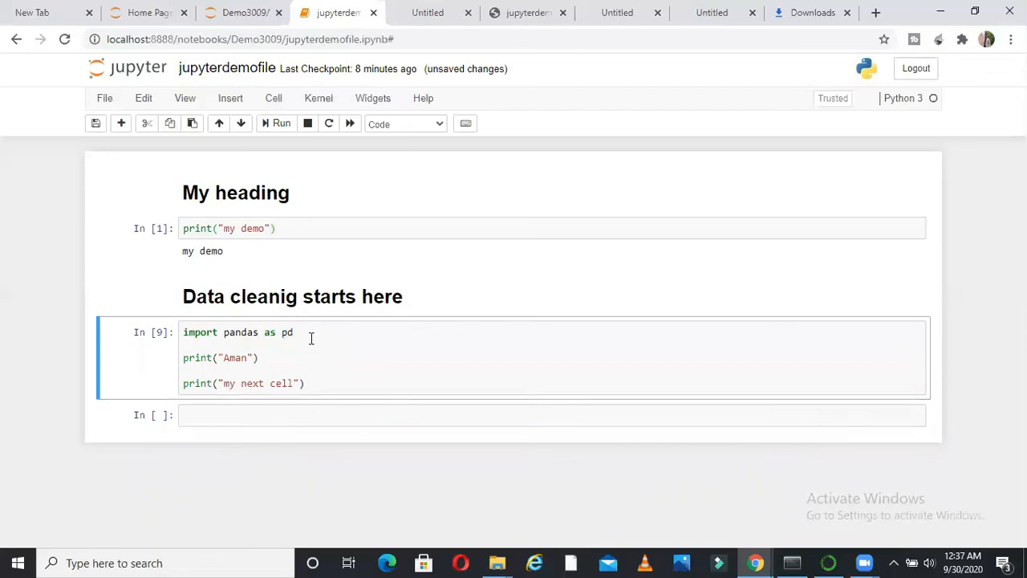
pyautogui.click(295, 332)
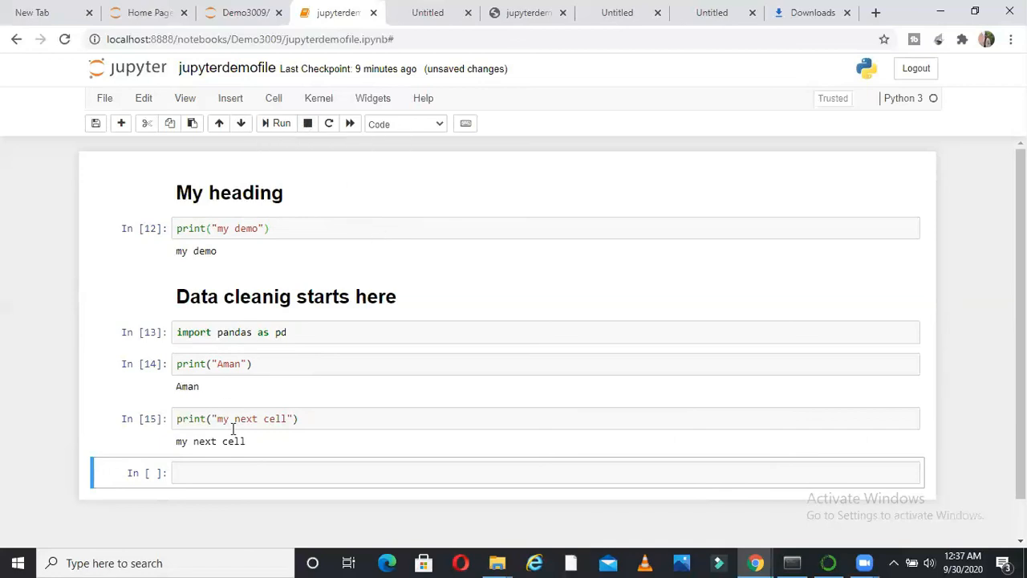
# - Move the print("my next cell") cell up twice to sit above the My heading title
pyautogui.click(218, 122)
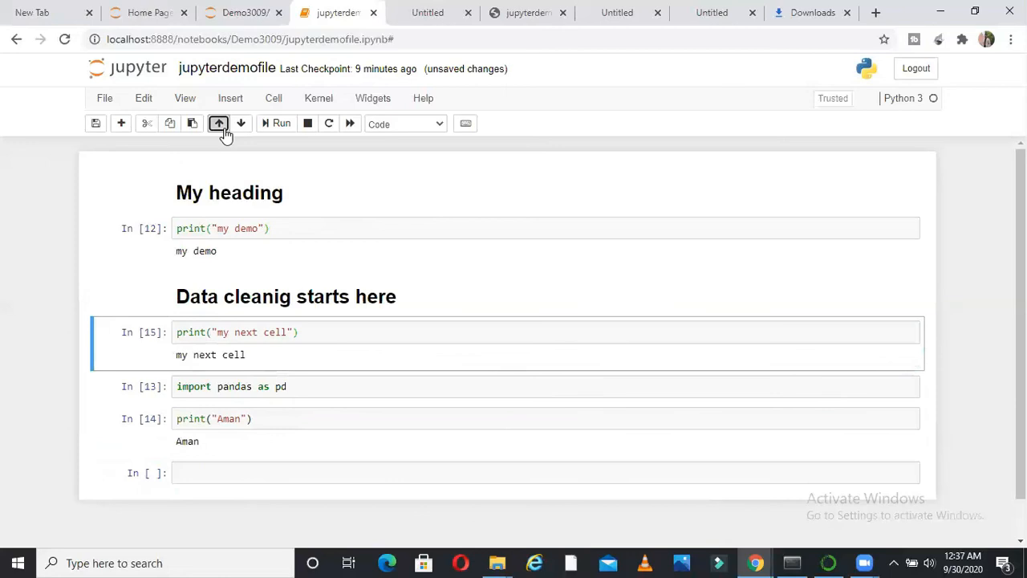
pyautogui.click(218, 122)
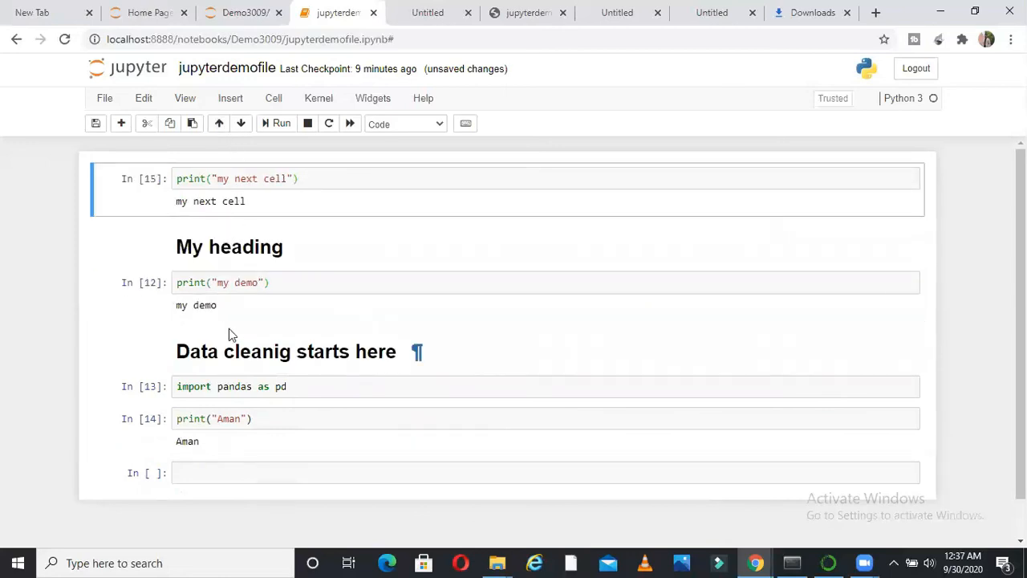
pyautogui.moveTo(104, 98)
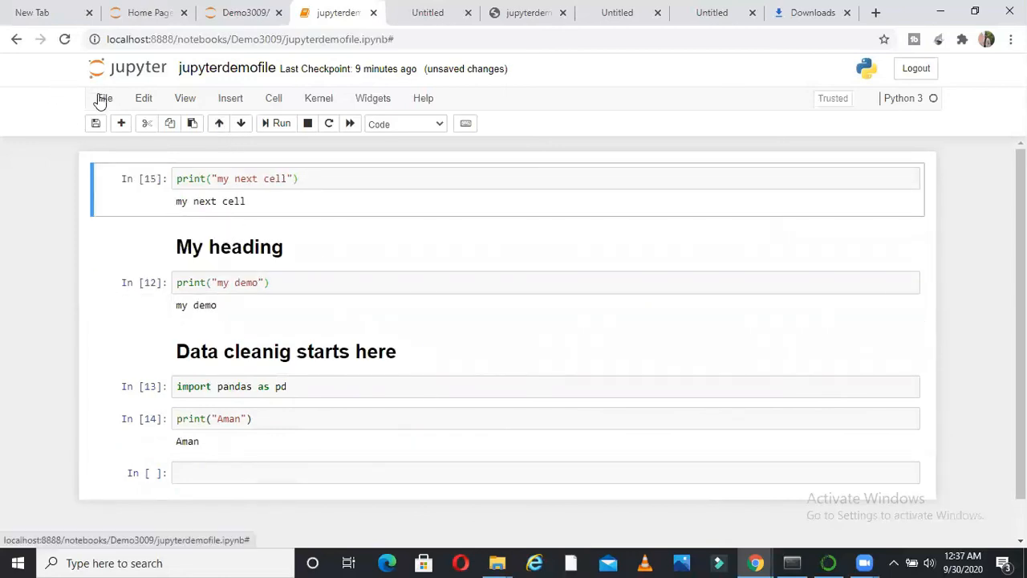